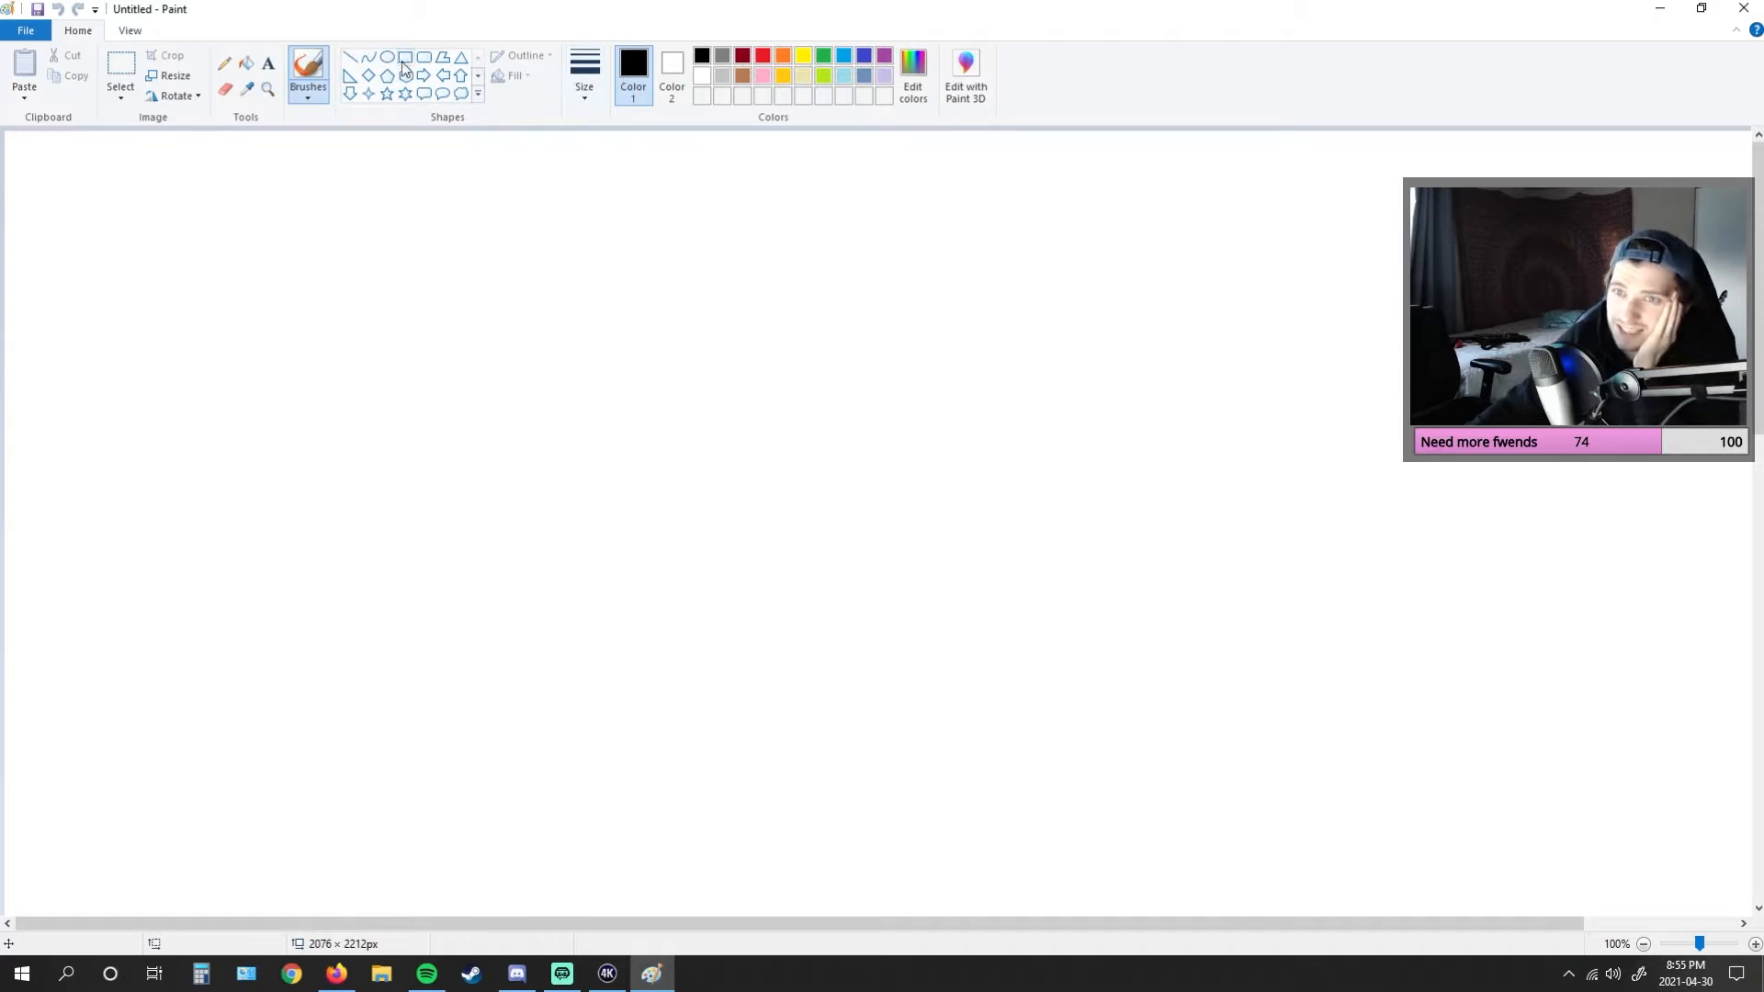
- With a thicker black brush, draw the creature's oval body outline, eye and mouth
{"action": "left_click", "coordinate": [585, 68]}
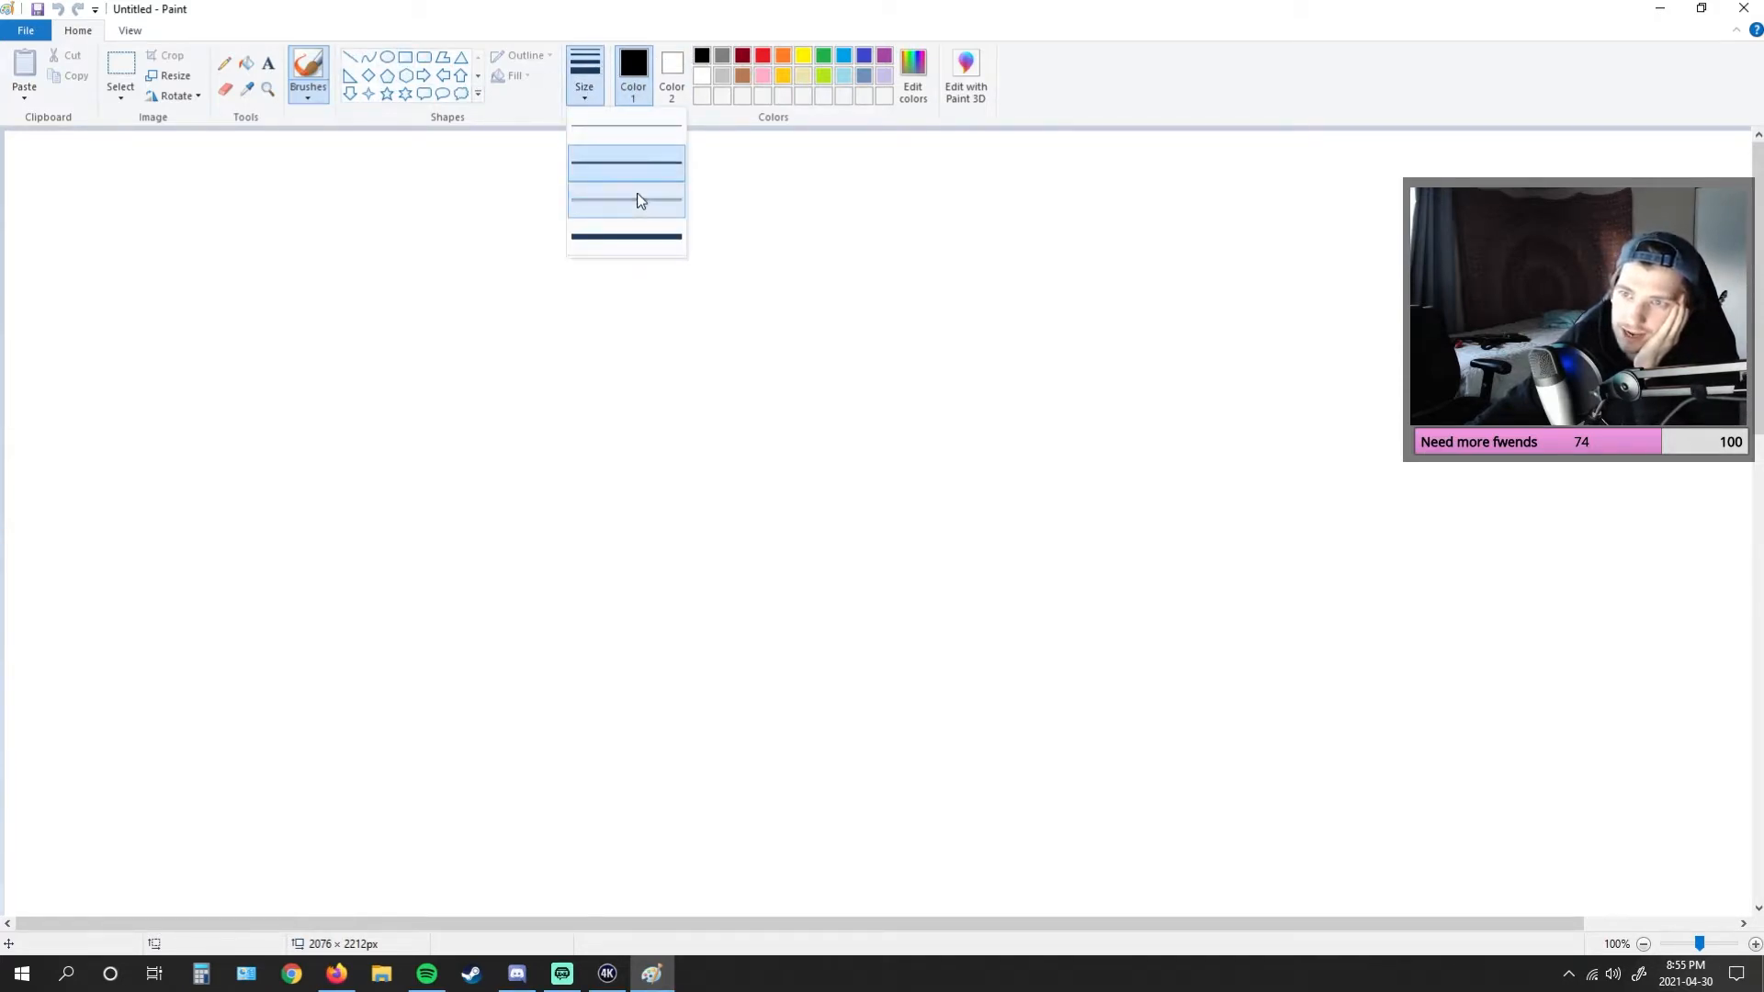
{"action": "left_click", "coordinate": [625, 200]}
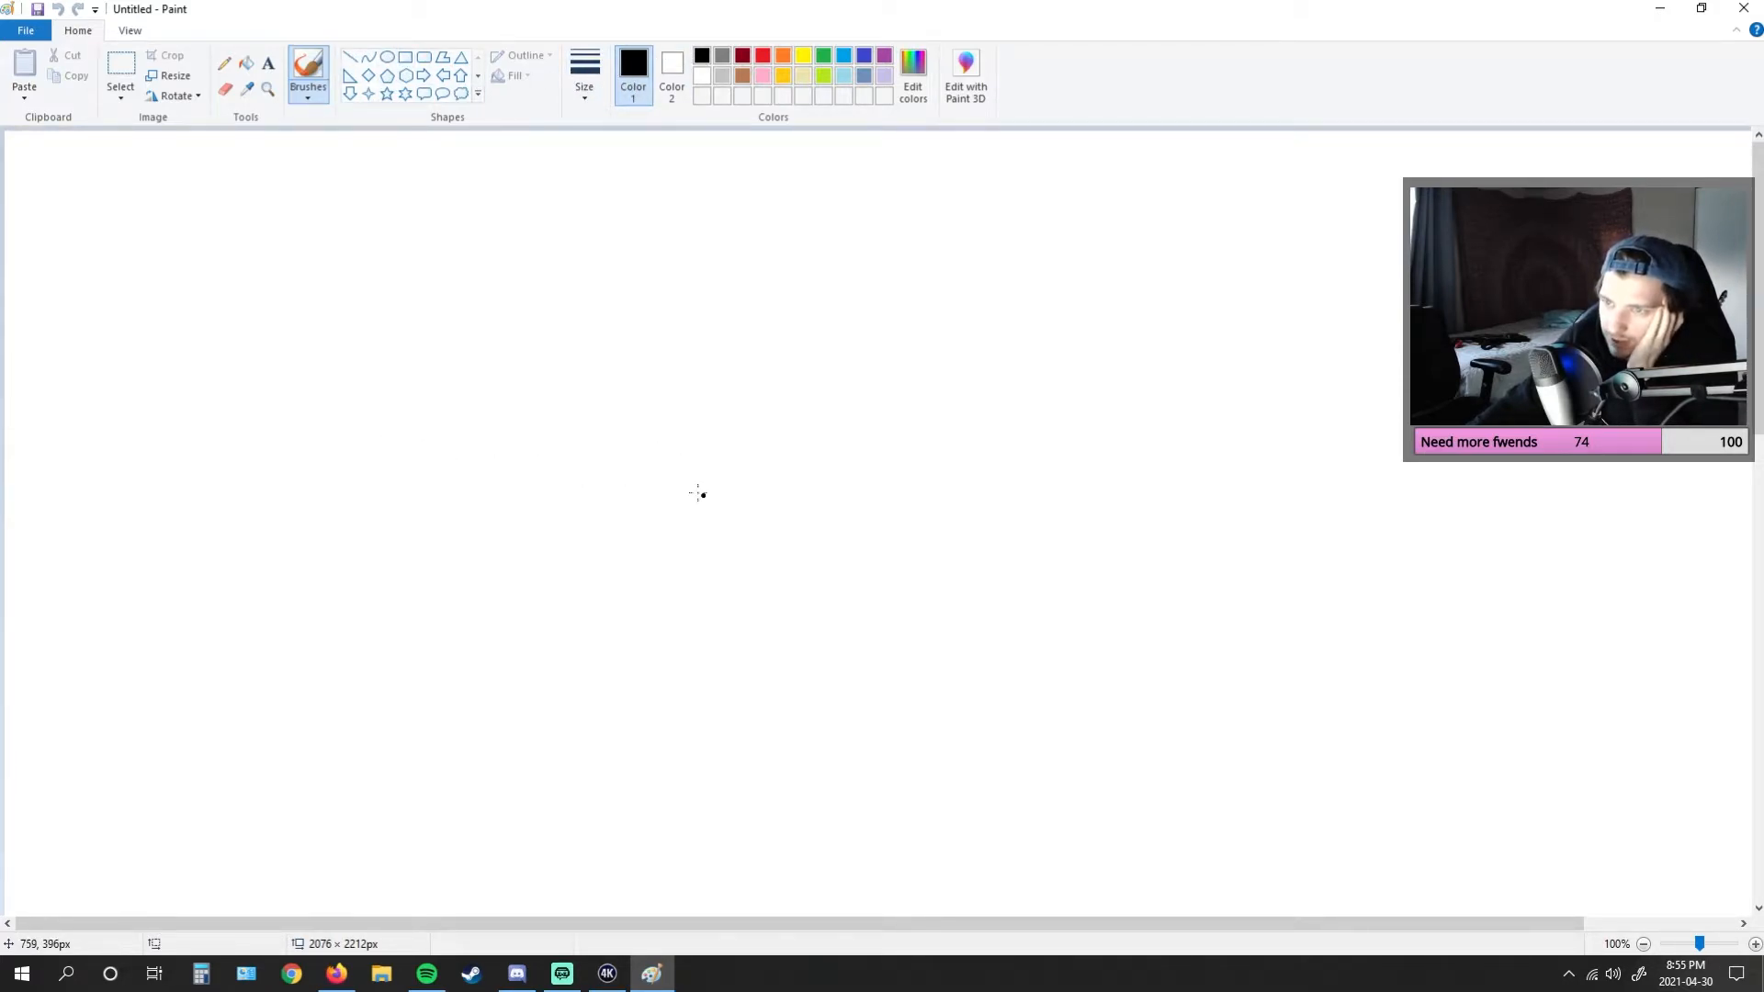
{"action": "left_click_drag", "start_coordinate": [695, 312], "coordinate": [694, 489]}
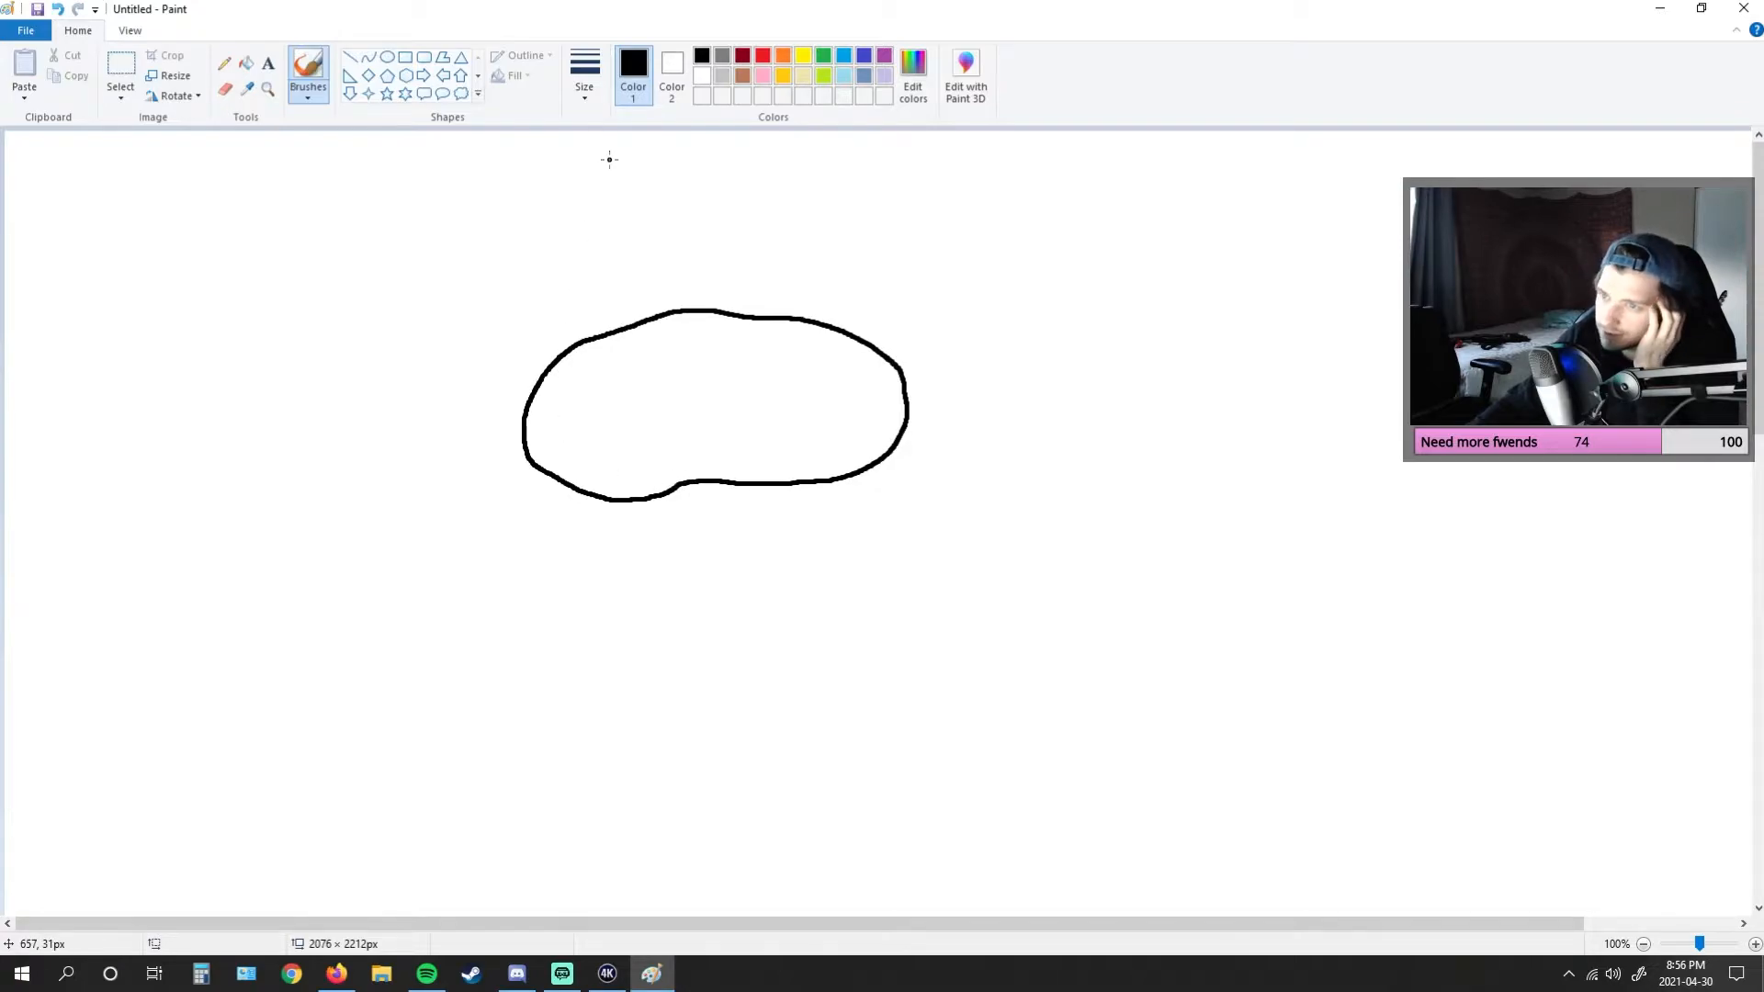
{"action": "mouse_move", "coordinate": [540, 428]}
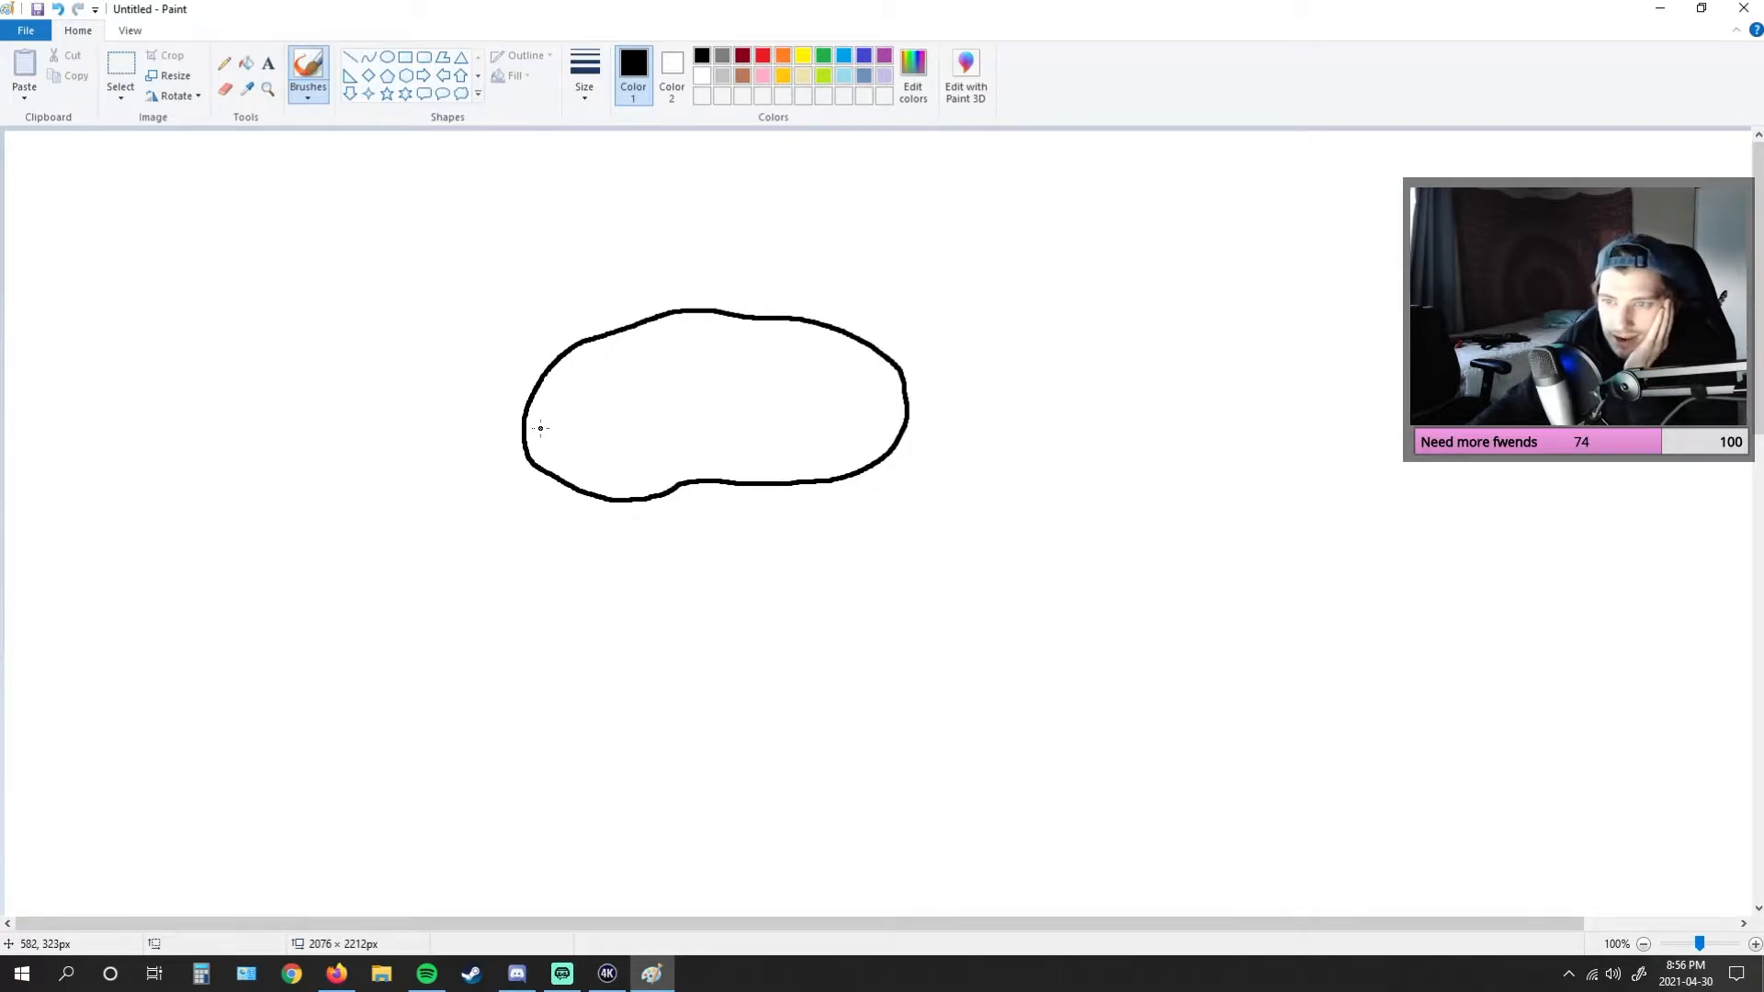
{"action": "left_click_drag", "start_coordinate": [529, 467], "coordinate": [584, 450]}
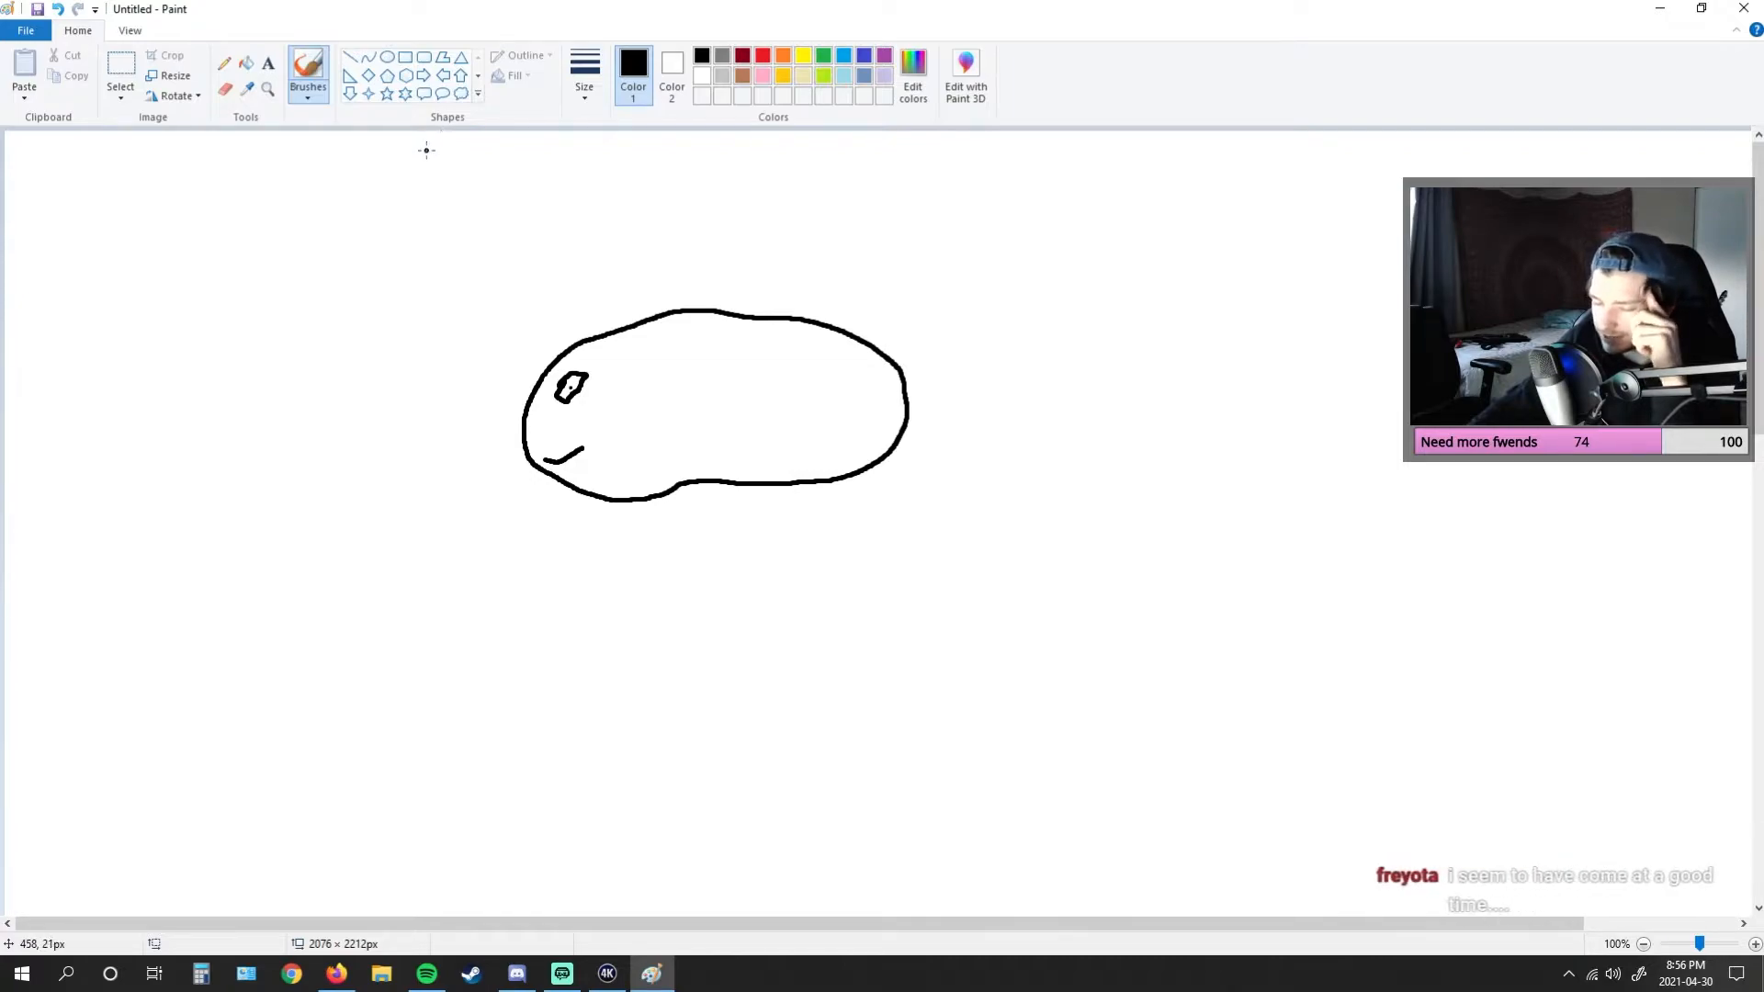
- Sweep five long quill strokes back over the head and add a curly tail on the right
{"action": "left_click_drag", "start_coordinate": [551, 361], "coordinate": [742, 261]}
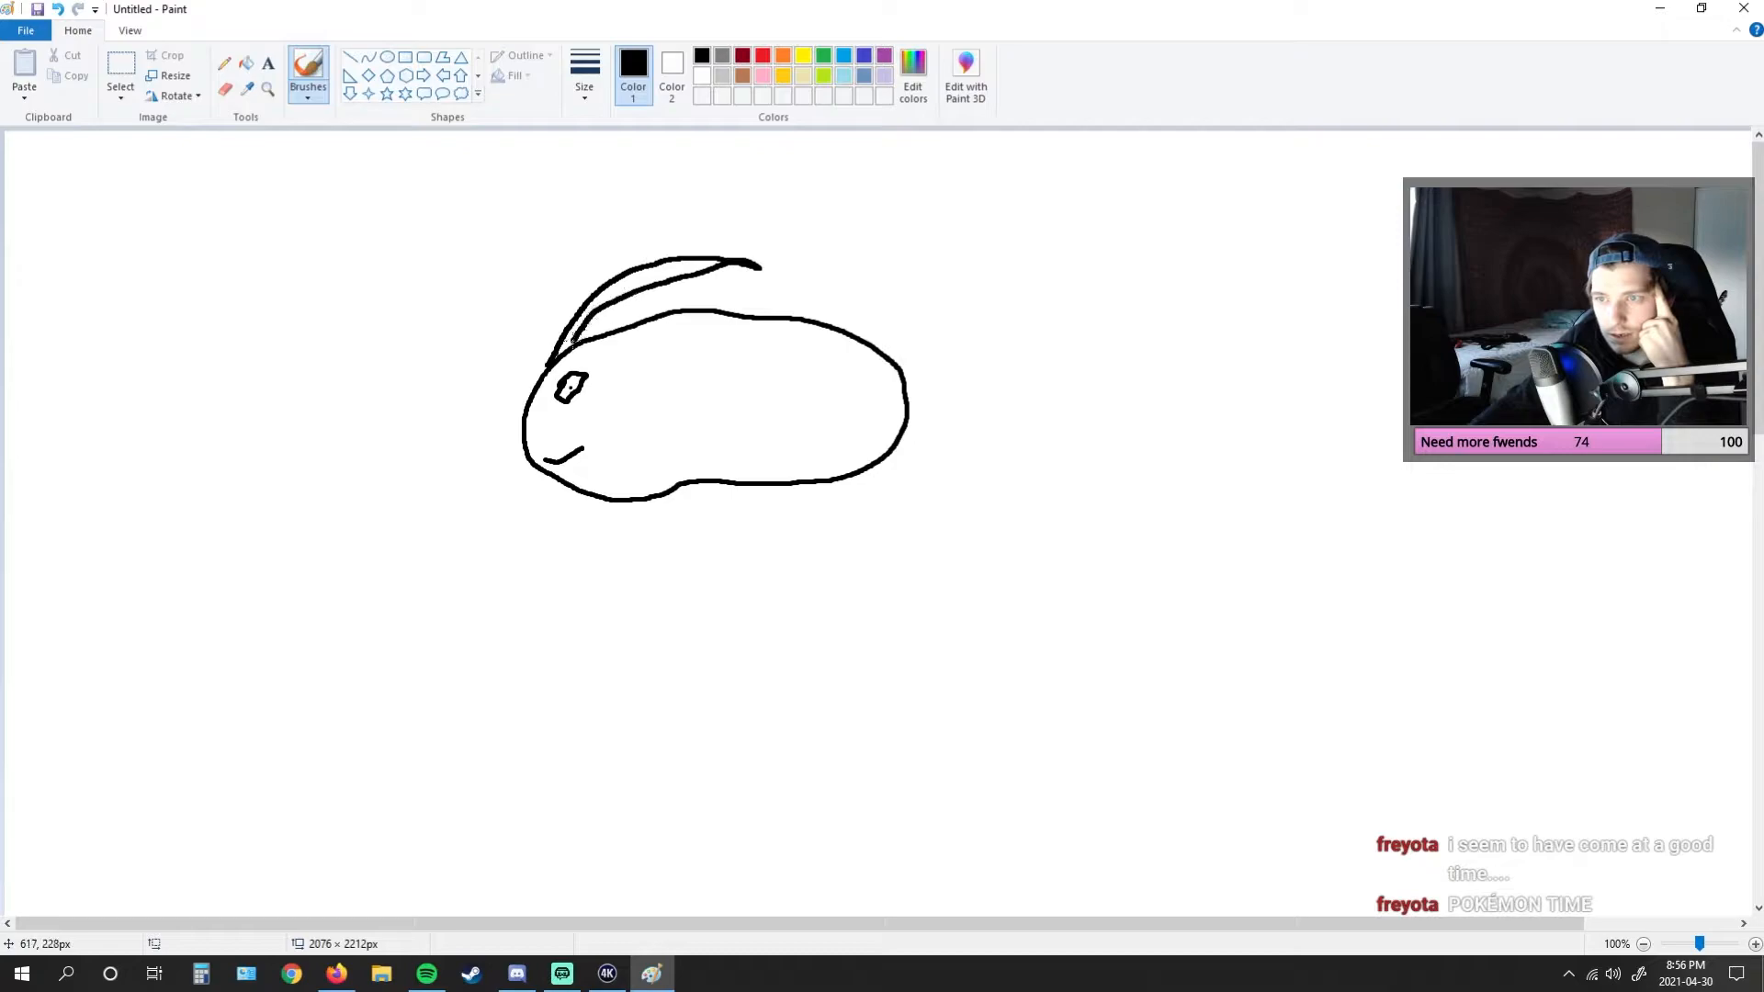
{"action": "left_click_drag", "start_coordinate": [590, 349], "coordinate": [754, 303]}
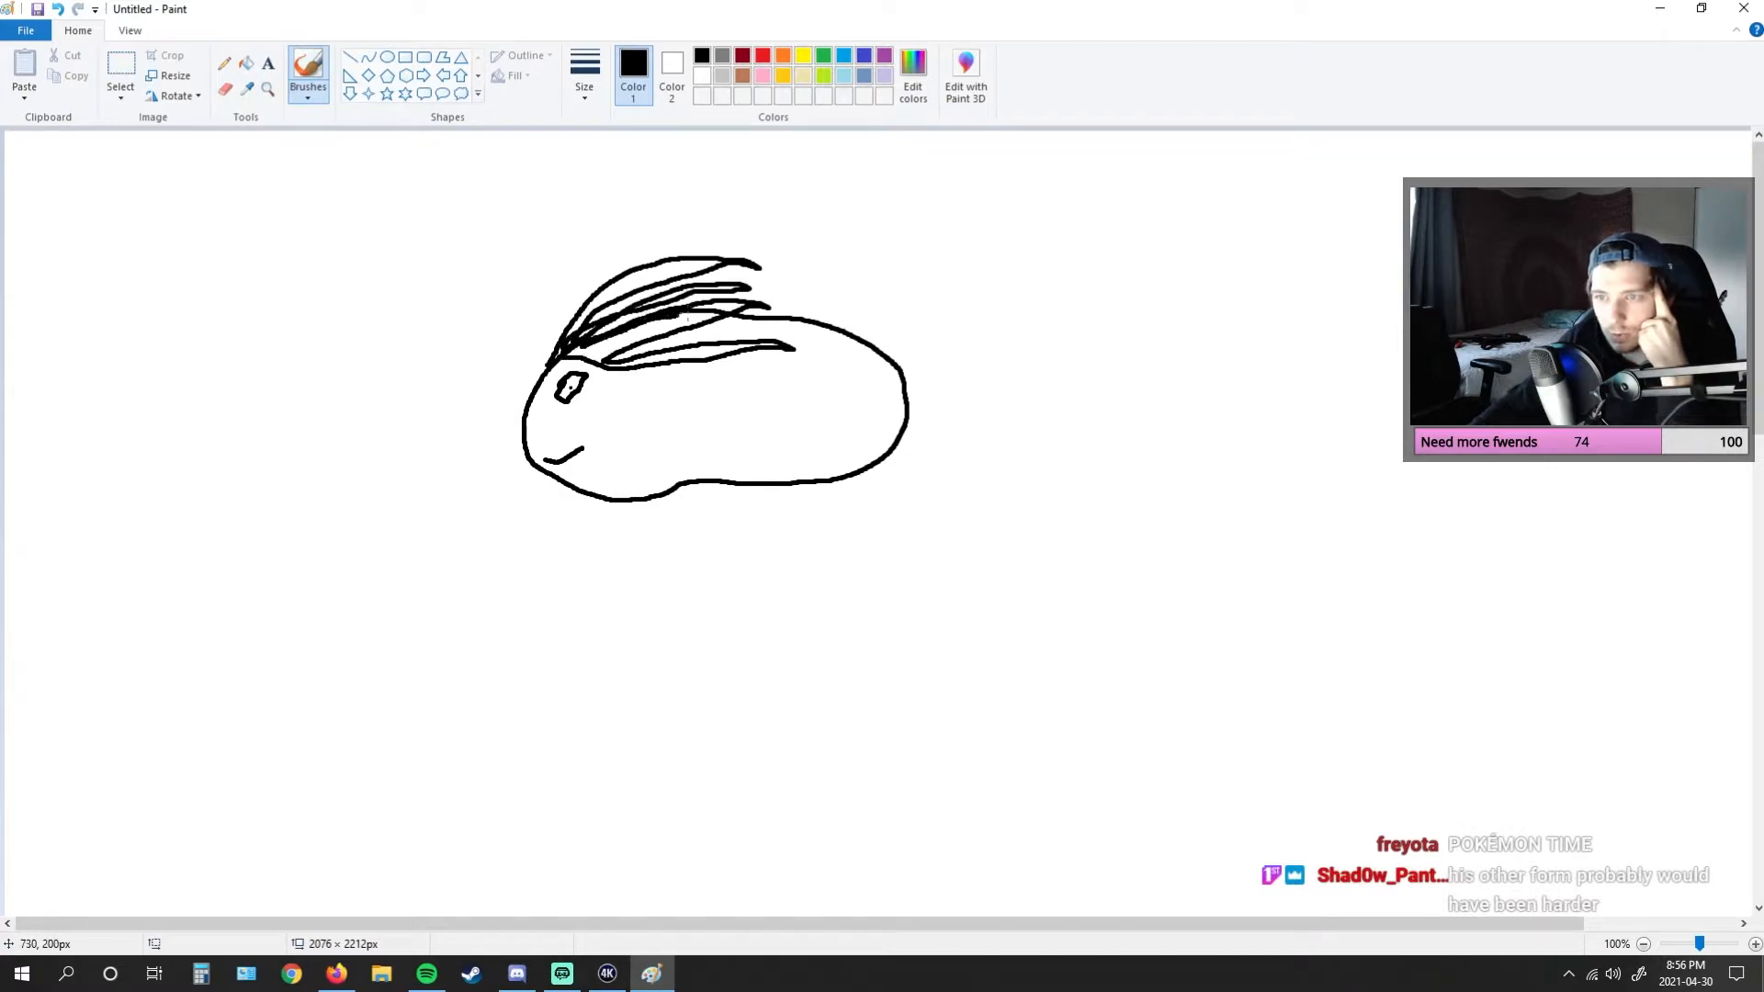
{"action": "left_click_drag", "start_coordinate": [608, 361], "coordinate": [775, 314]}
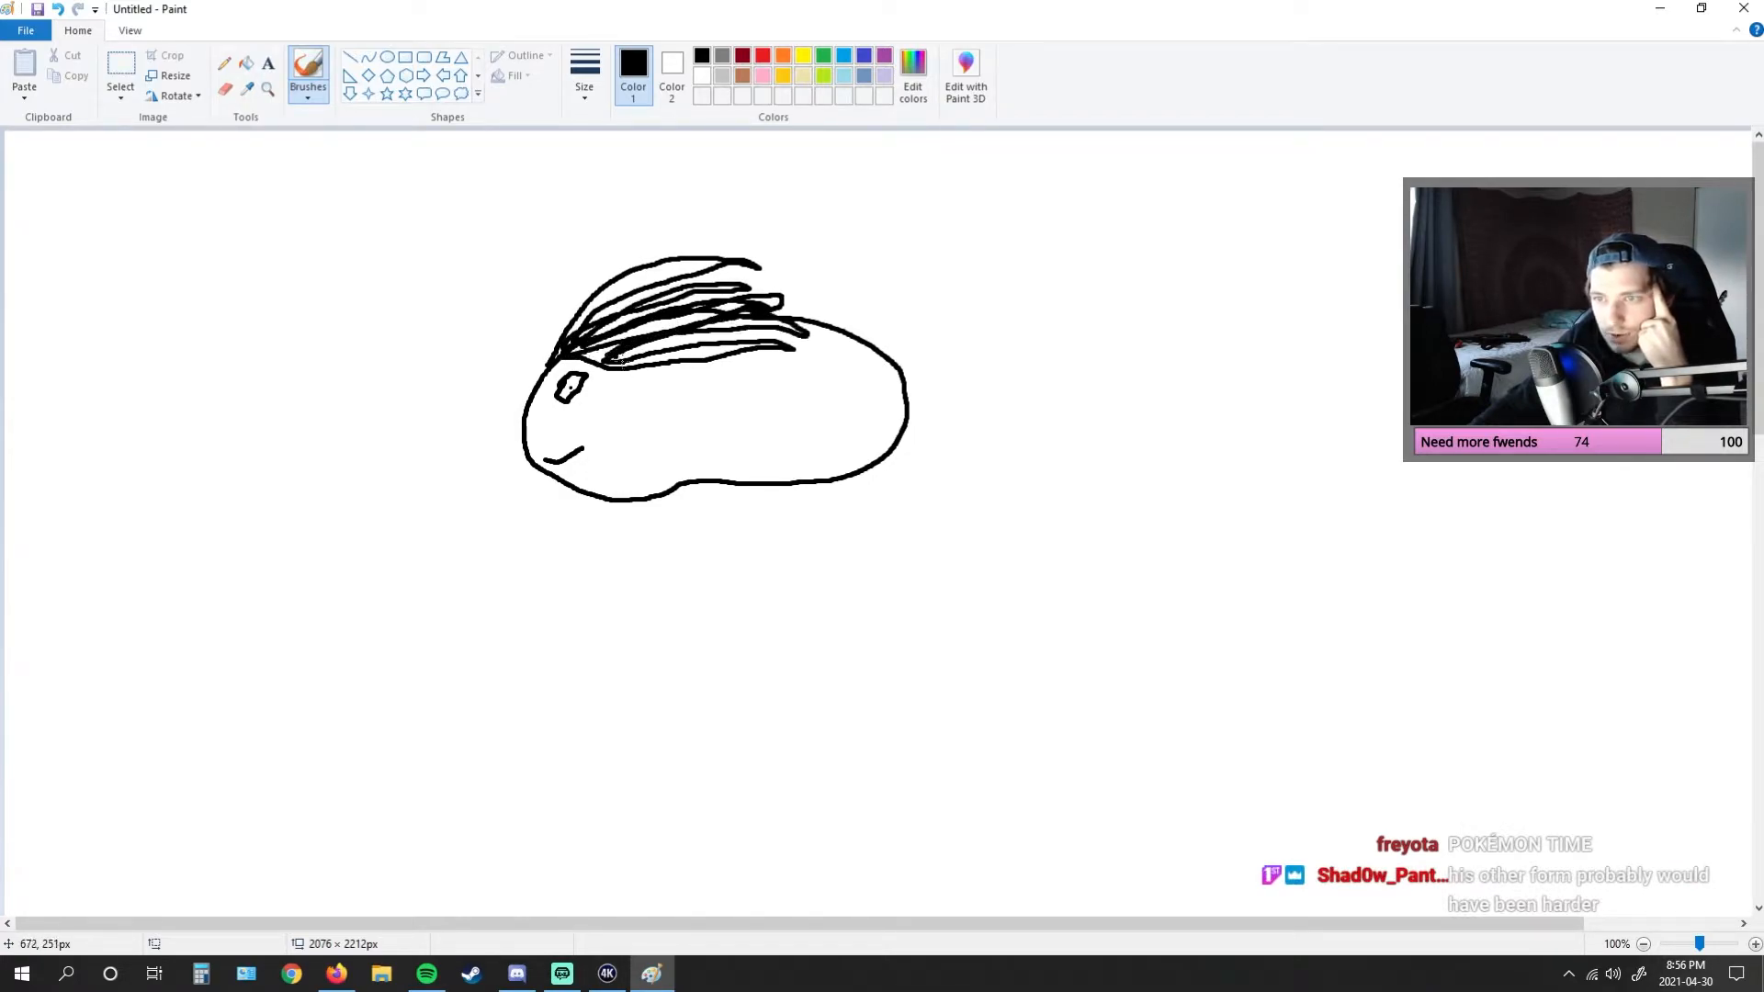
{"action": "left_click_drag", "start_coordinate": [630, 349], "coordinate": [810, 343]}
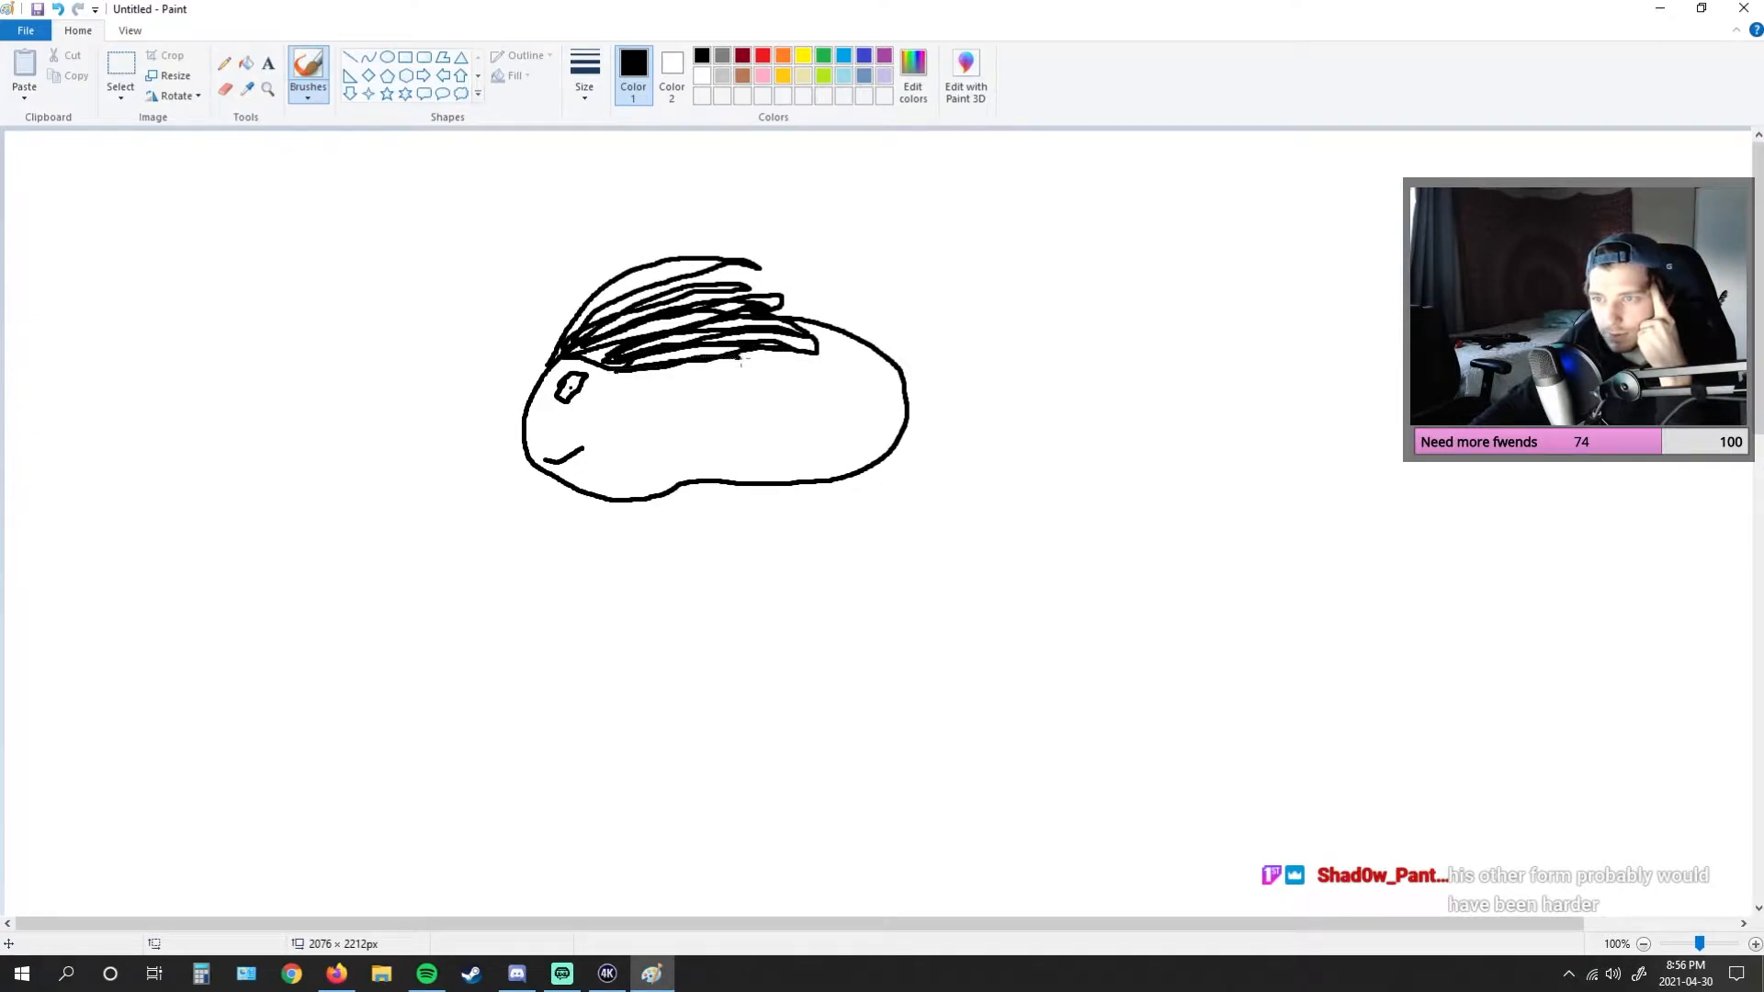
{"action": "left_click_drag", "start_coordinate": [608, 360], "coordinate": [838, 371]}
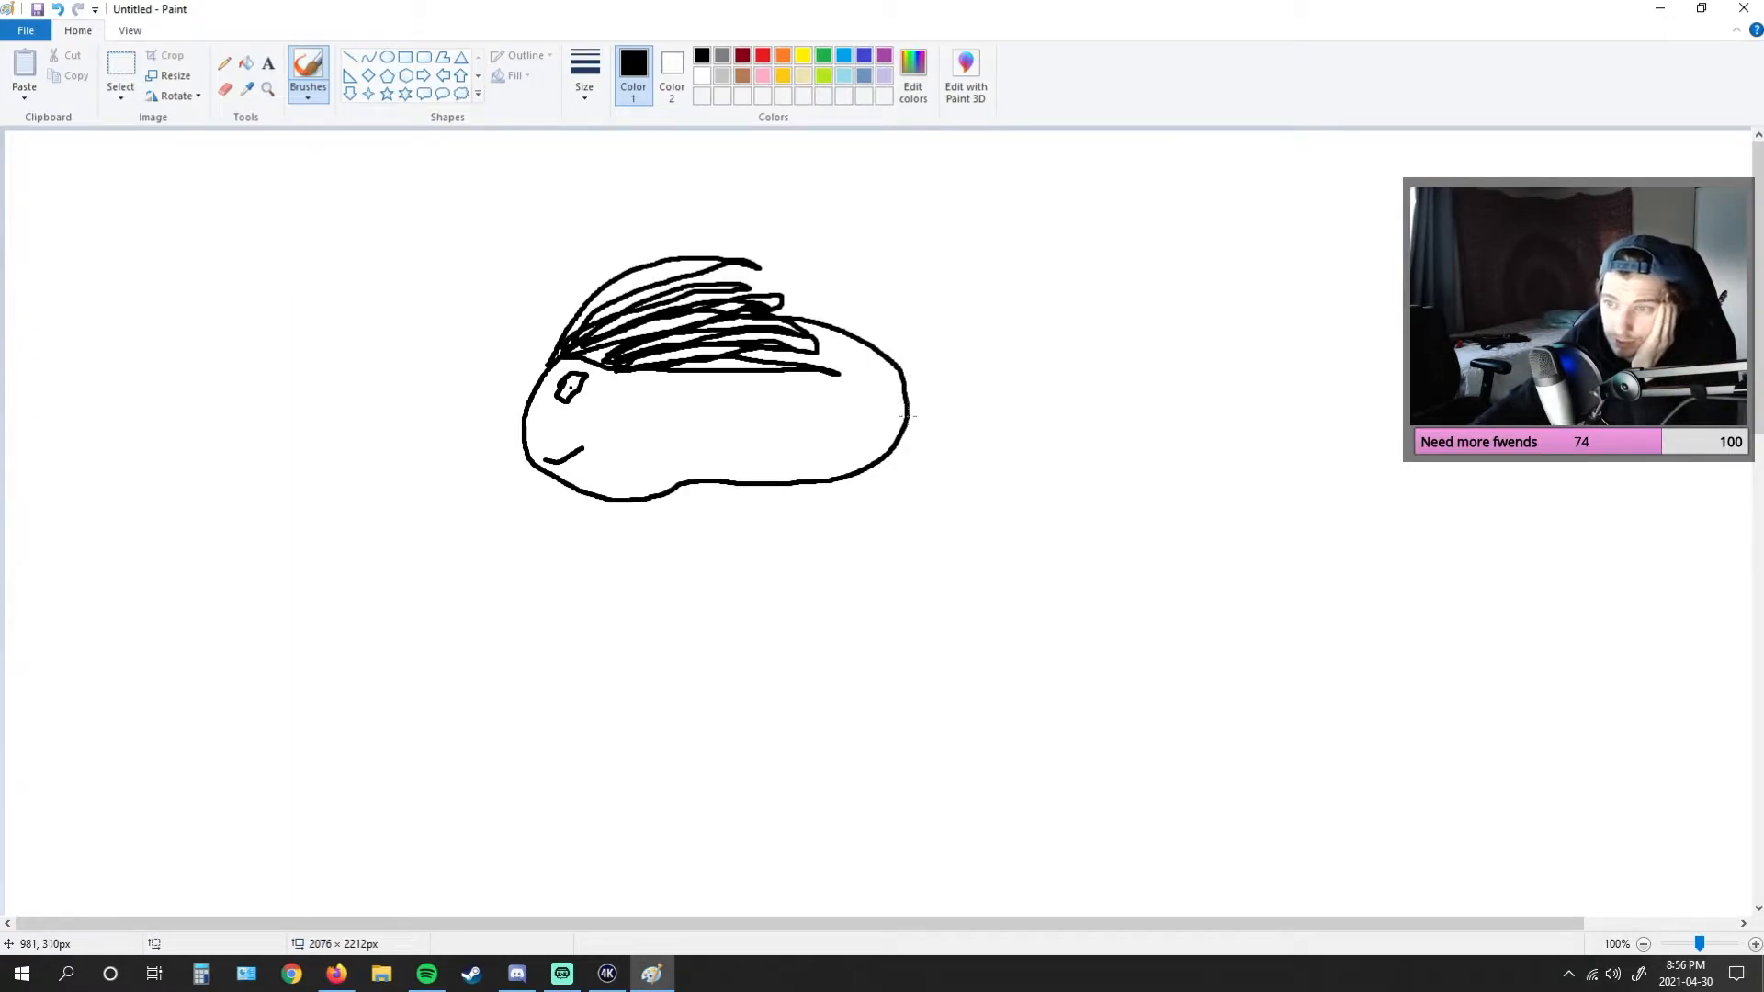
{"action": "left_click_drag", "start_coordinate": [906, 417], "coordinate": [1007, 393]}
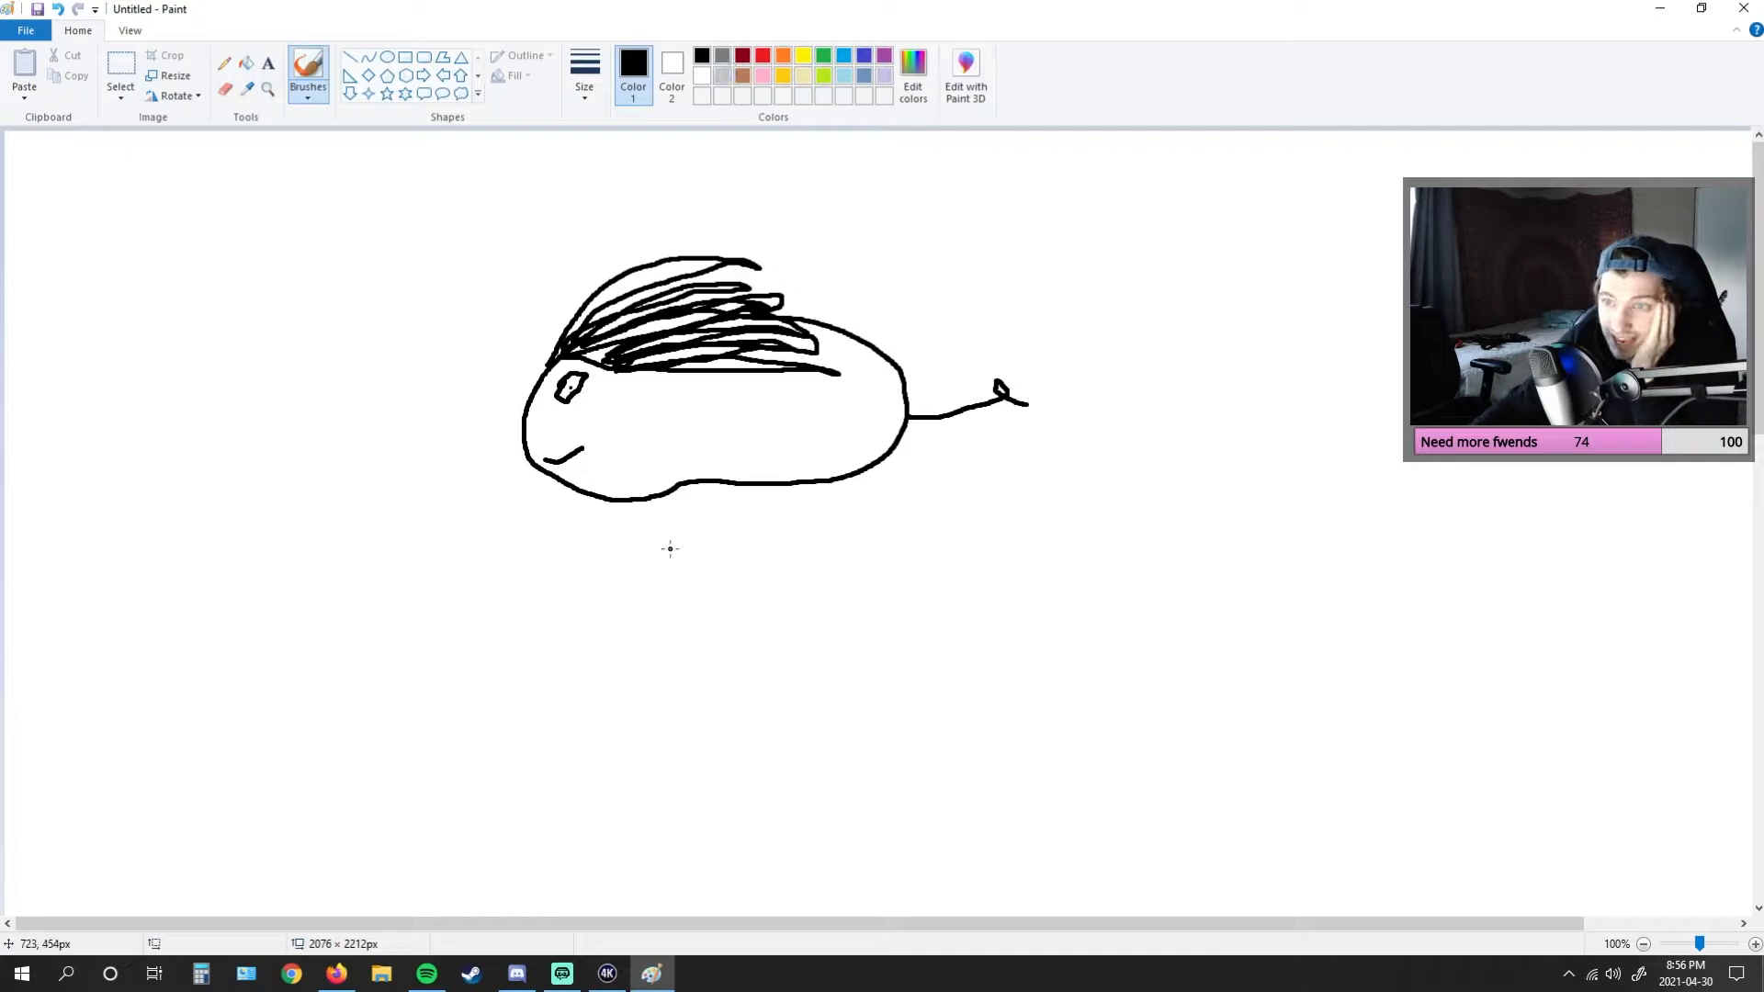
- Fill the quills green, undoing the accidental green fill of the outline
{"action": "left_click", "coordinate": [562, 974]}
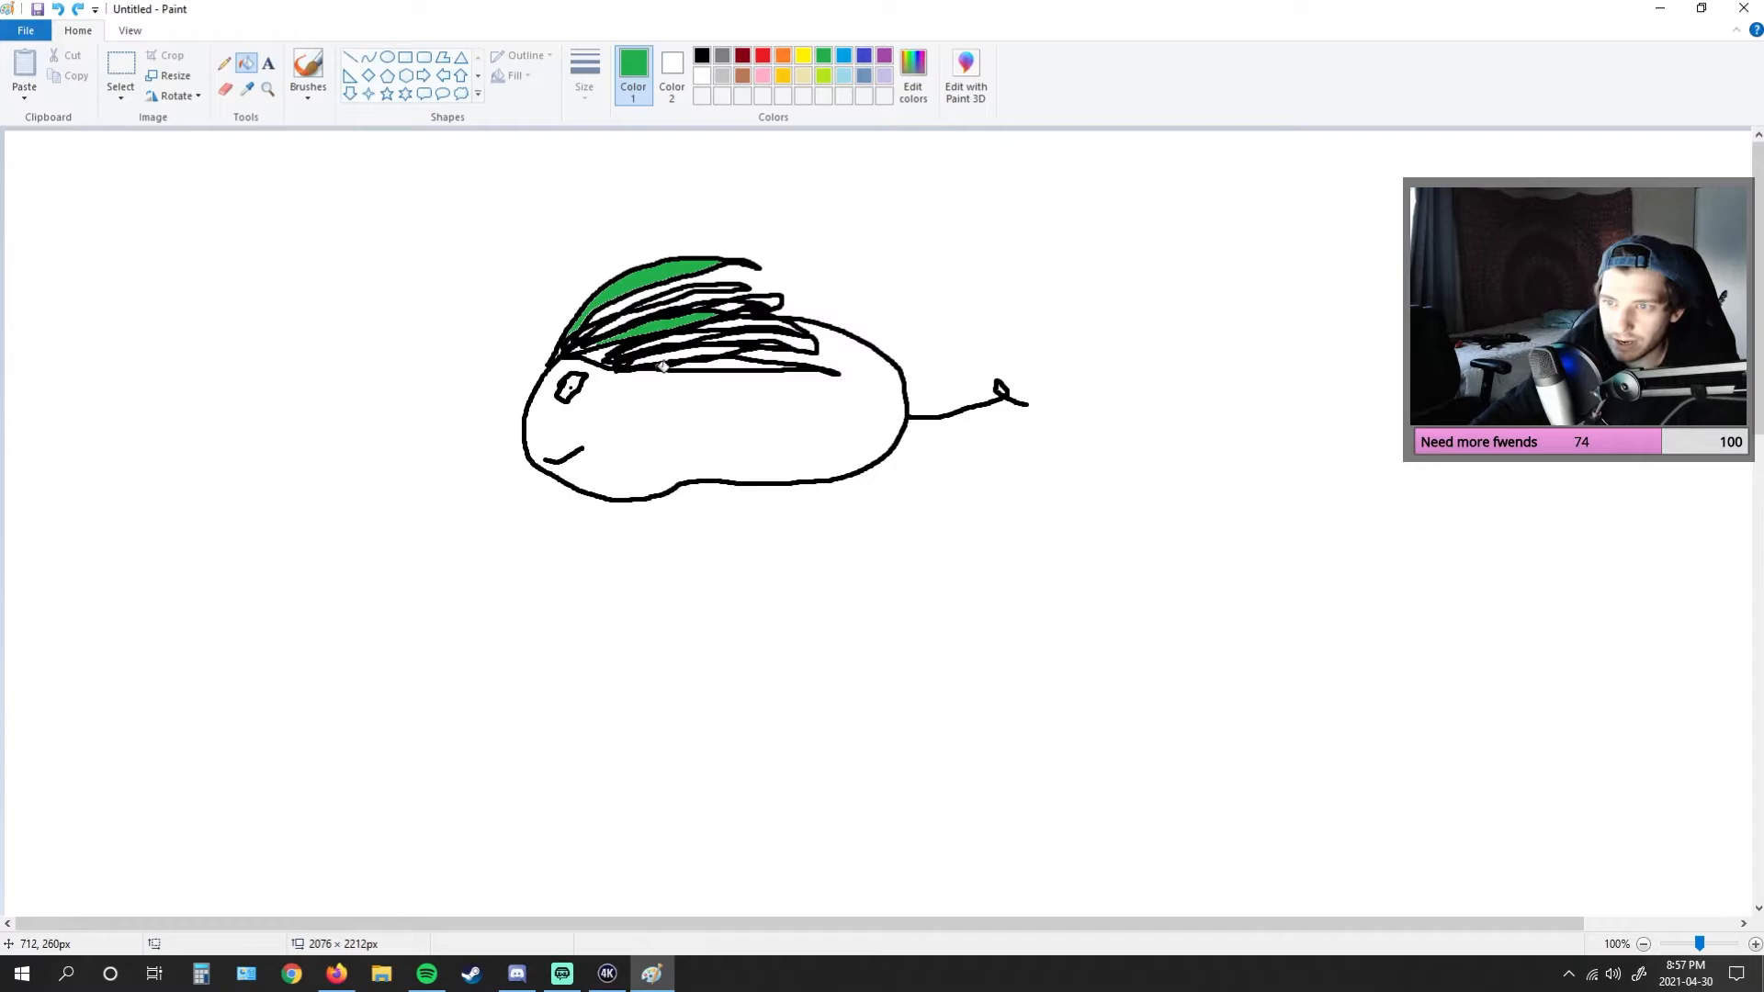
{"action": "left_click_drag", "start_coordinate": [663, 360], "coordinate": [811, 338]}
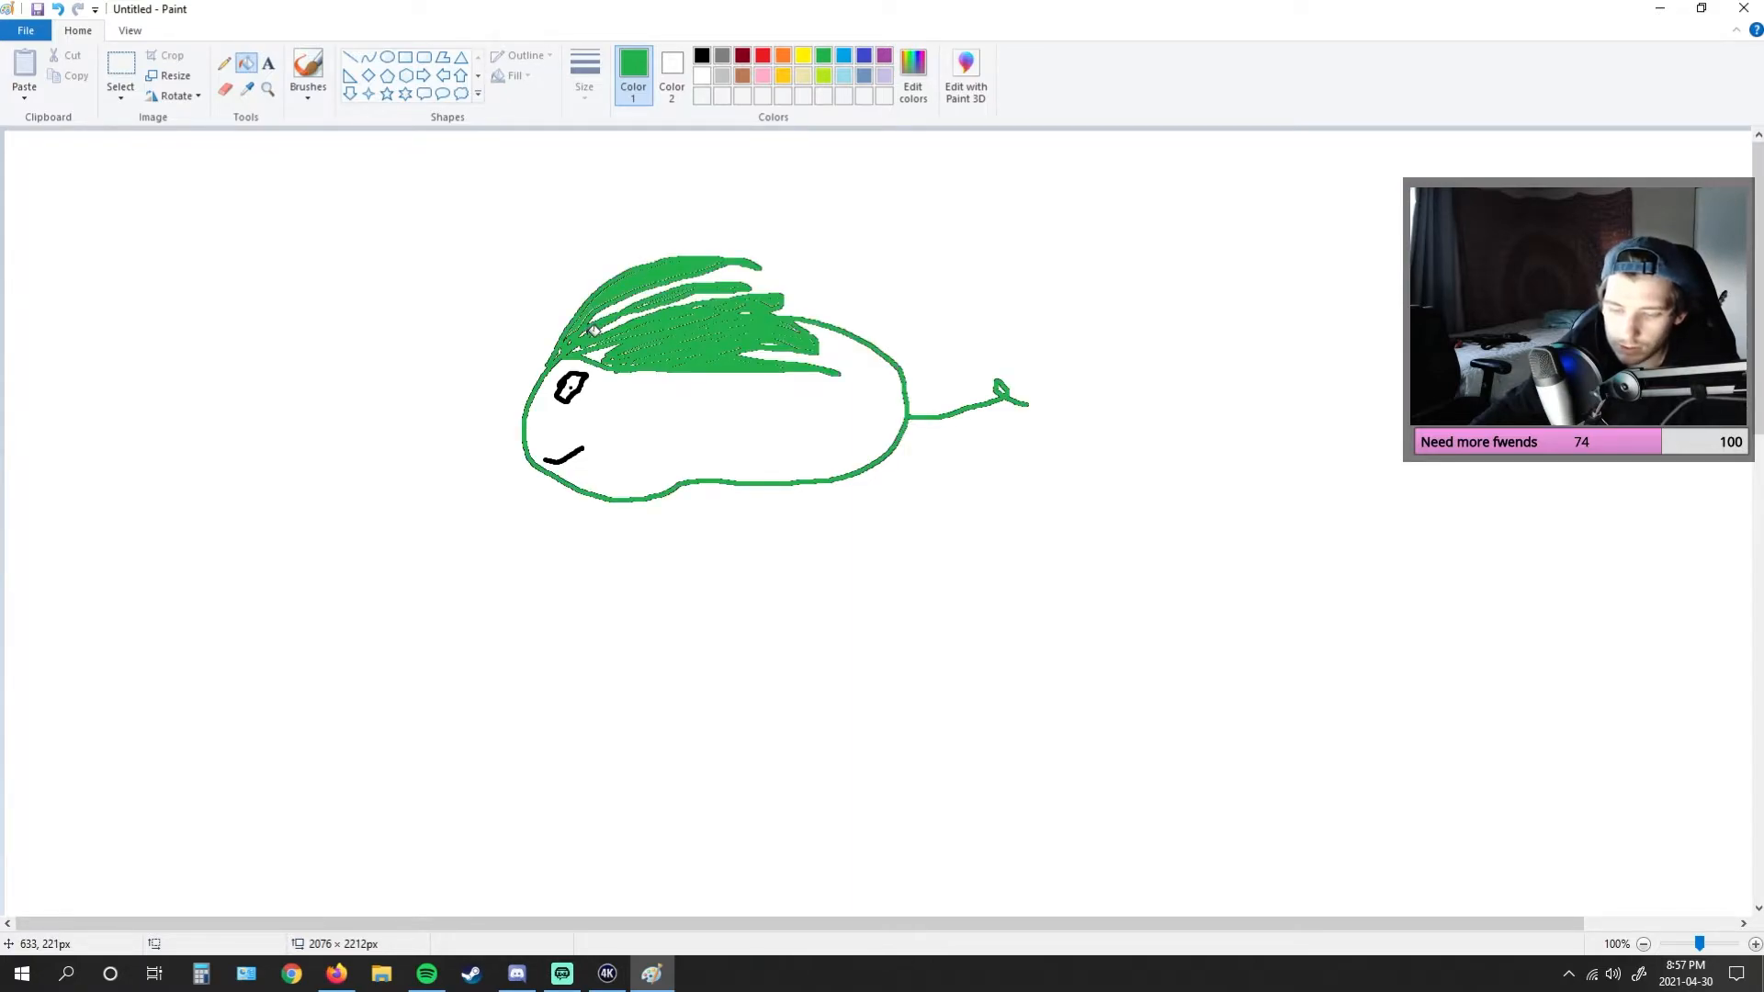
{"action": "left_click", "coordinate": [675, 421]}
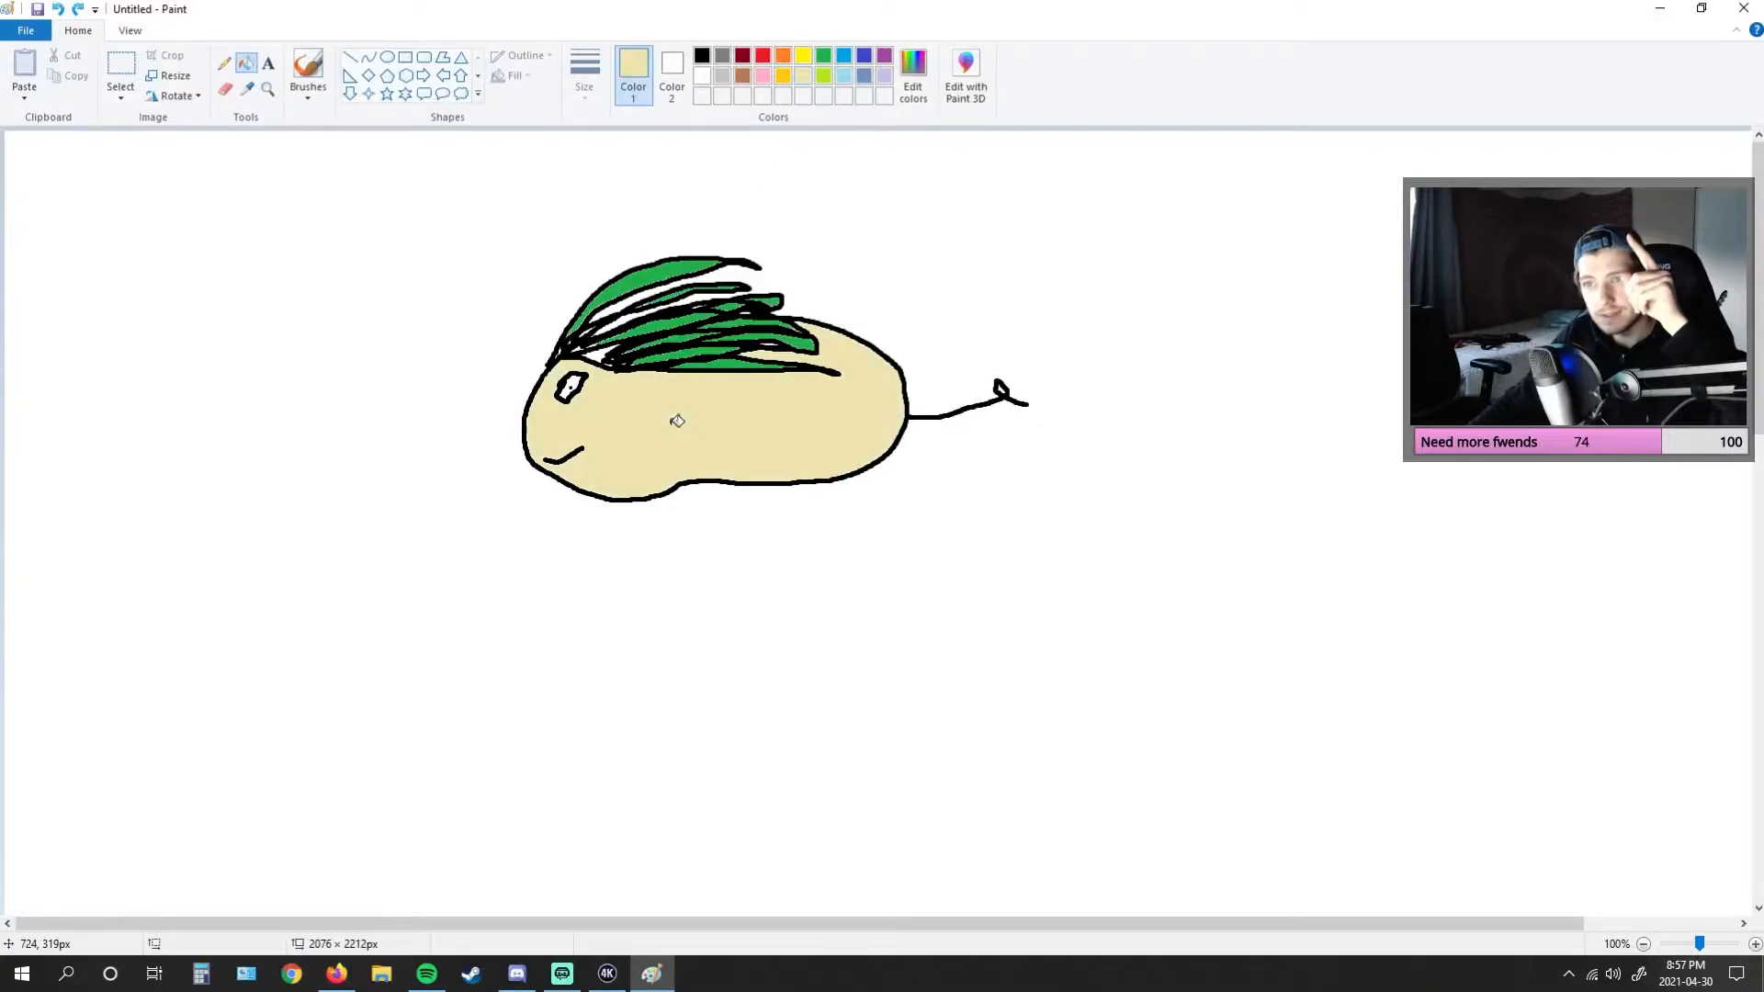
{"action": "mouse_move", "coordinate": [629, 182]}
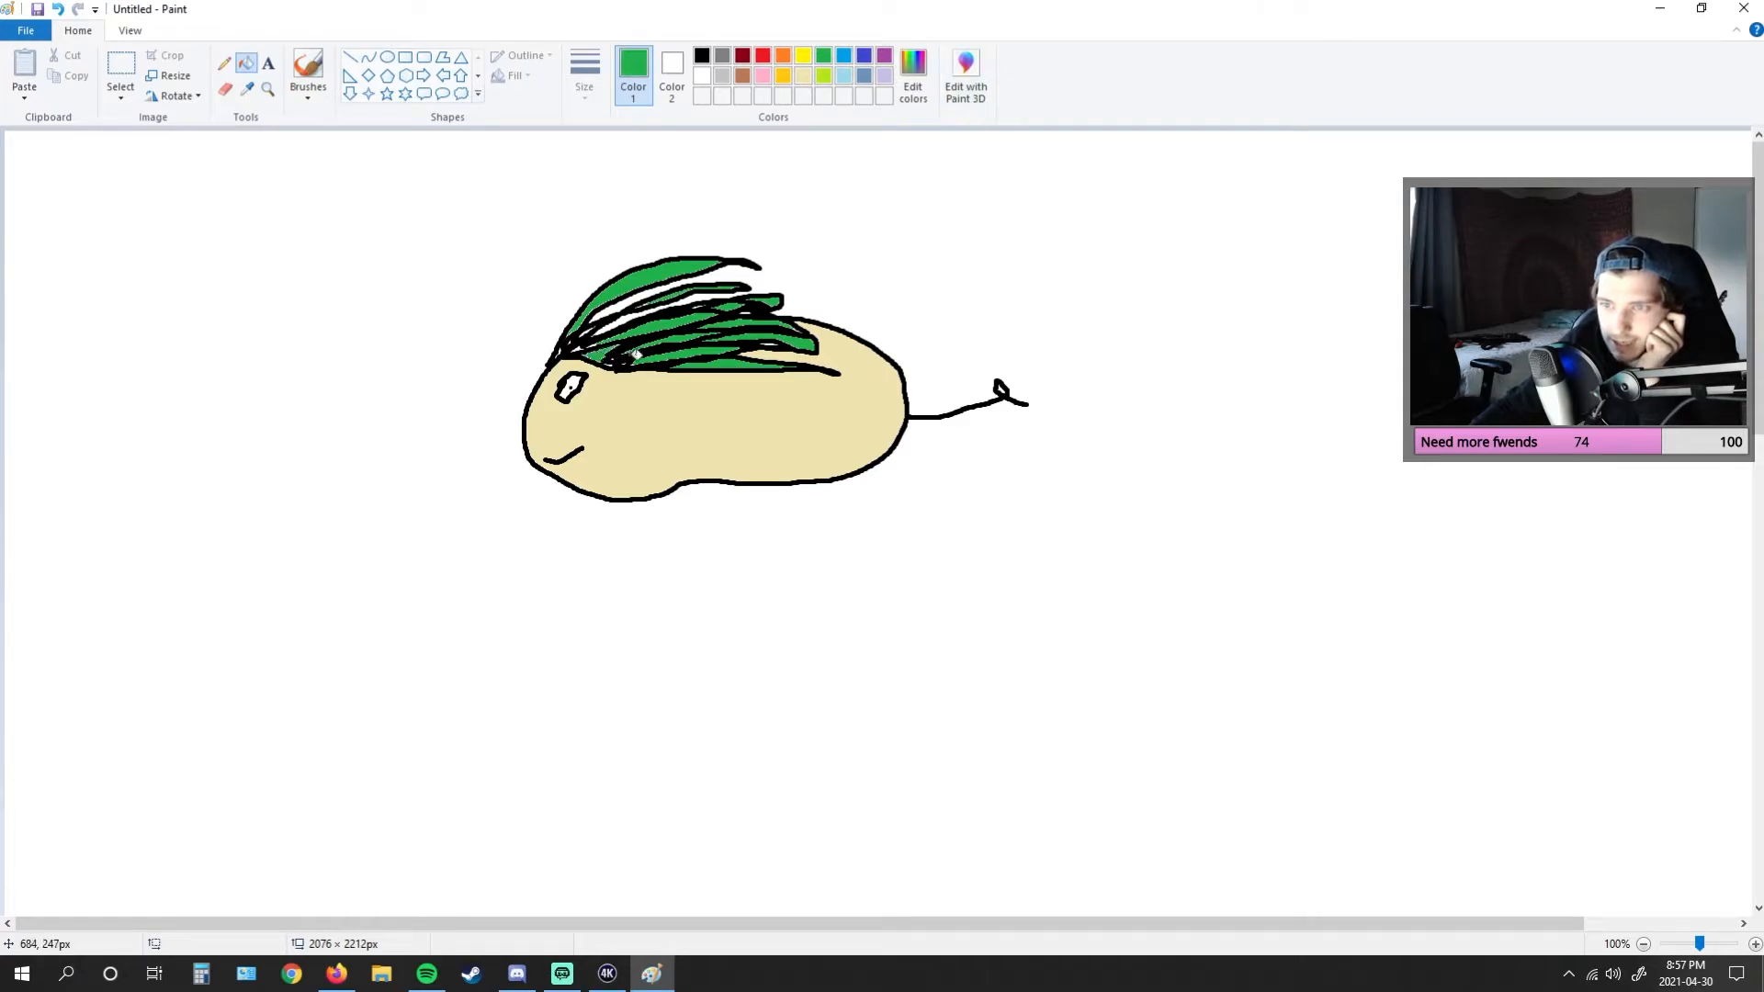
- With a medium black brush, draw a stubby rear leg beneath the body
{"action": "left_click", "coordinate": [584, 73]}
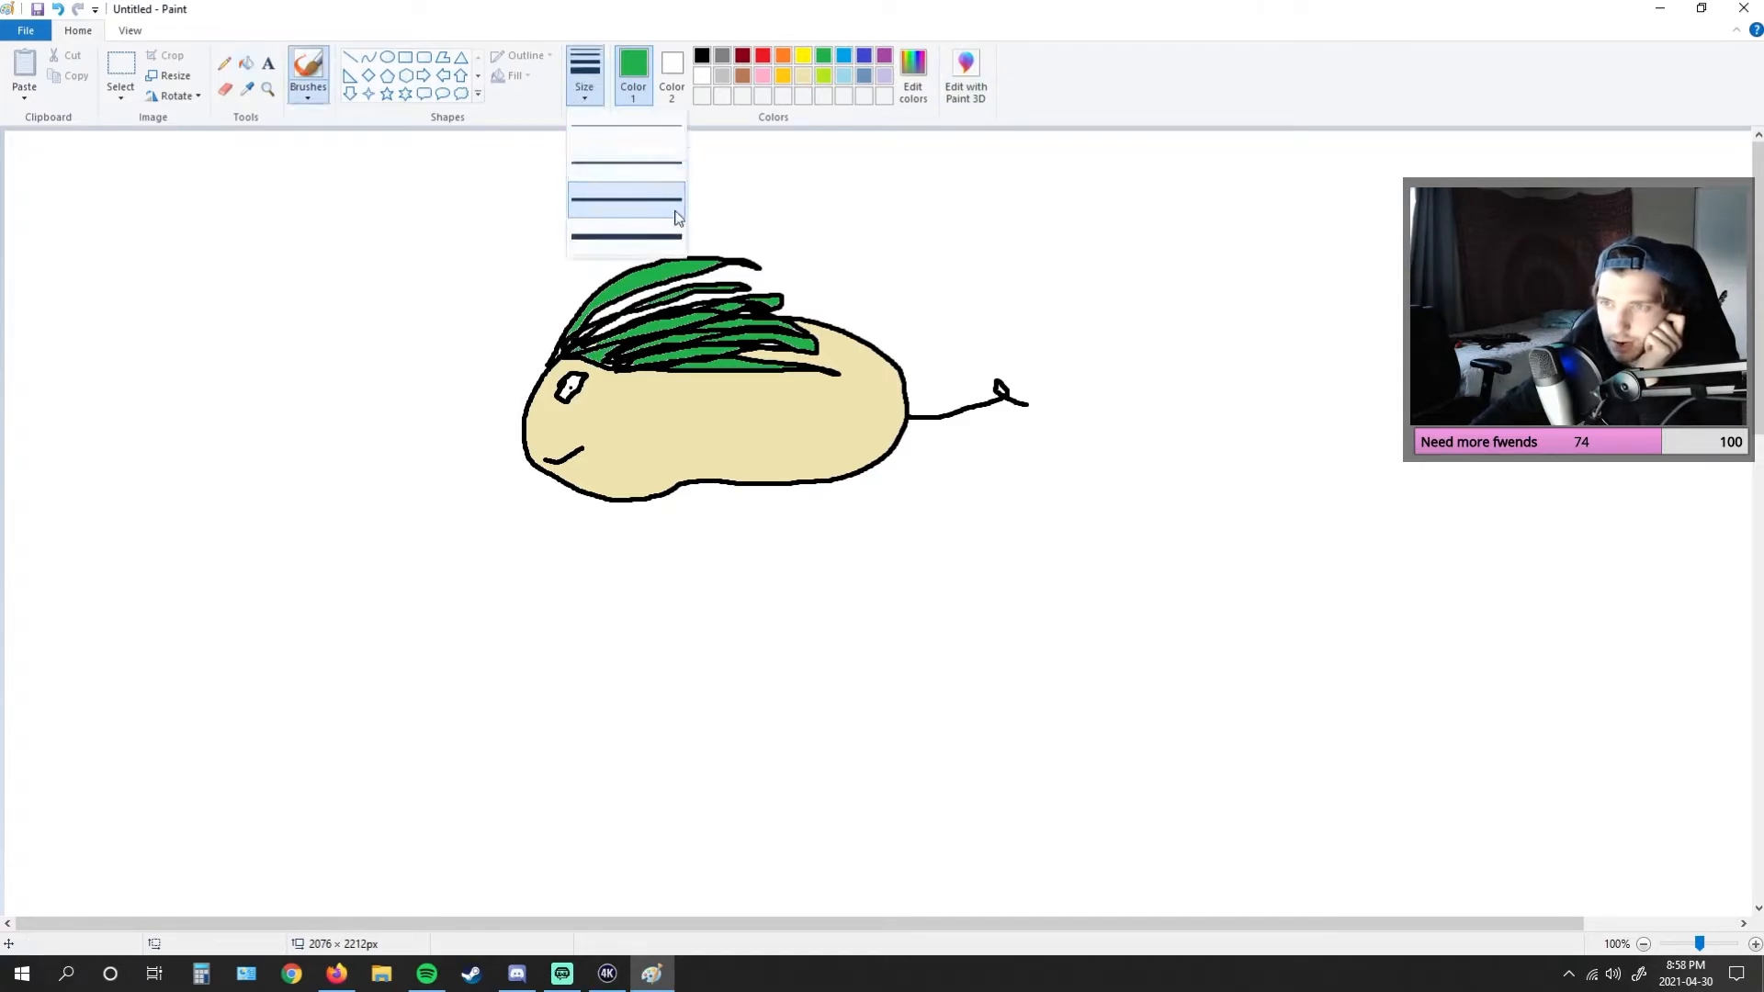
{"action": "left_click", "coordinate": [627, 206]}
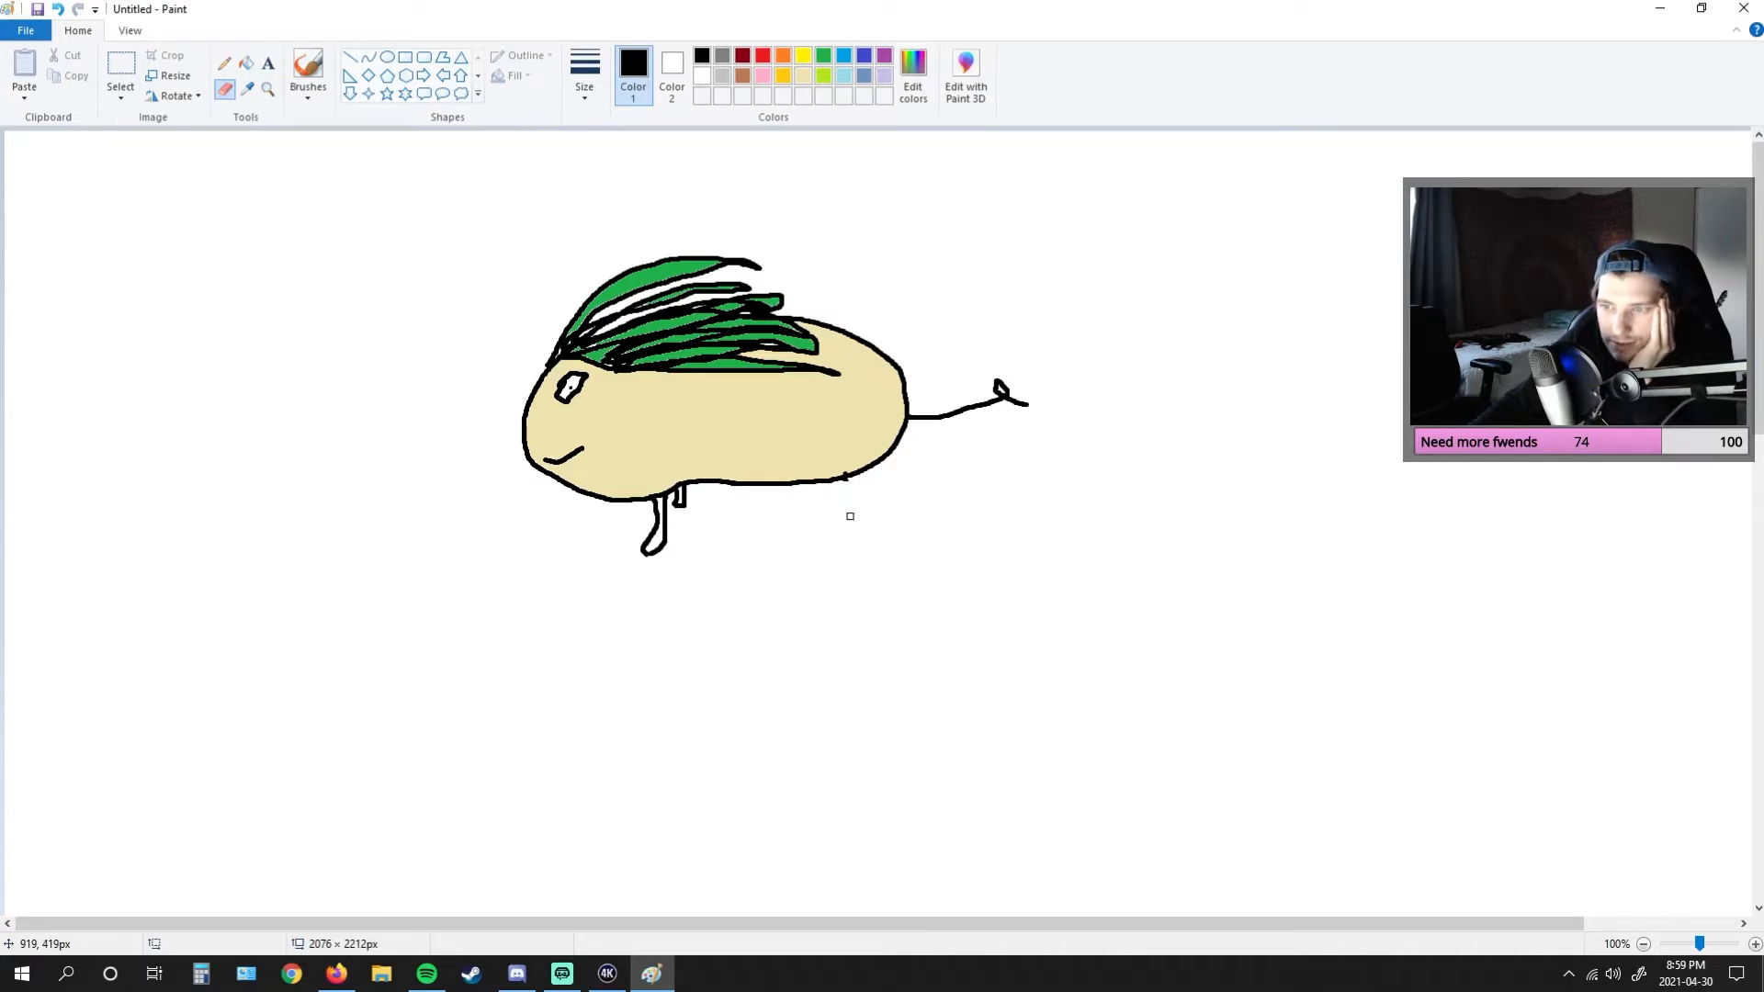
{"action": "left_click", "coordinate": [307, 72]}
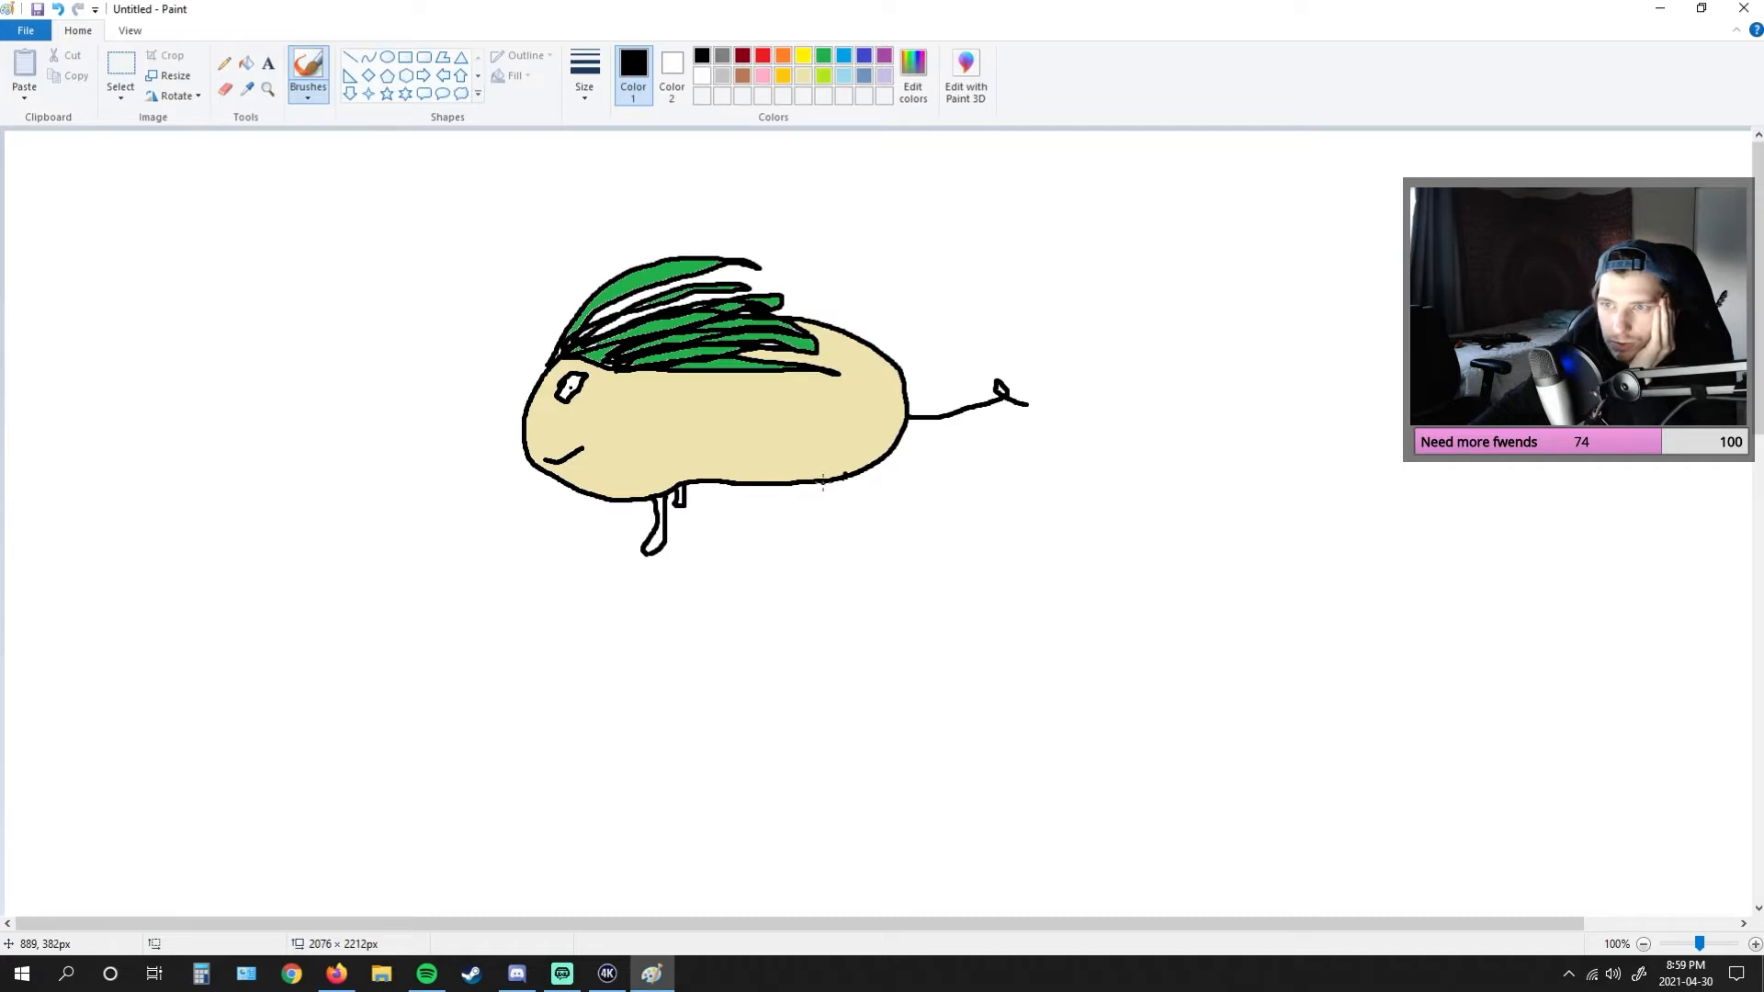
{"action": "left_click_drag", "start_coordinate": [827, 489], "coordinate": [832, 538]}
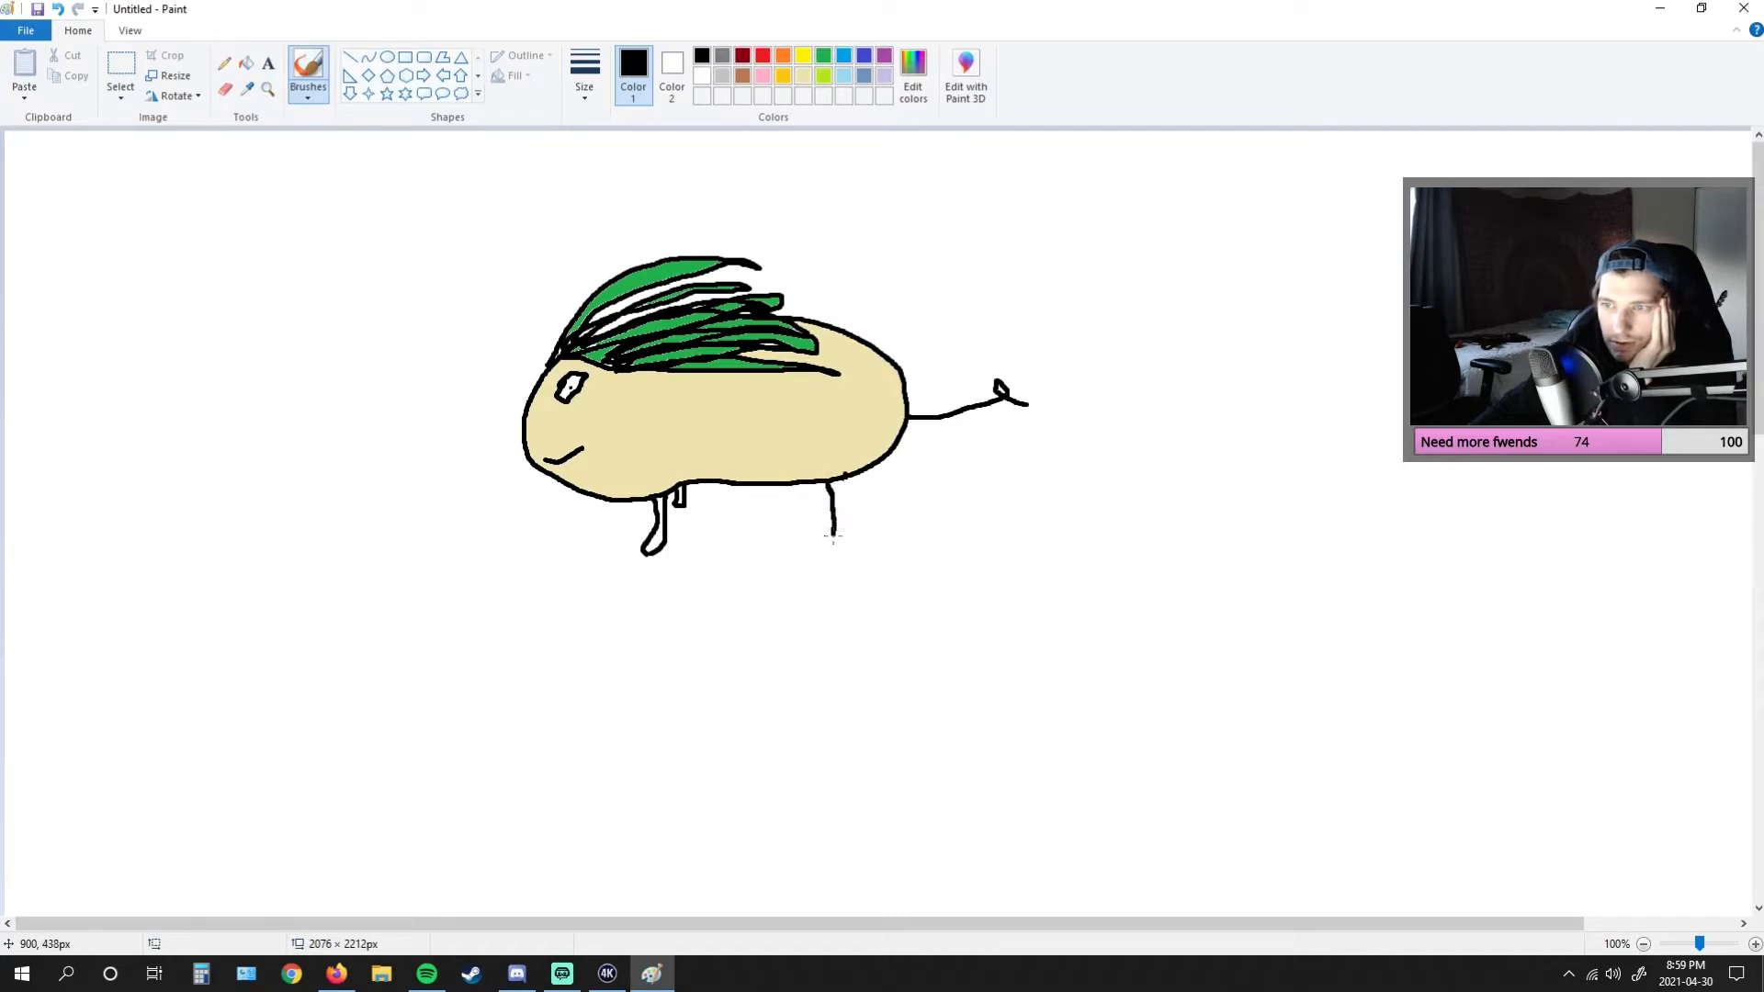
{"action": "left_click_drag", "start_coordinate": [833, 499], "coordinate": [810, 540]}
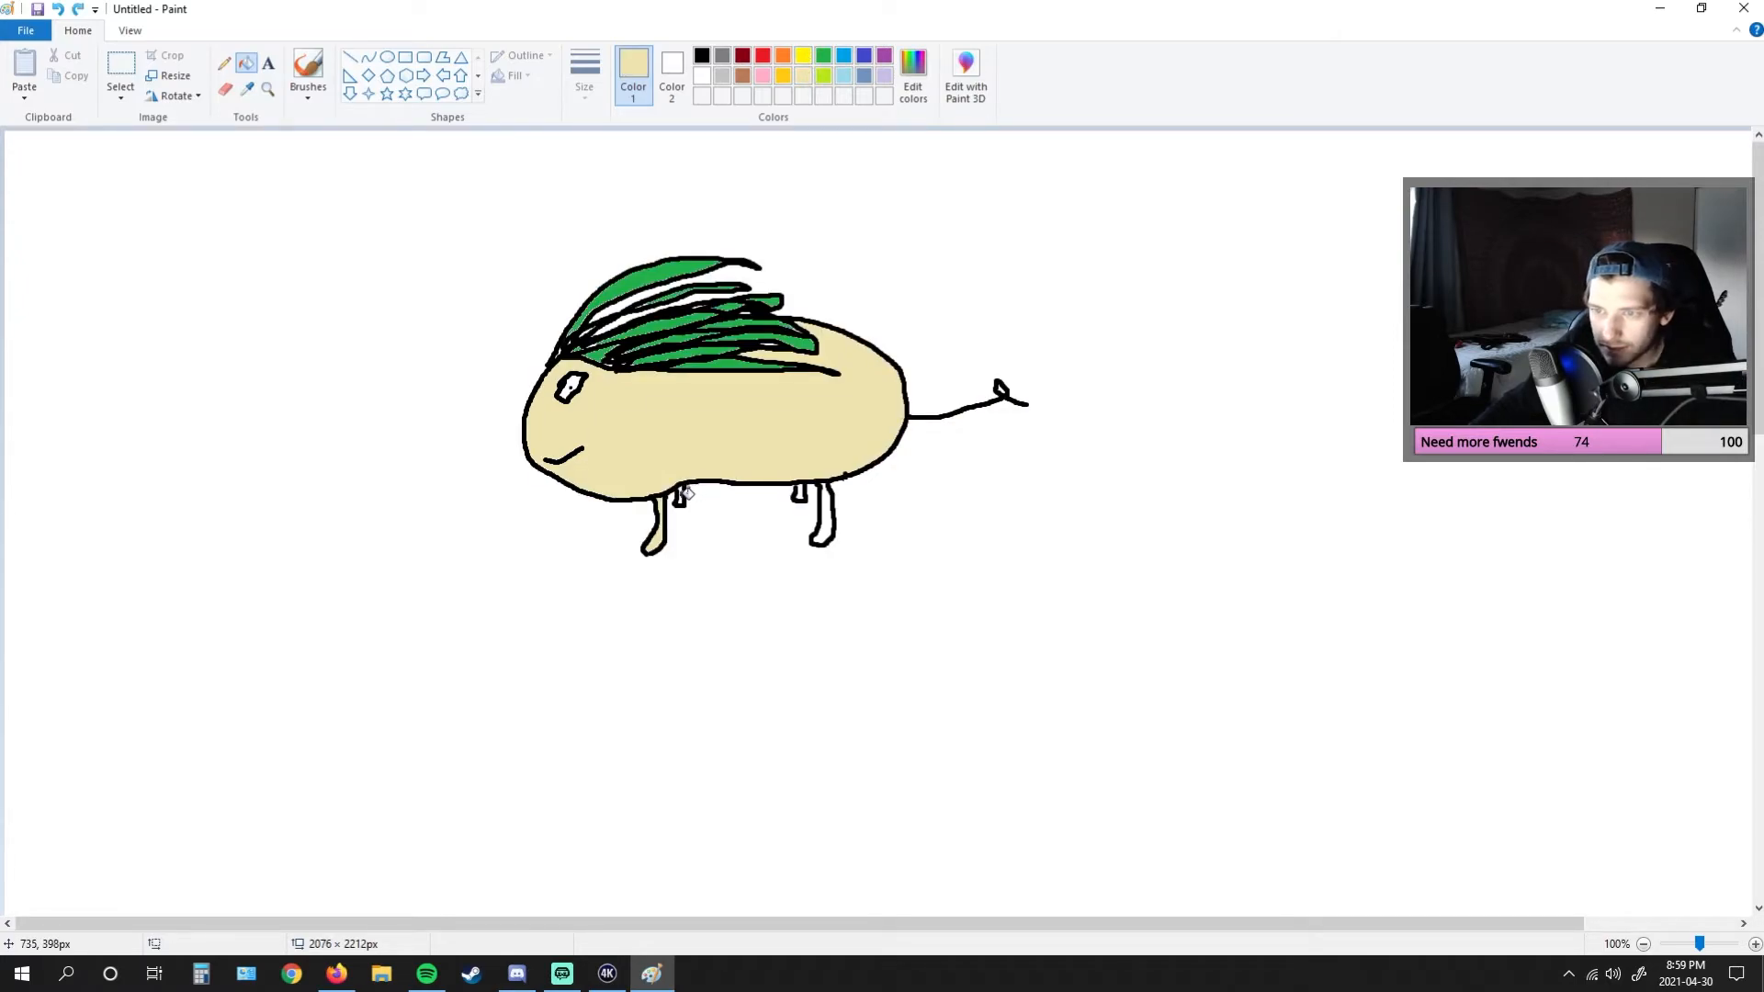
{"action": "left_click", "coordinate": [700, 53]}
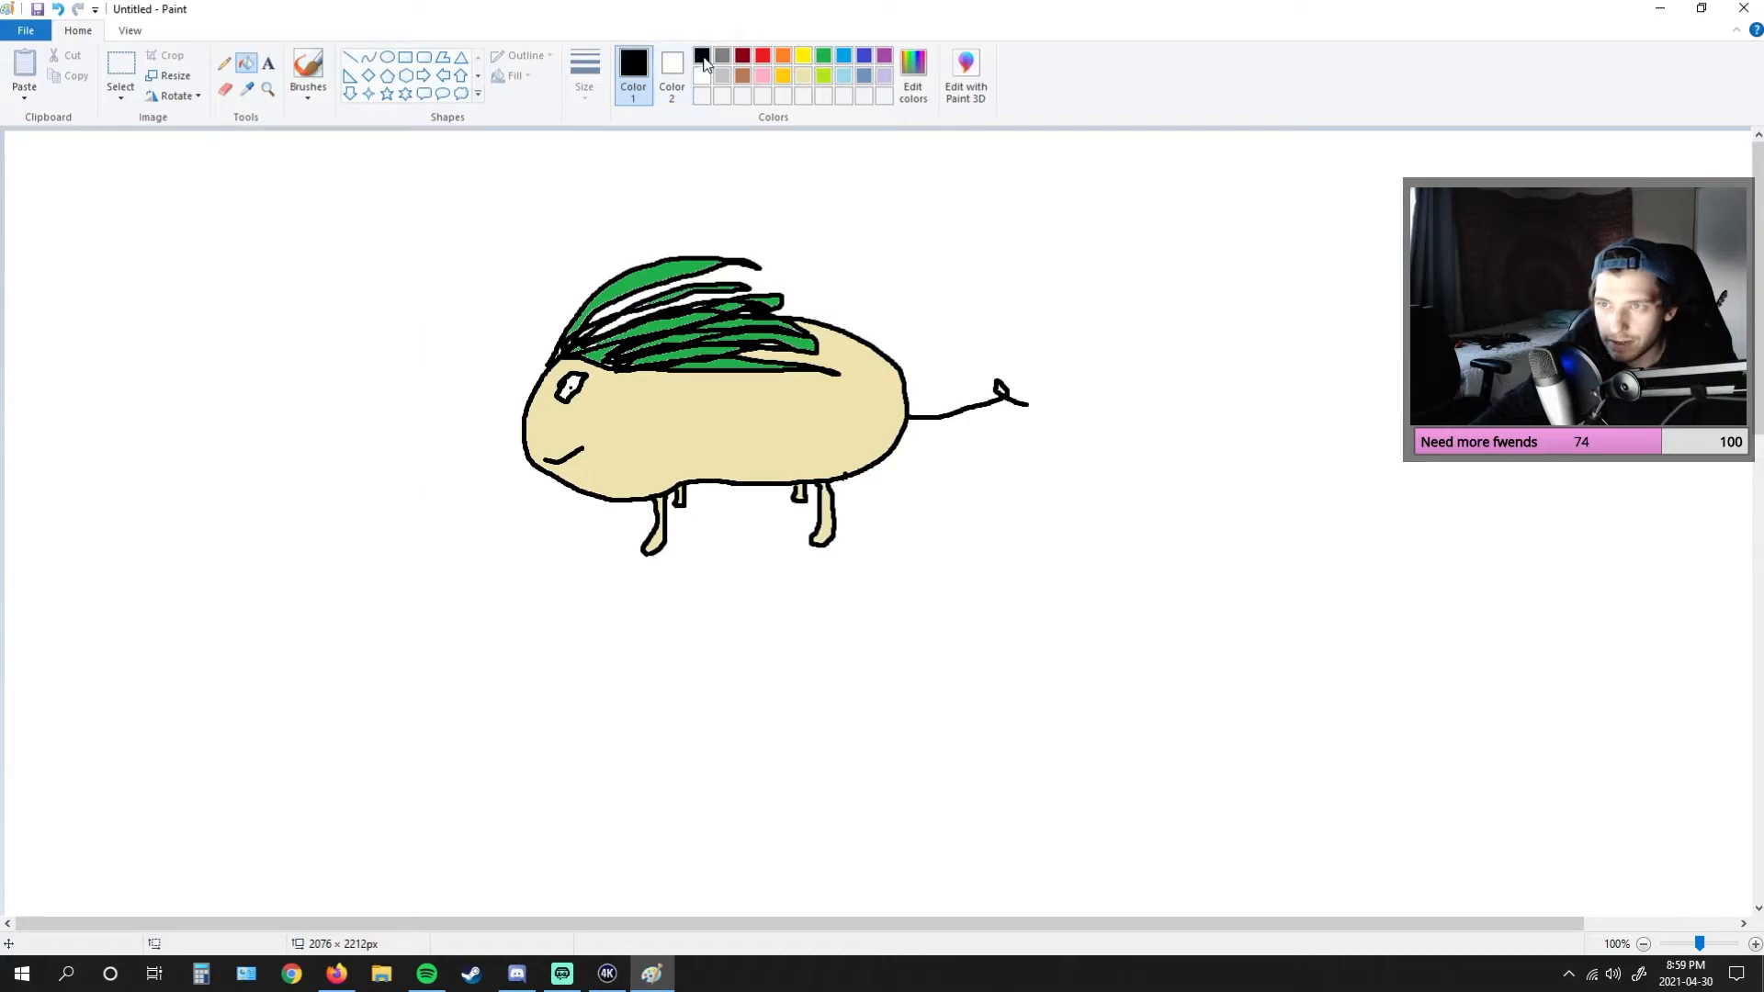
{"action": "left_click", "coordinate": [307, 73]}
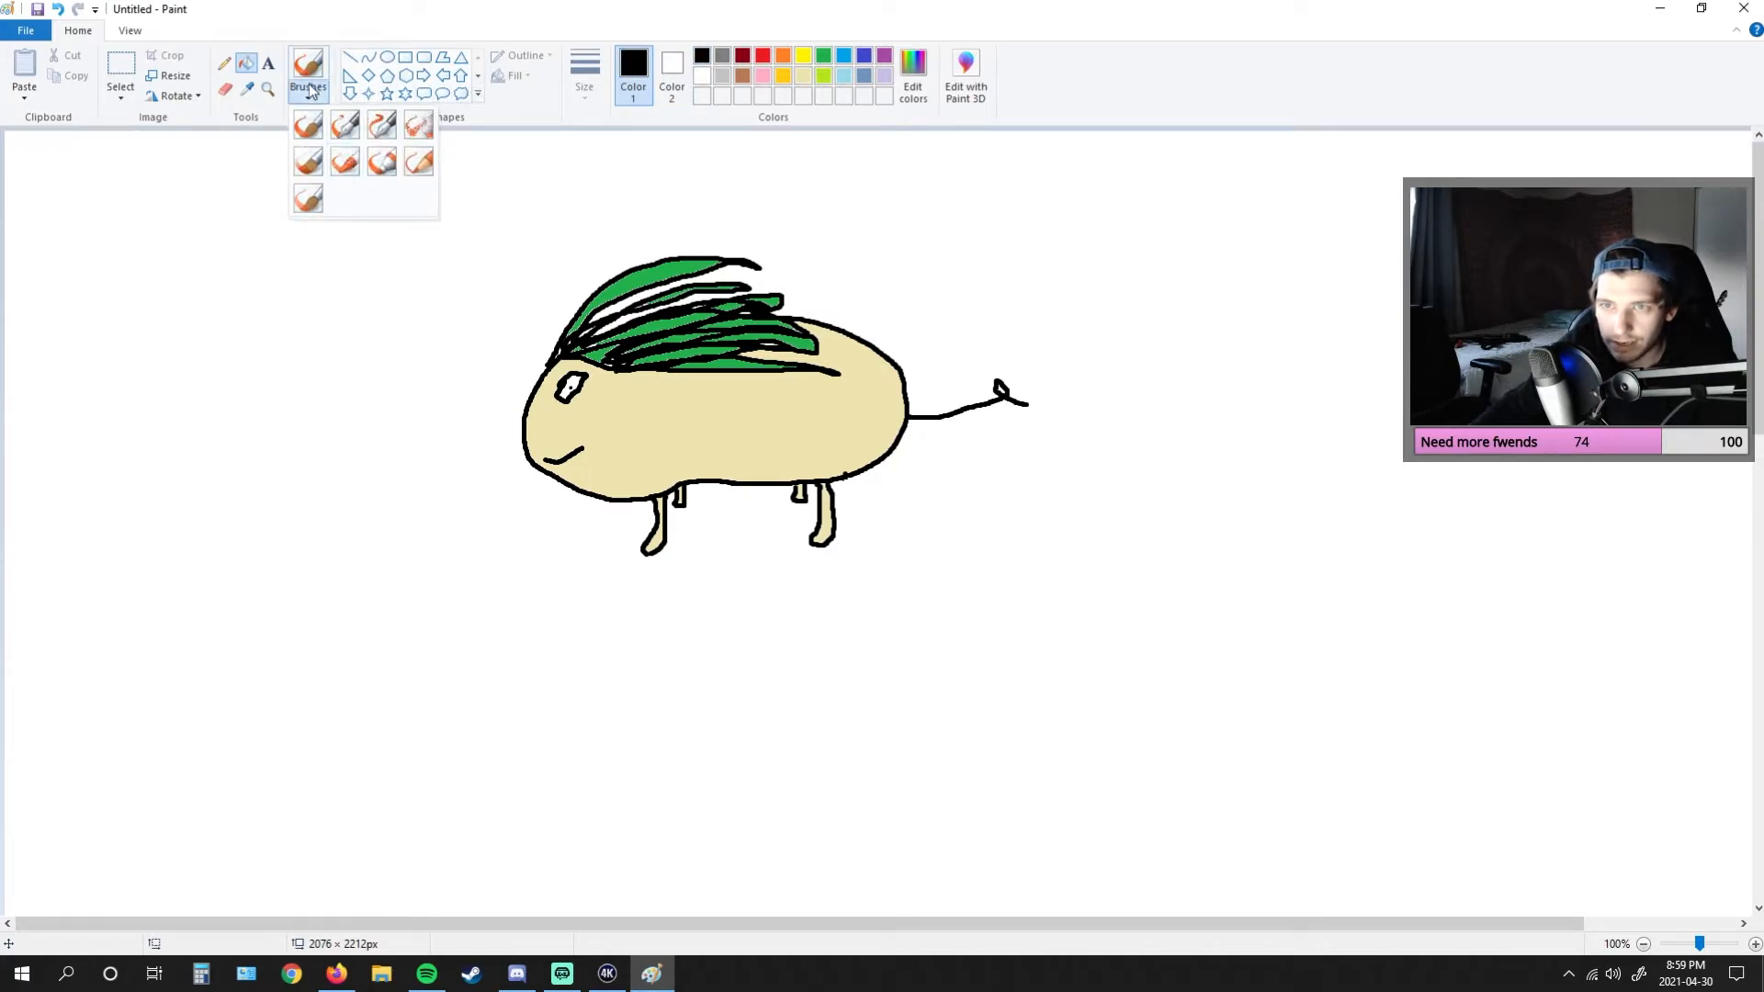
{"action": "left_click", "coordinate": [584, 75]}
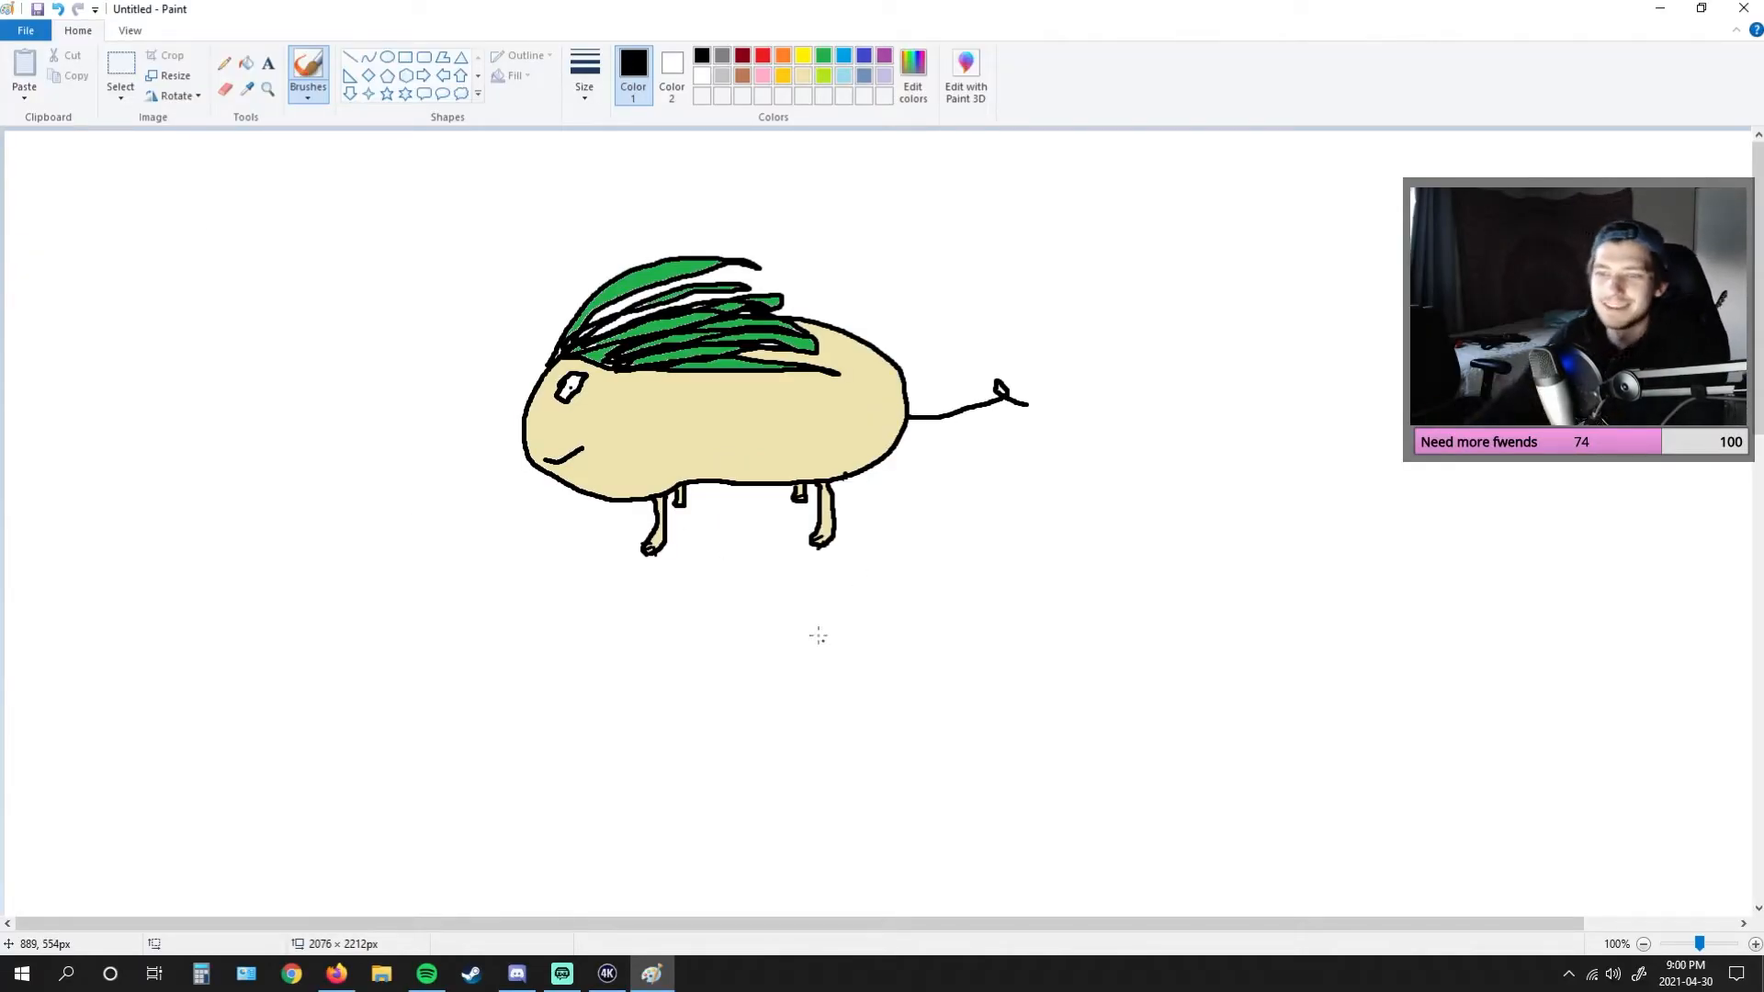
{"action": "left_click", "coordinate": [561, 974]}
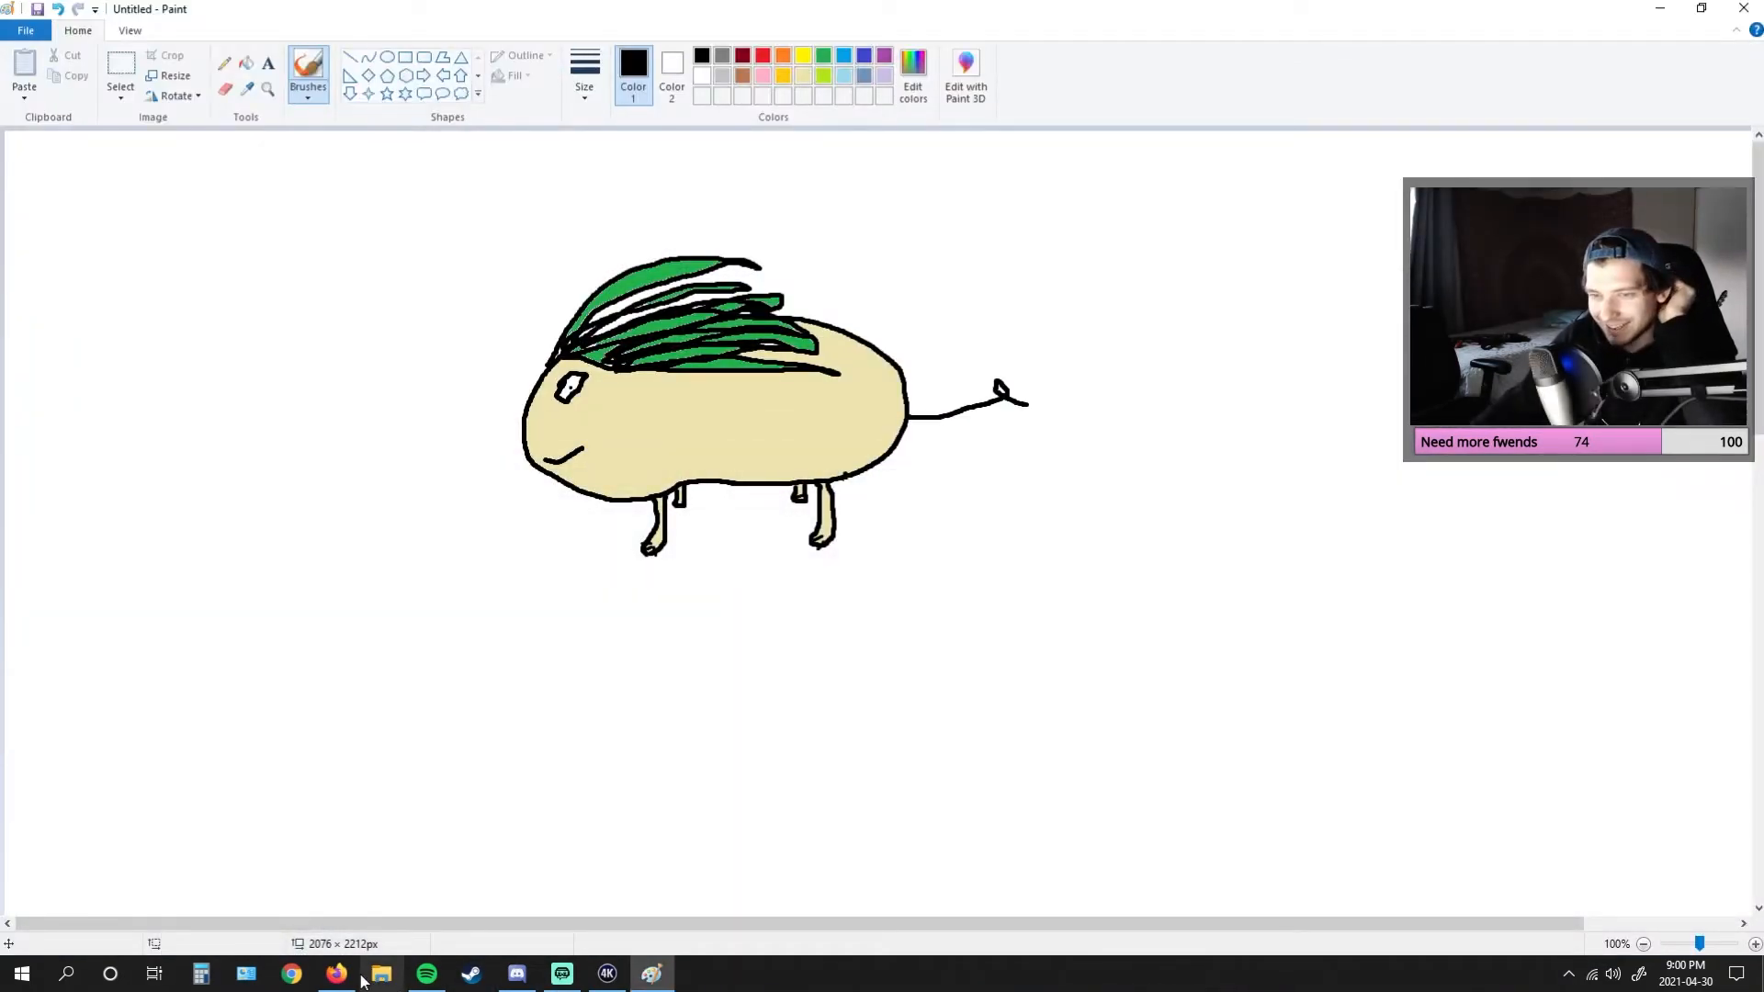
- In Firefox, show shaymin image results and enlarge the vg247 Shaymin picture
{"action": "left_click", "coordinate": [292, 974]}
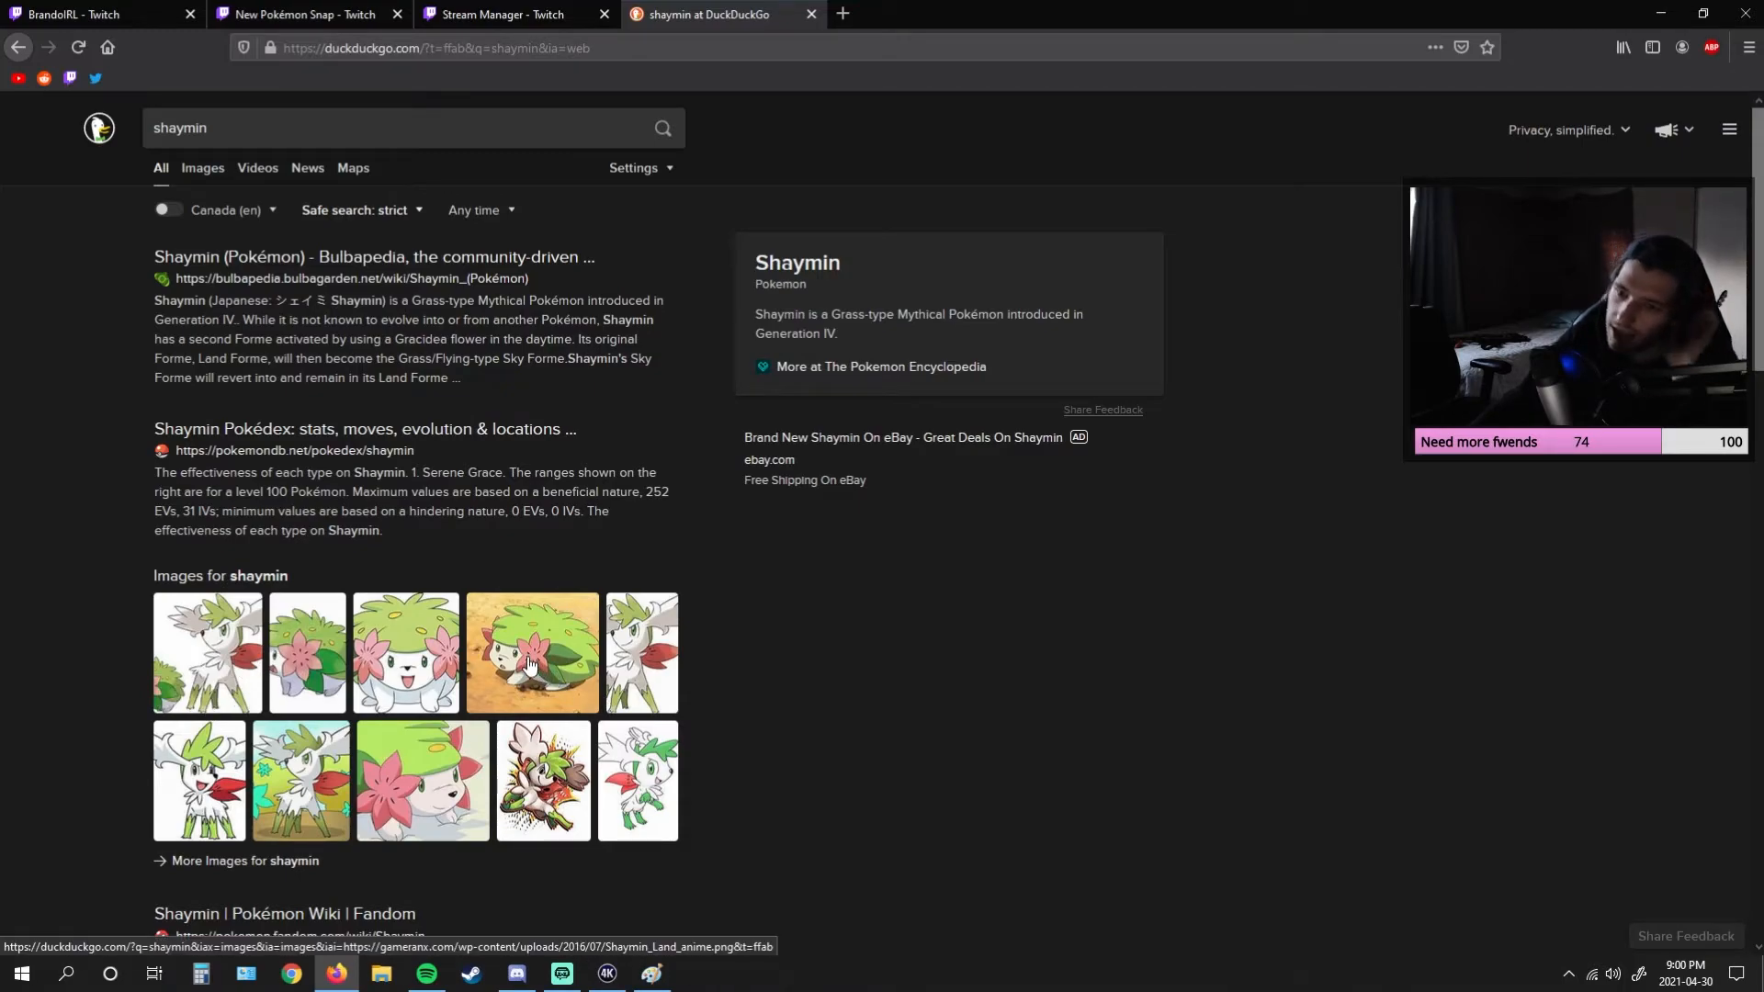
{"action": "left_click", "coordinate": [202, 167]}
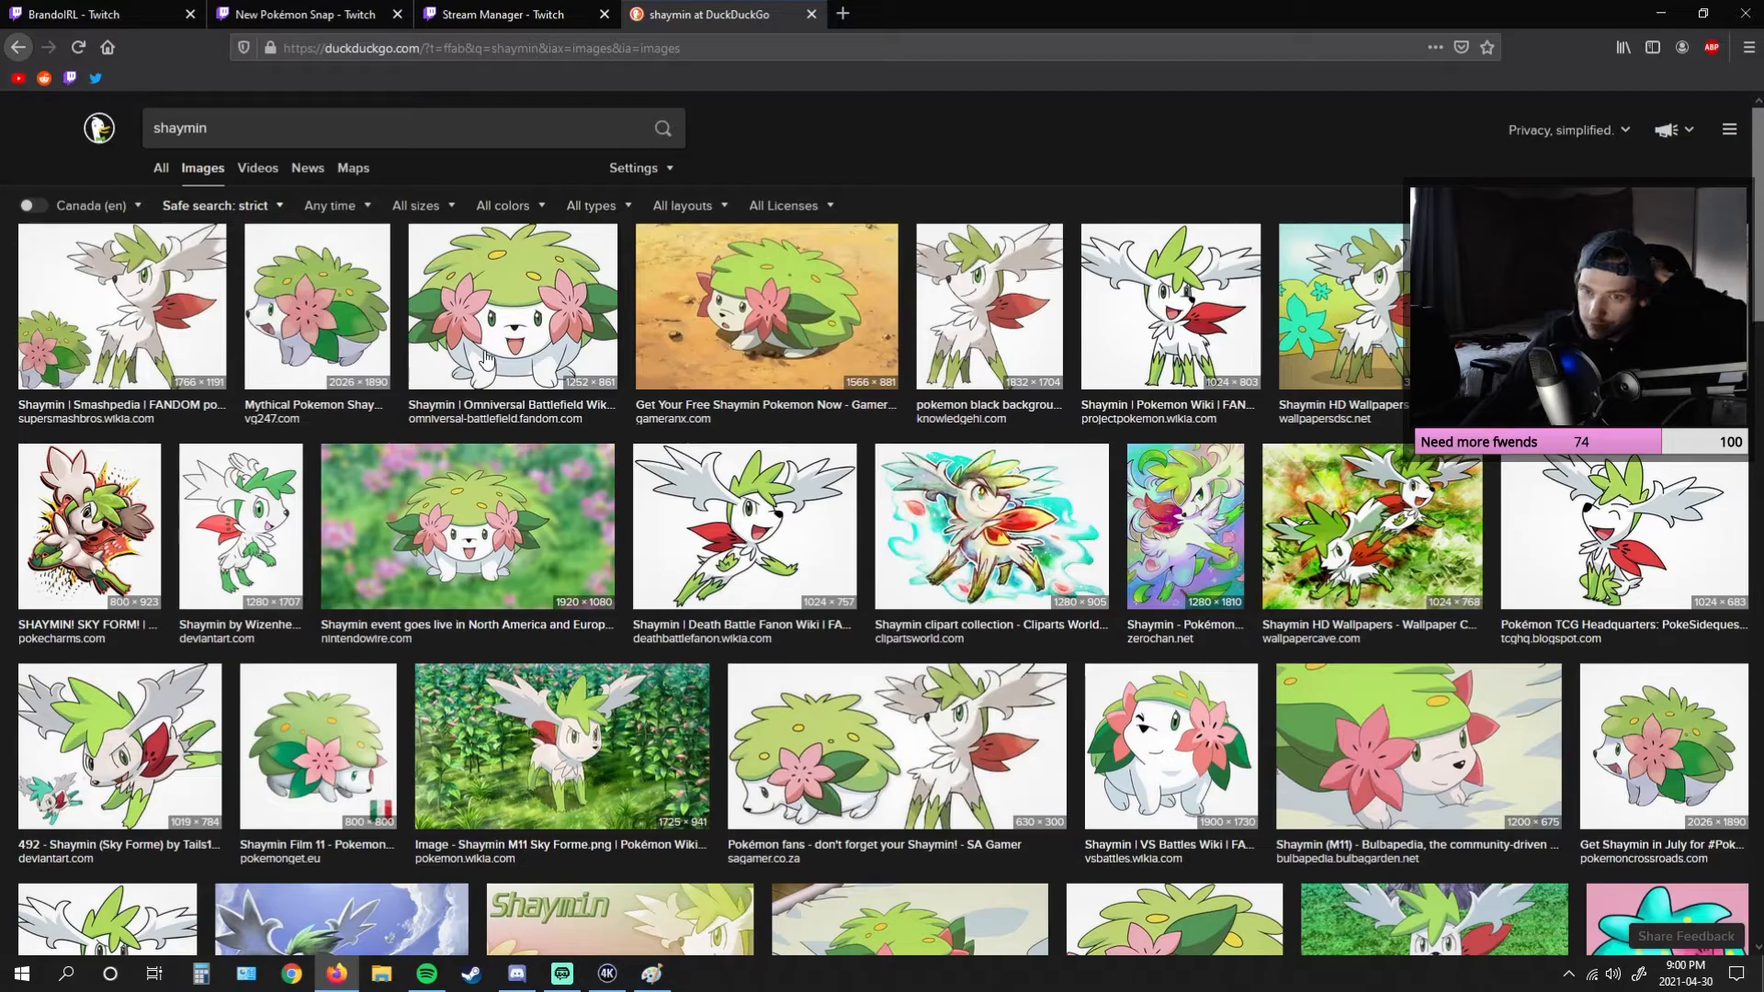
{"action": "left_click", "coordinate": [318, 307]}
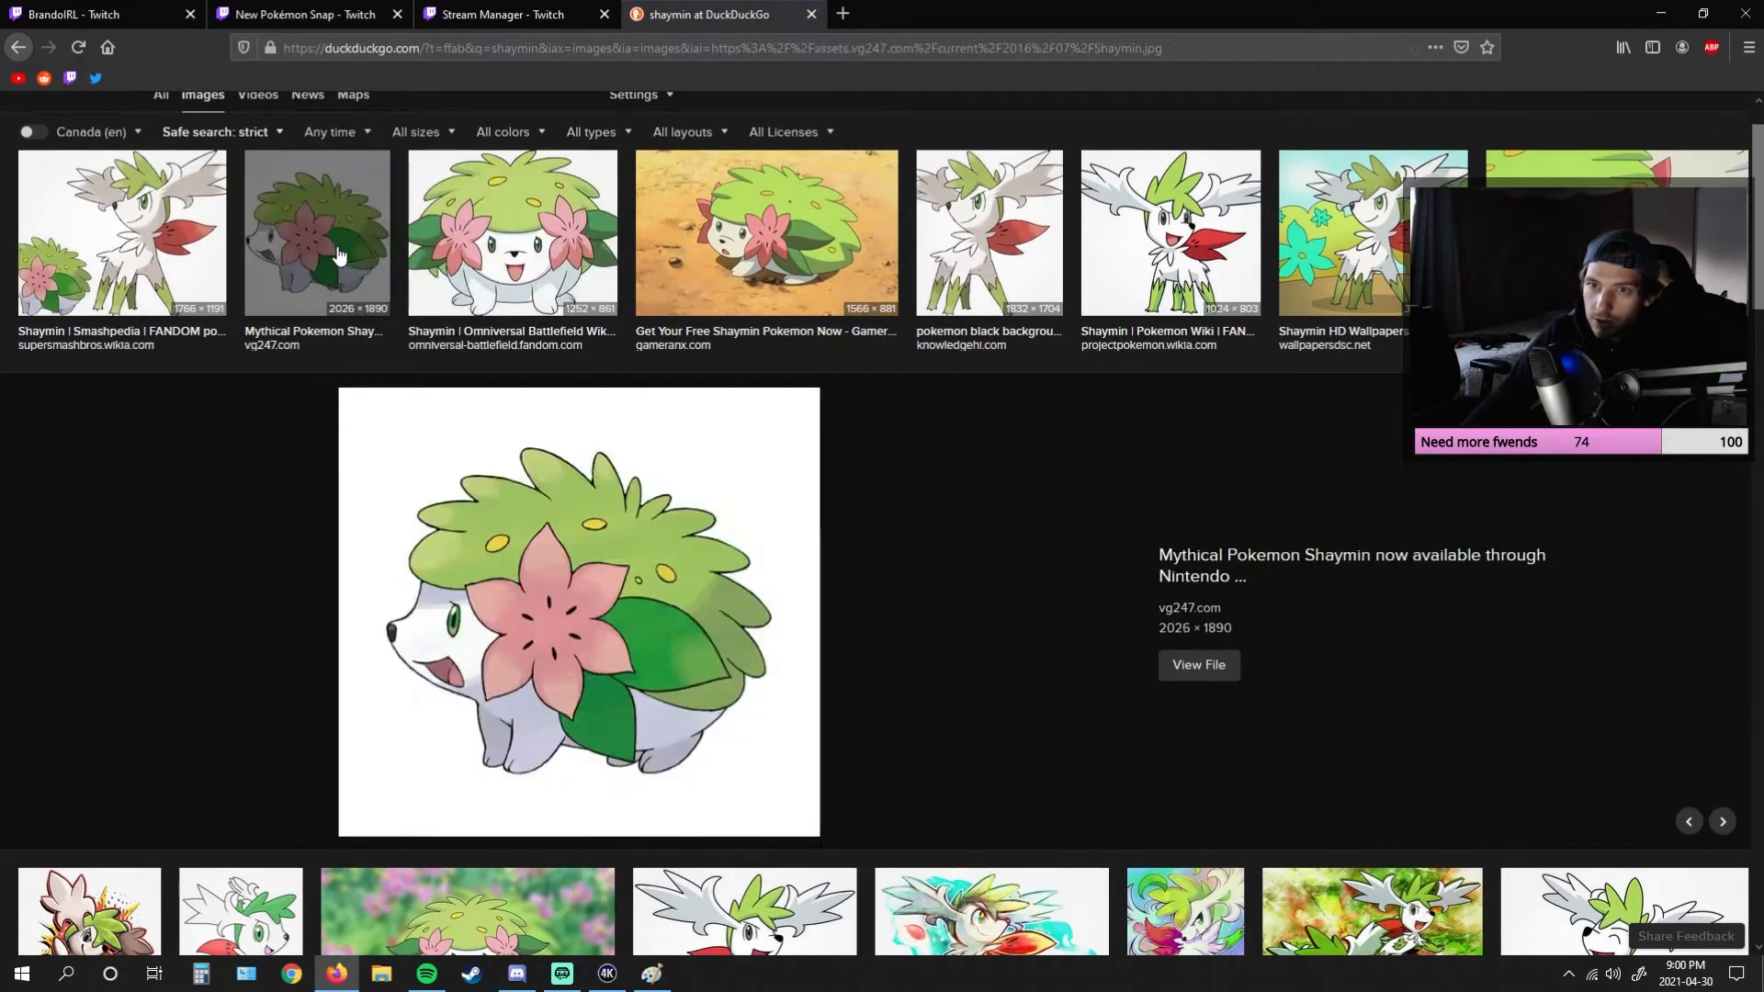
{"action": "mouse_move", "coordinate": [534, 624]}
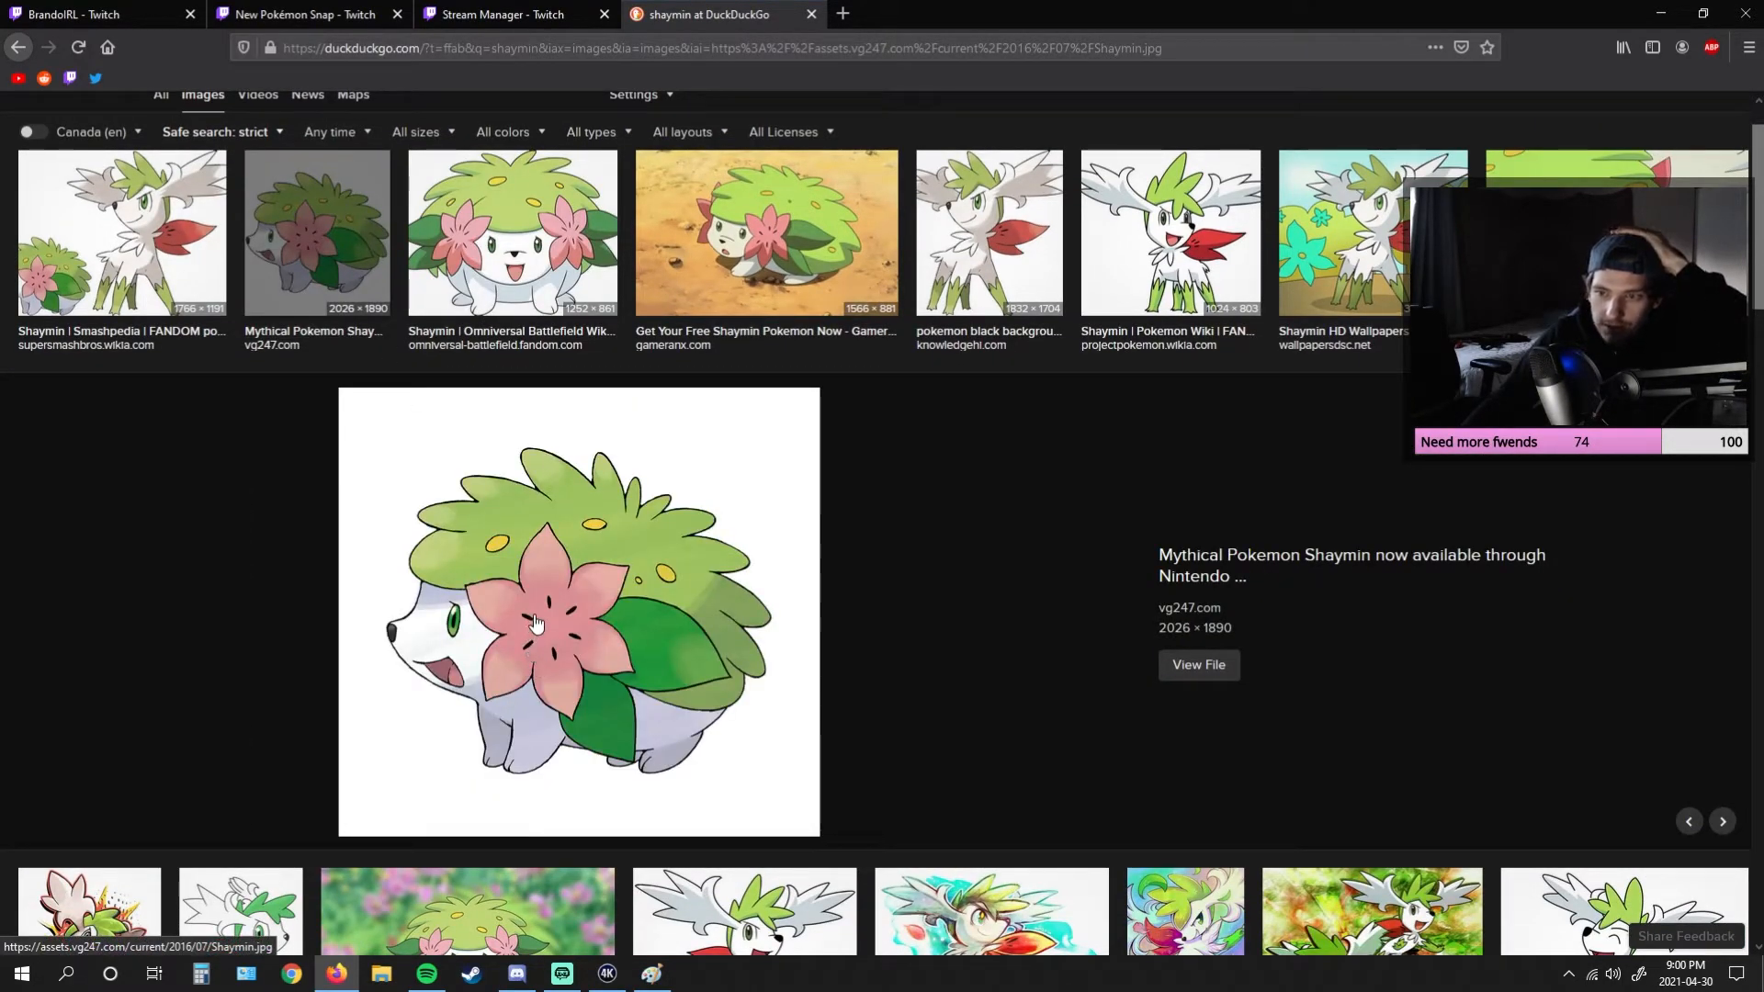
- Copy the enlarged Shaymin picture, then bring up Streamlabs OBS to read chat
{"action": "right_click", "coordinate": [536, 624]}
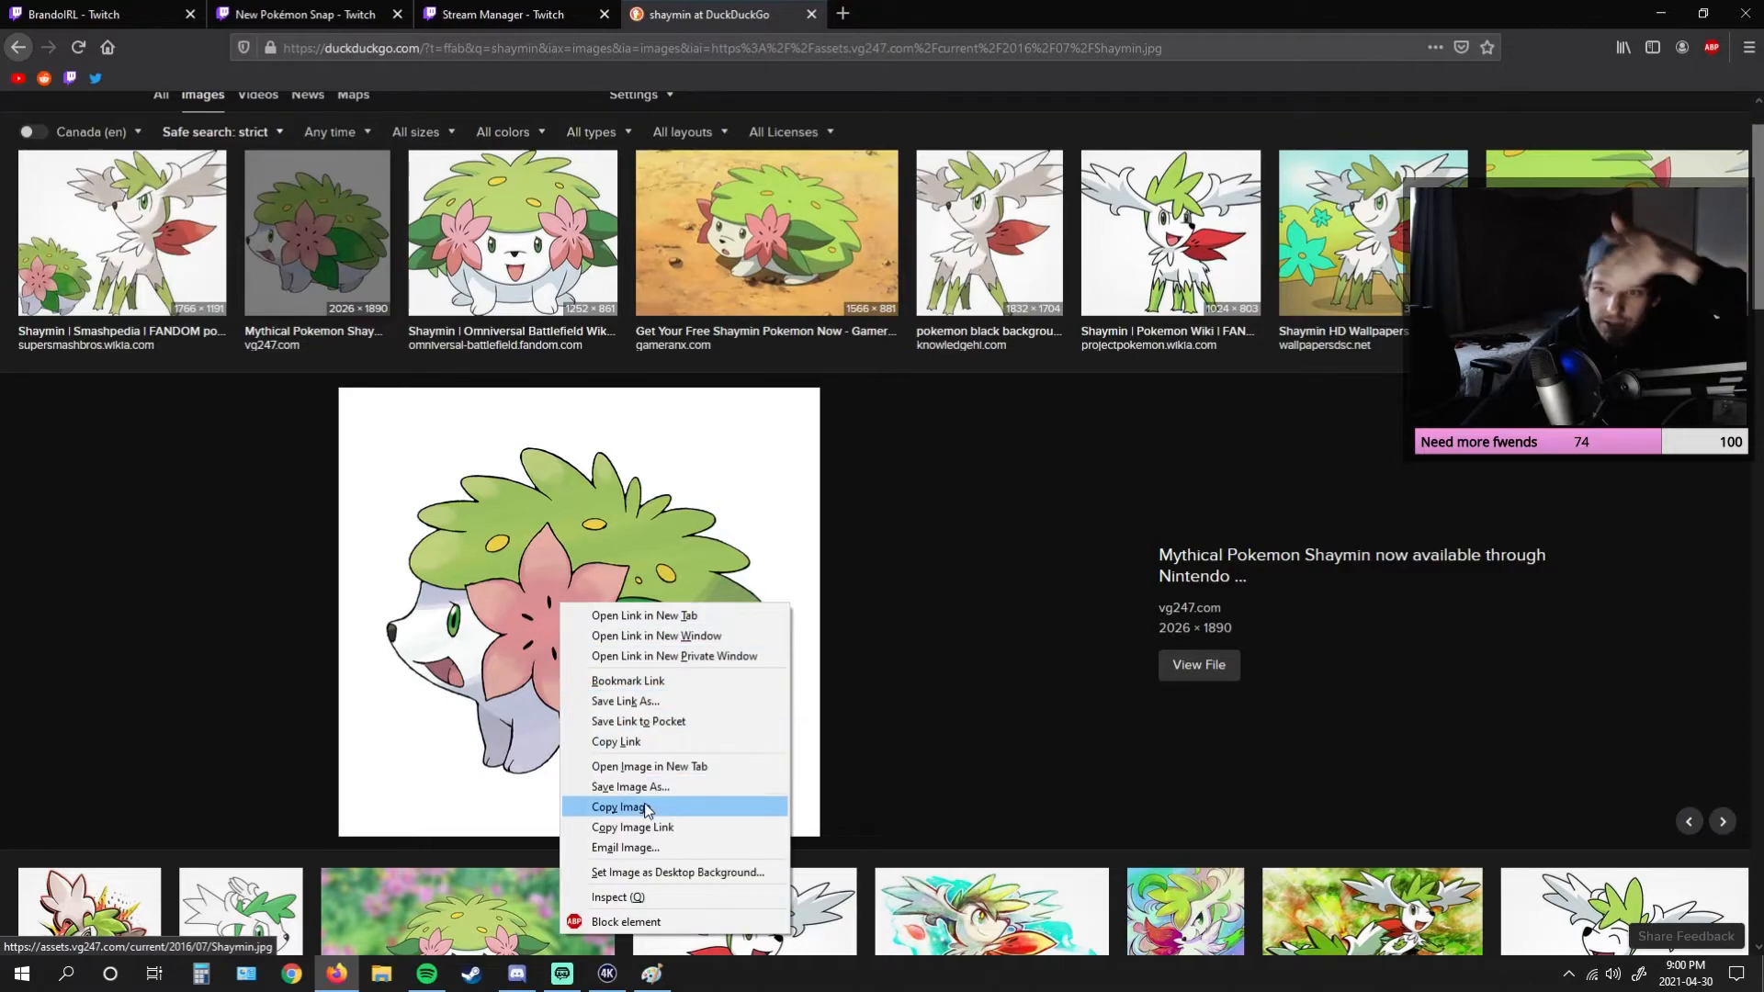
{"action": "left_click", "coordinate": [632, 806]}
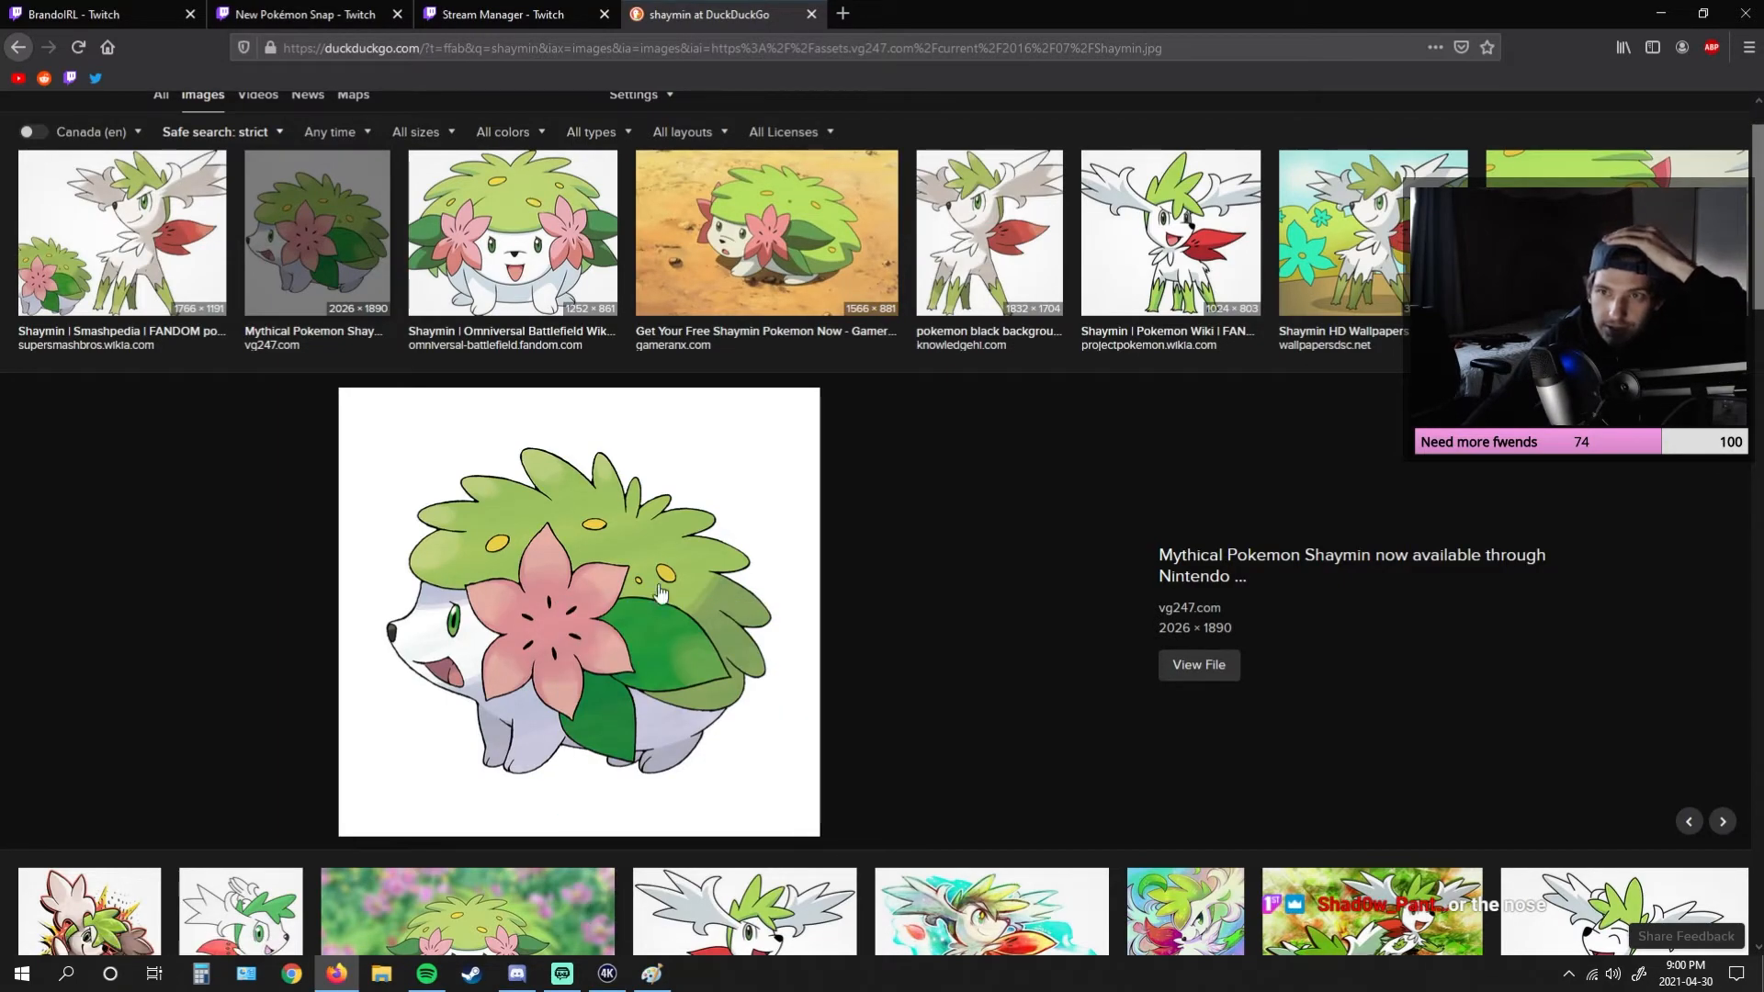
{"action": "left_click", "coordinate": [651, 974]}
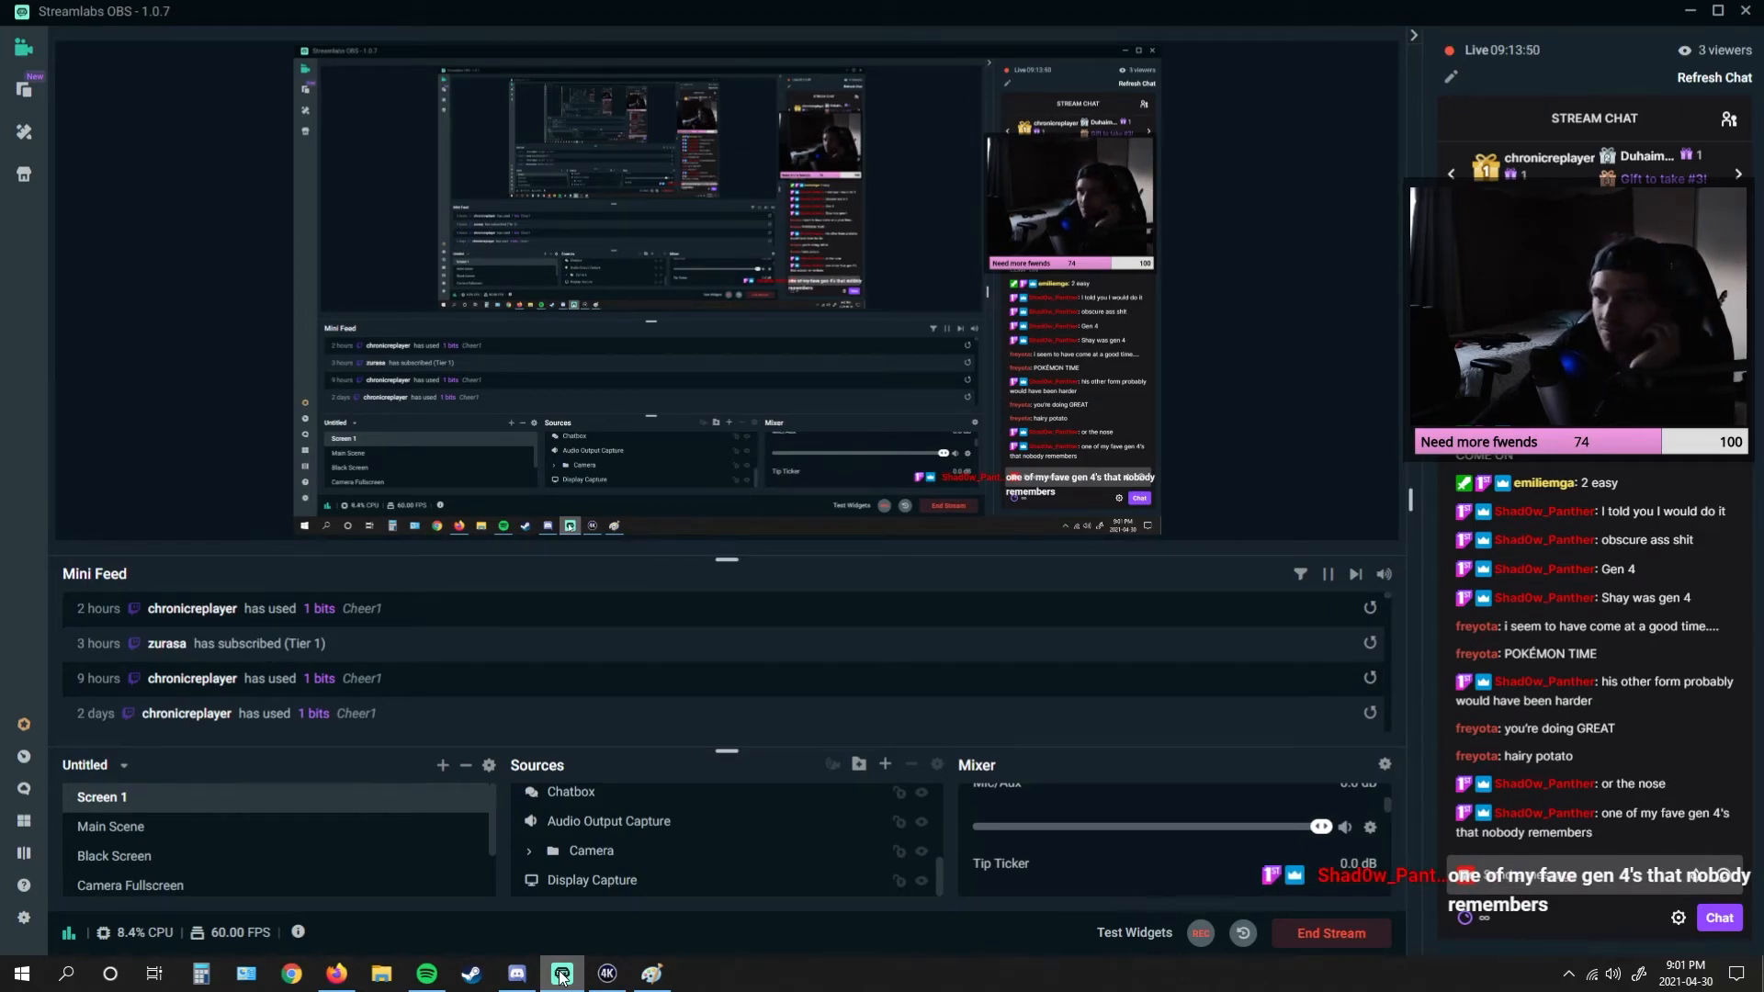
- Return to the Paint drawing from the streaming dashboard
{"action": "left_click", "coordinate": [651, 974]}
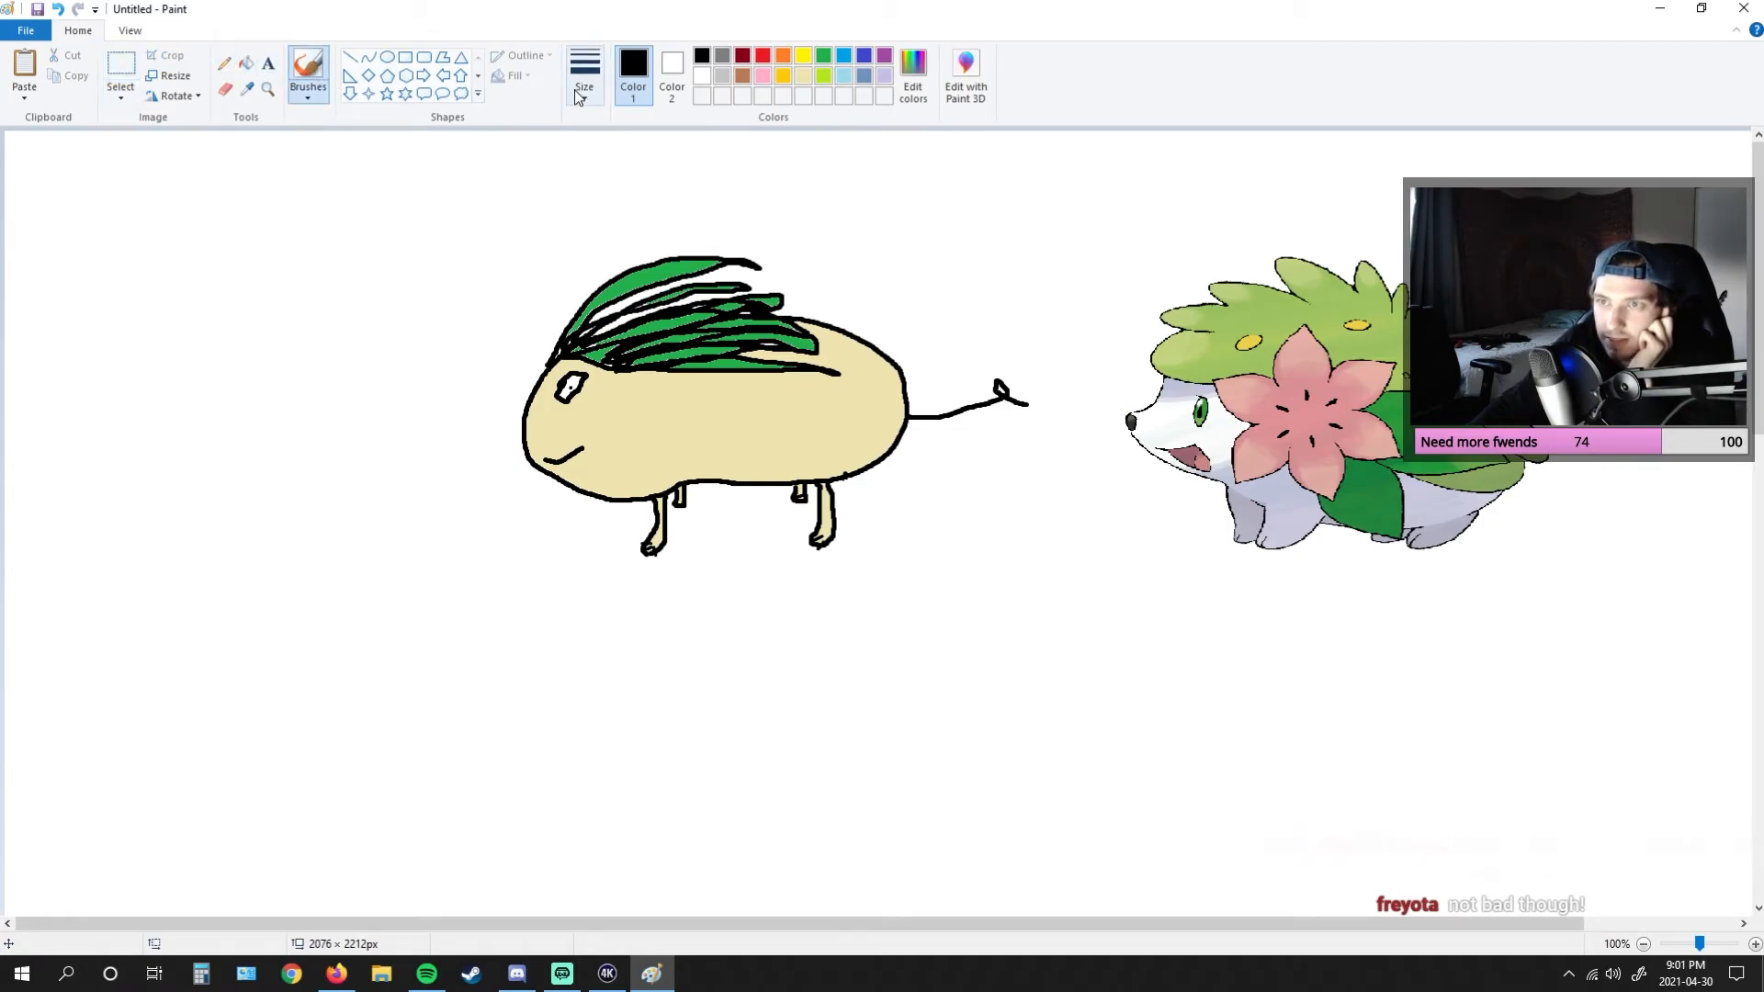
- Handwrite a signature and the date below the creature, then go back to the browser
{"action": "left_click", "coordinate": [584, 74]}
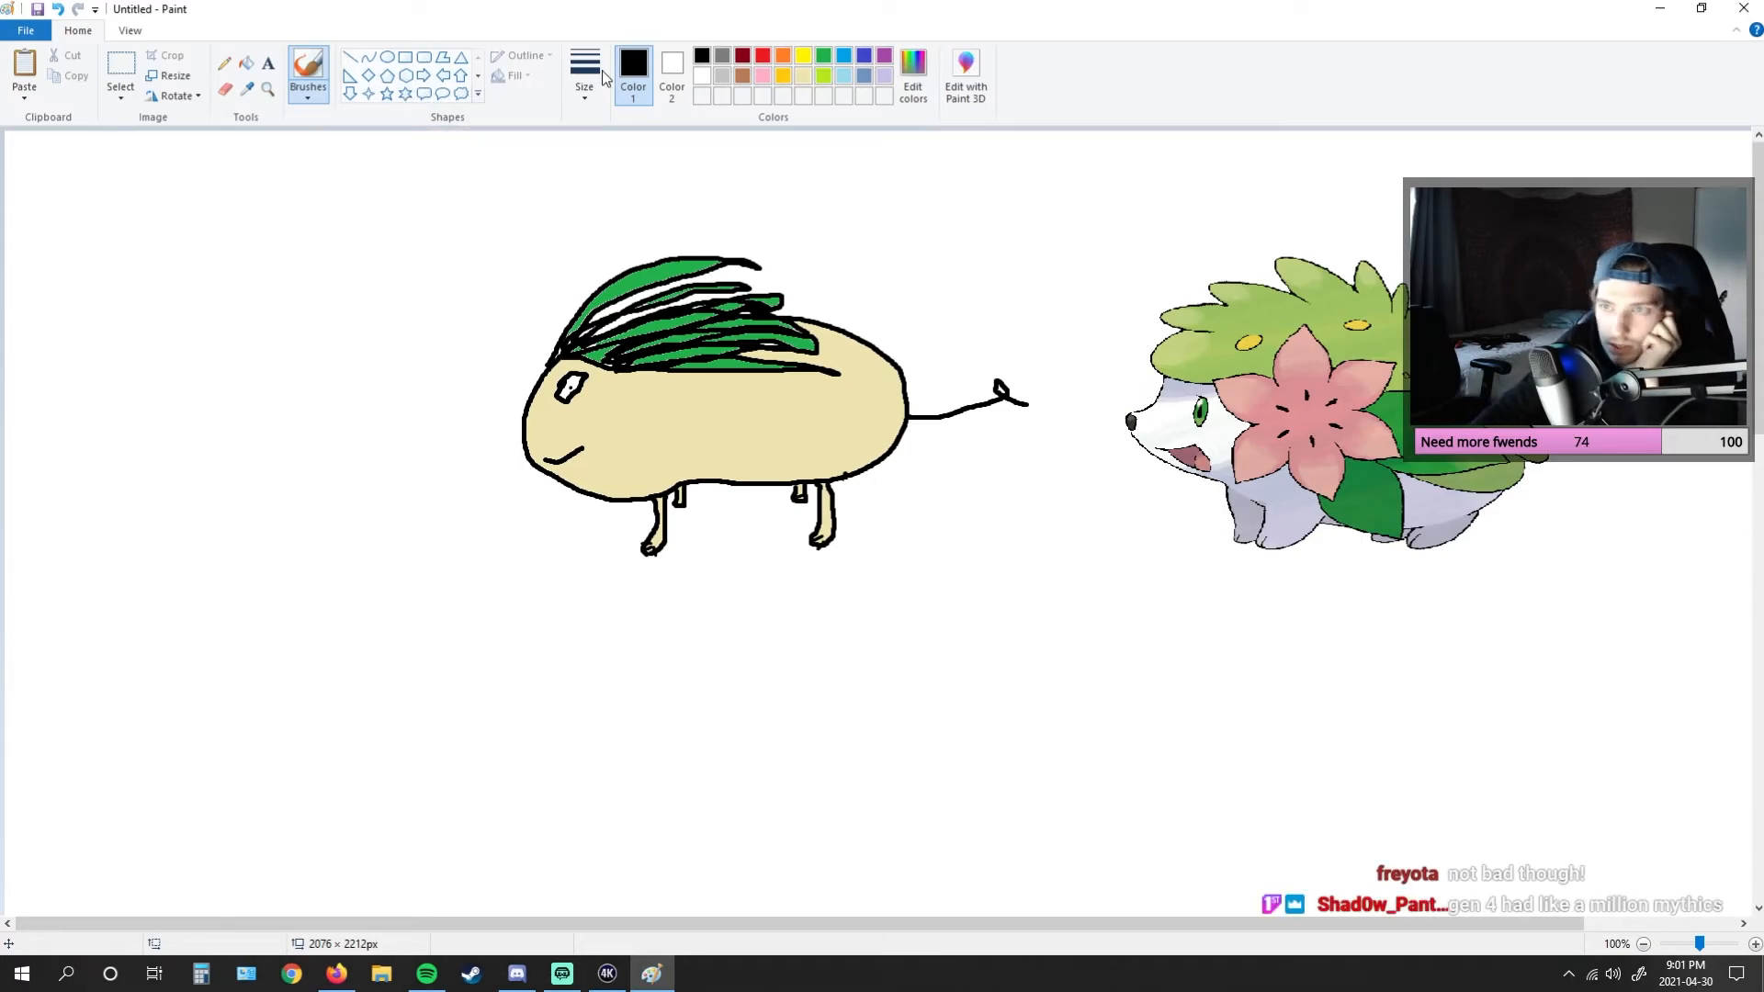
{"action": "left_click_drag", "start_coordinate": [860, 720], "coordinate": [1002, 765]}
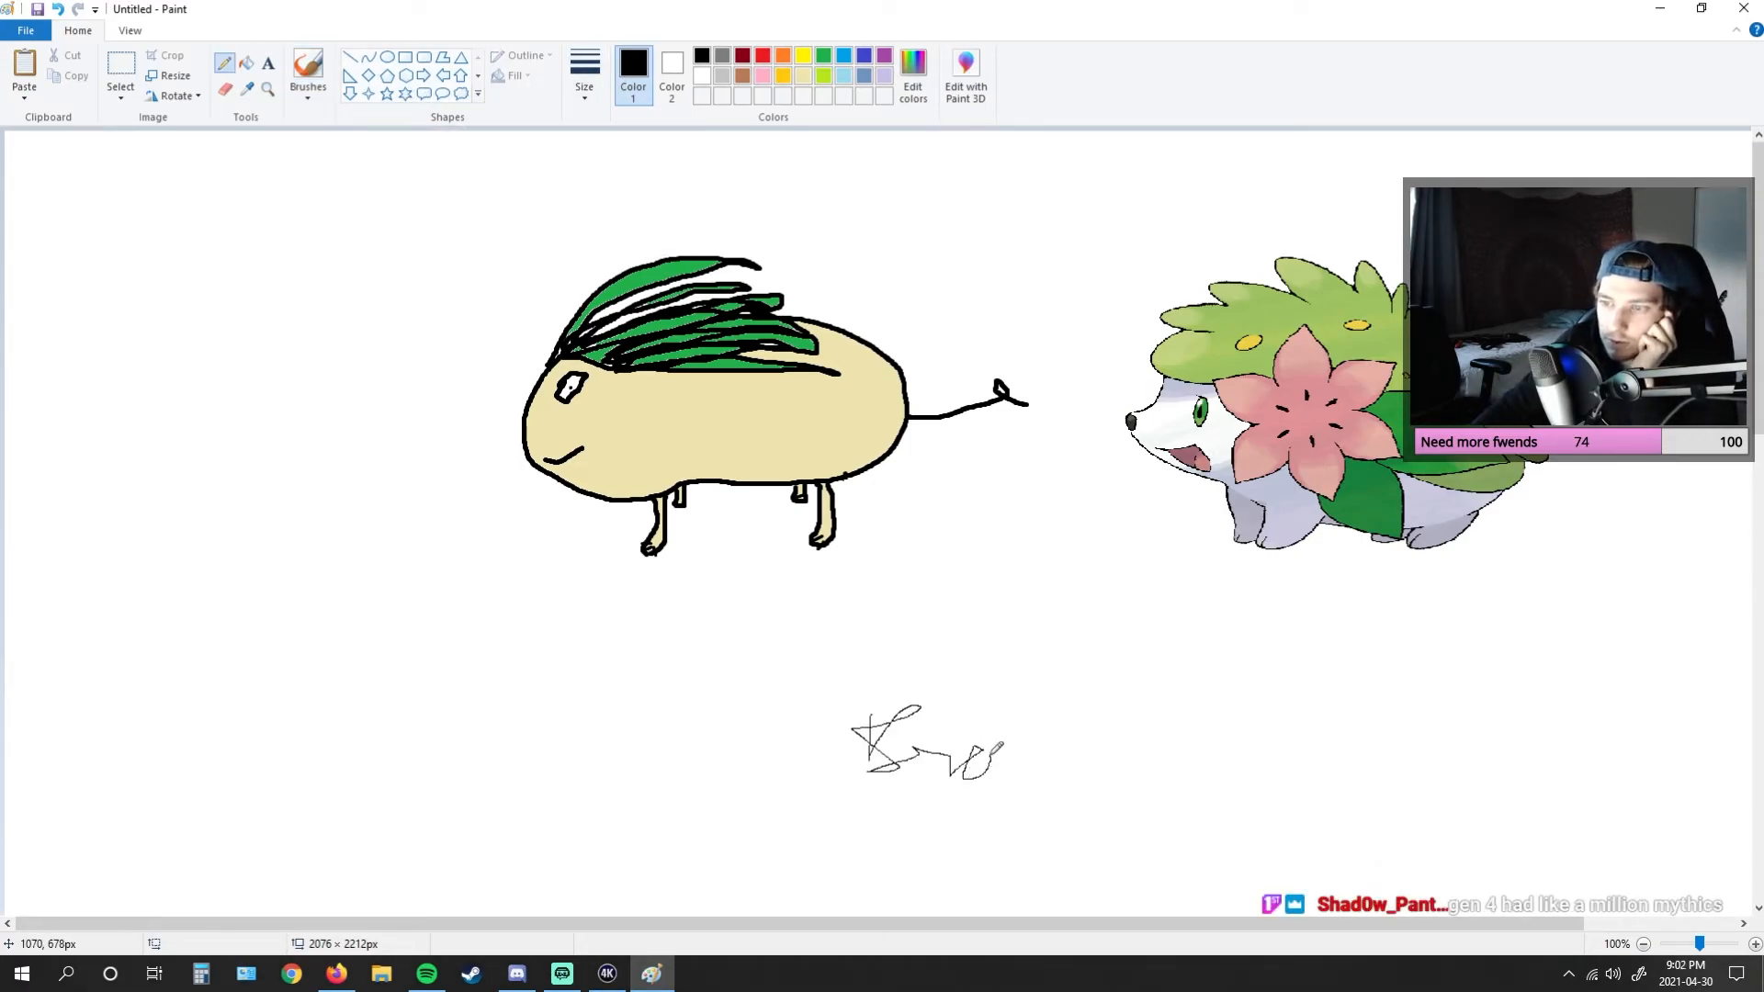
{"action": "left_click_drag", "start_coordinate": [922, 743], "coordinate": [1119, 737]}
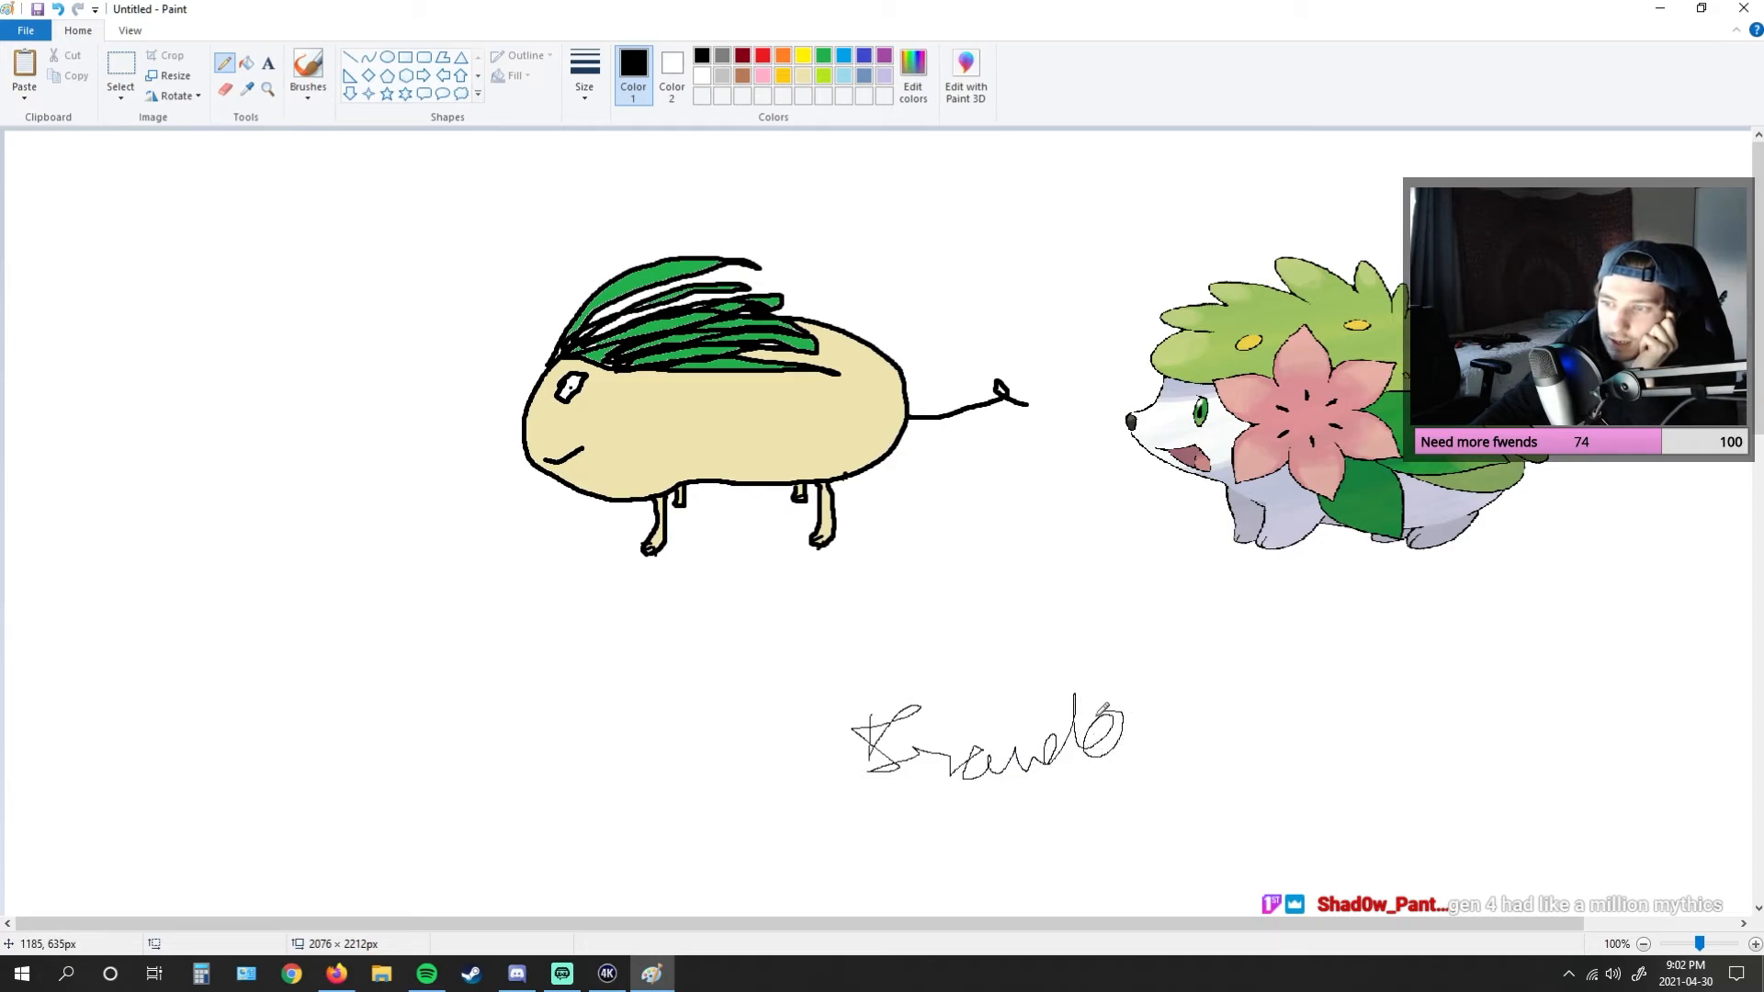
{"action": "left_click_drag", "start_coordinate": [860, 827], "coordinate": [1182, 832]}
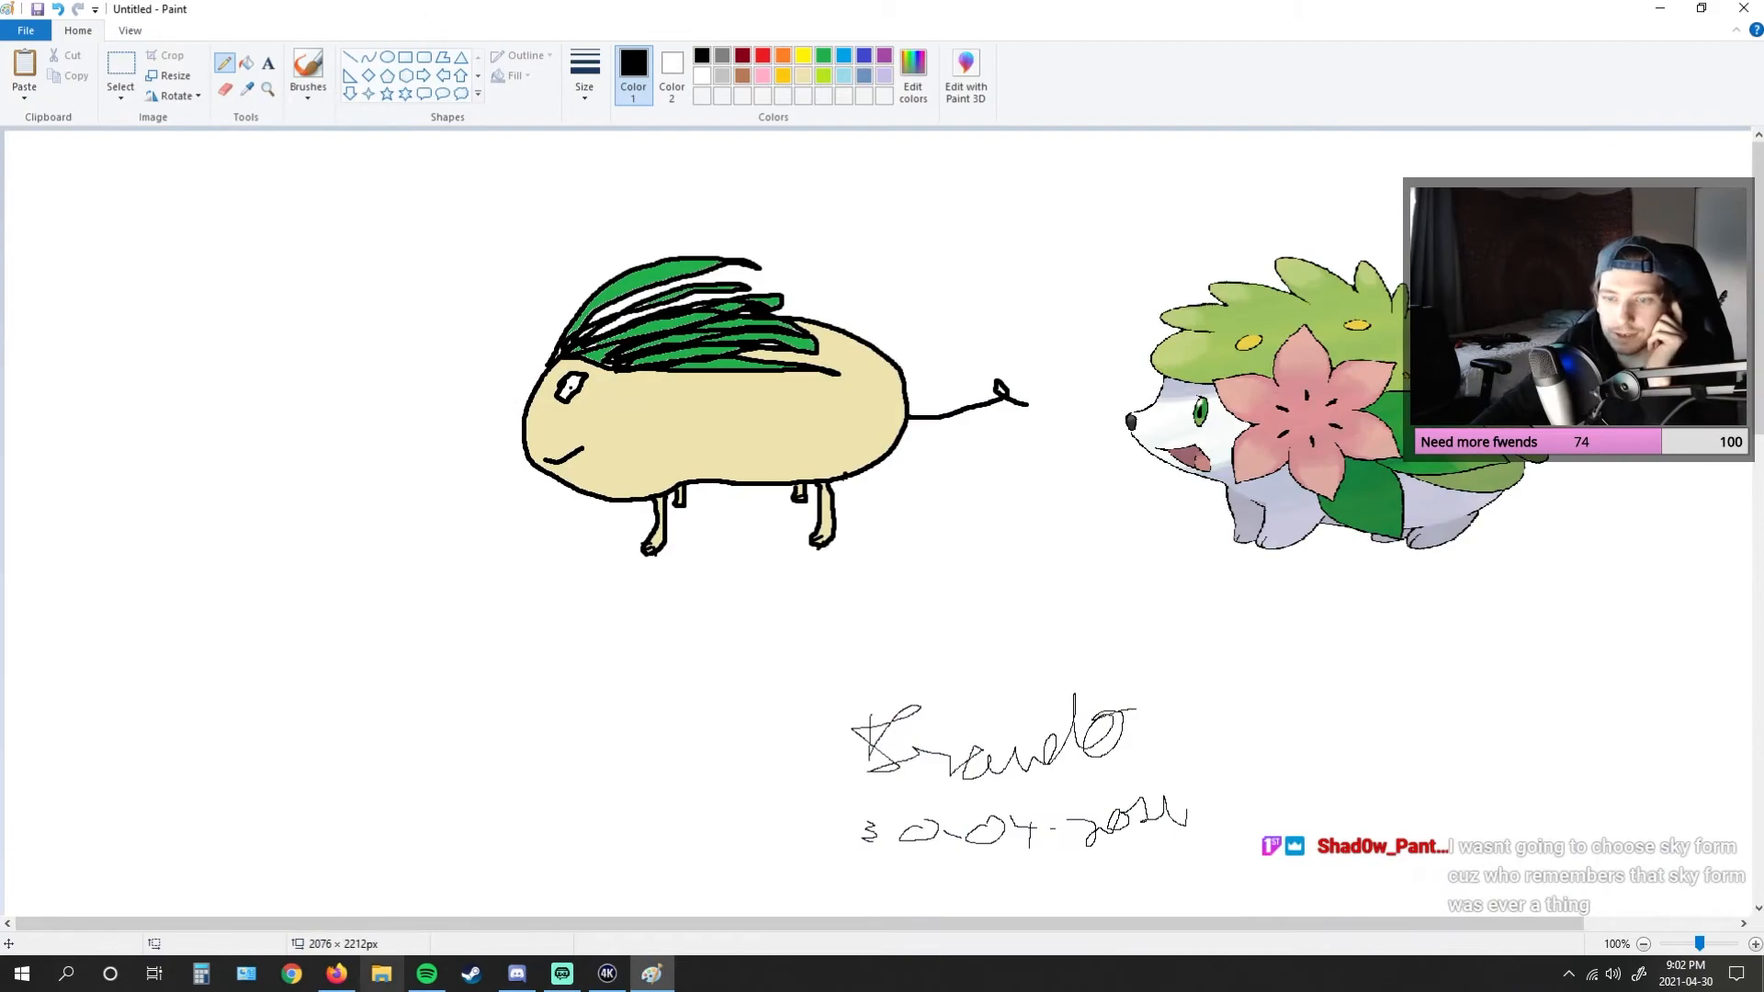
{"action": "left_click", "coordinate": [290, 974]}
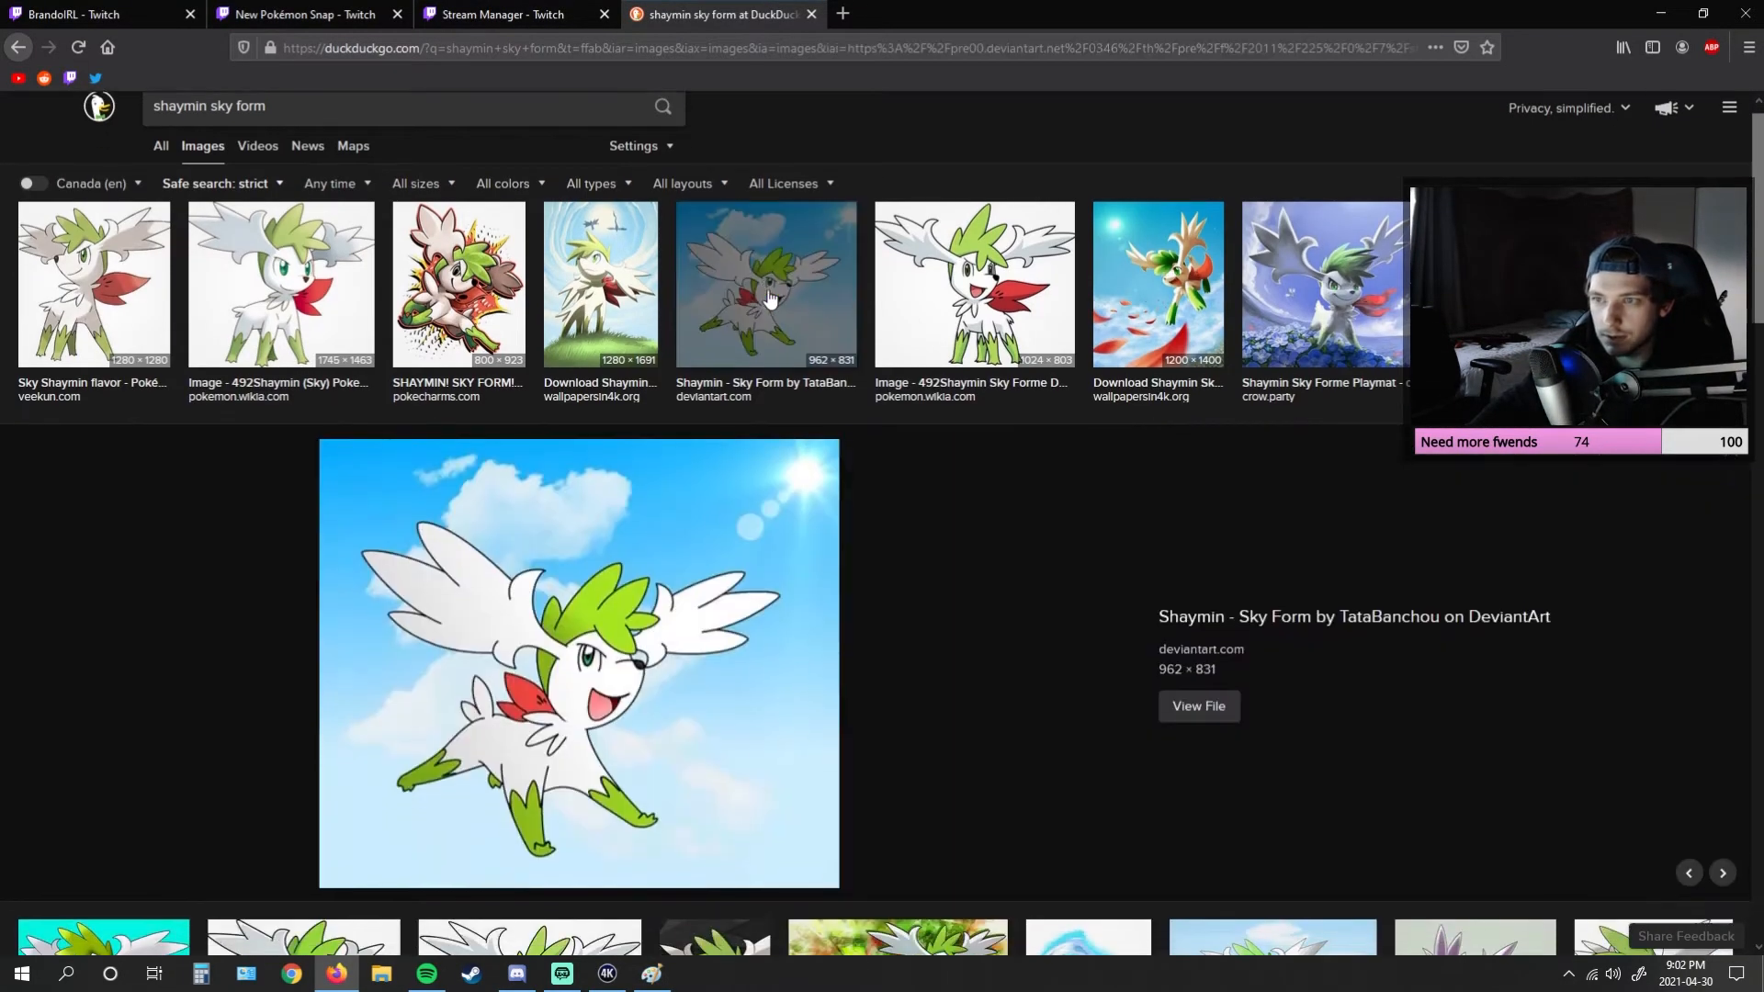
- Enlarge two Shaymin Sky Forme pictures for reference, then return to Paint
{"action": "left_click", "coordinate": [599, 232]}
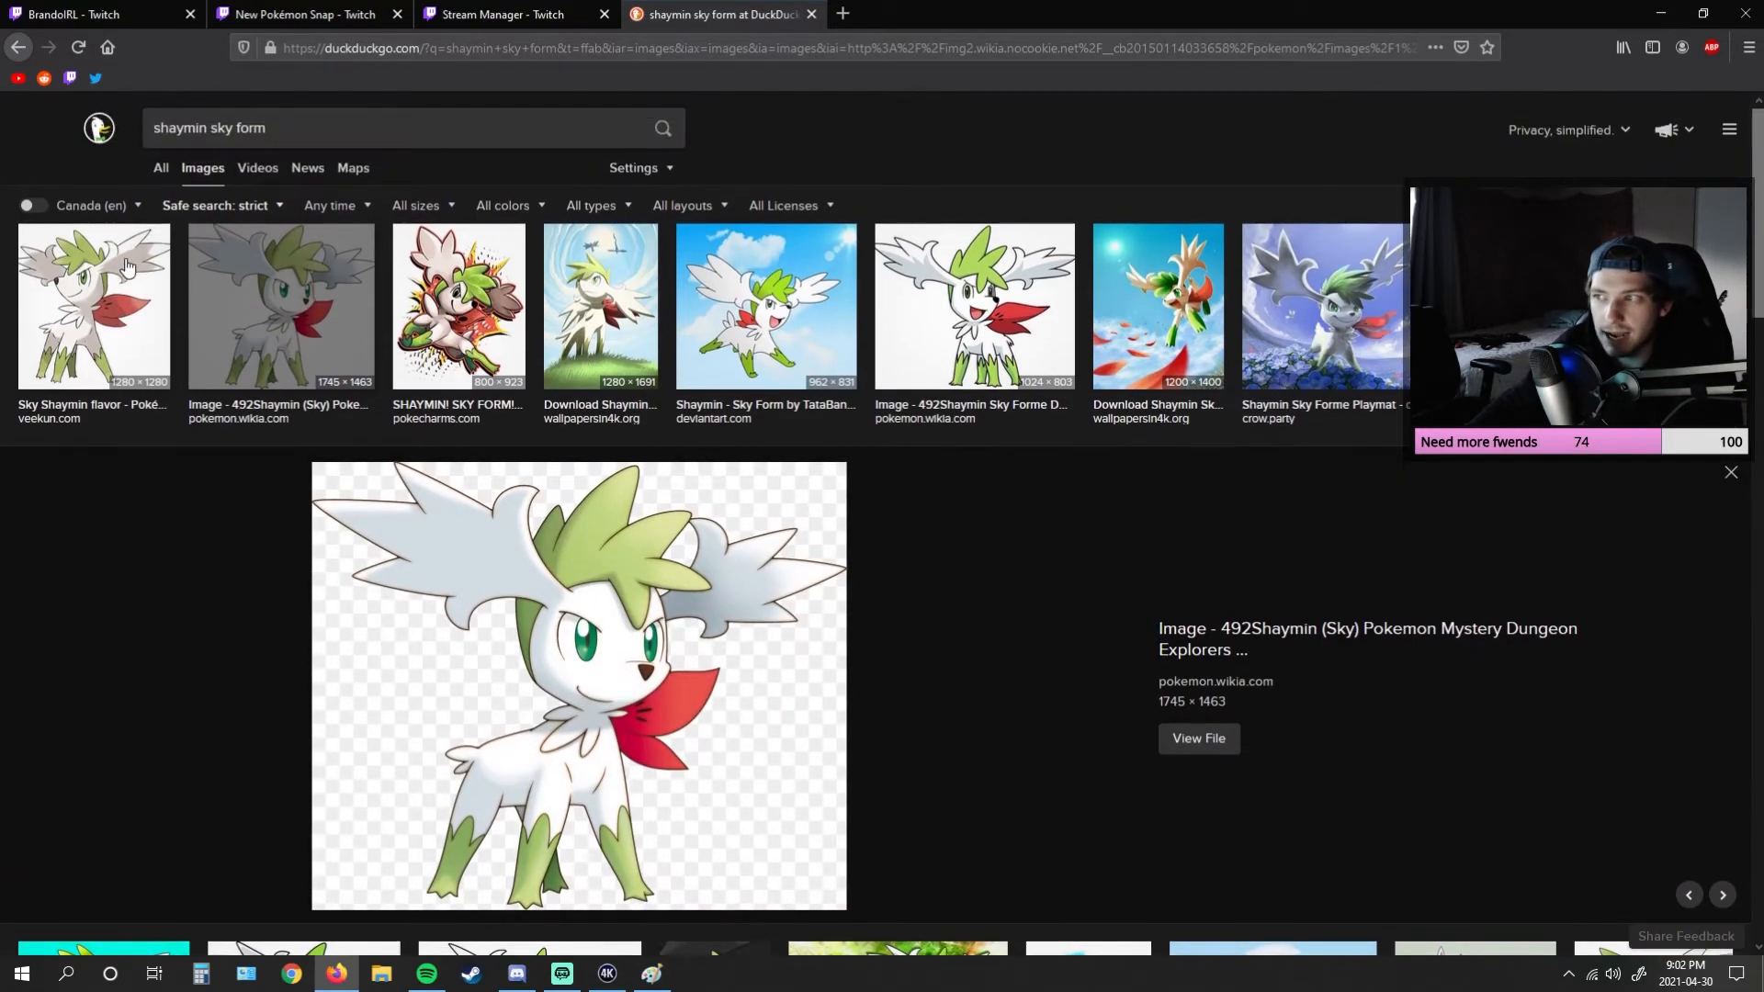
{"action": "left_click", "coordinate": [562, 974]}
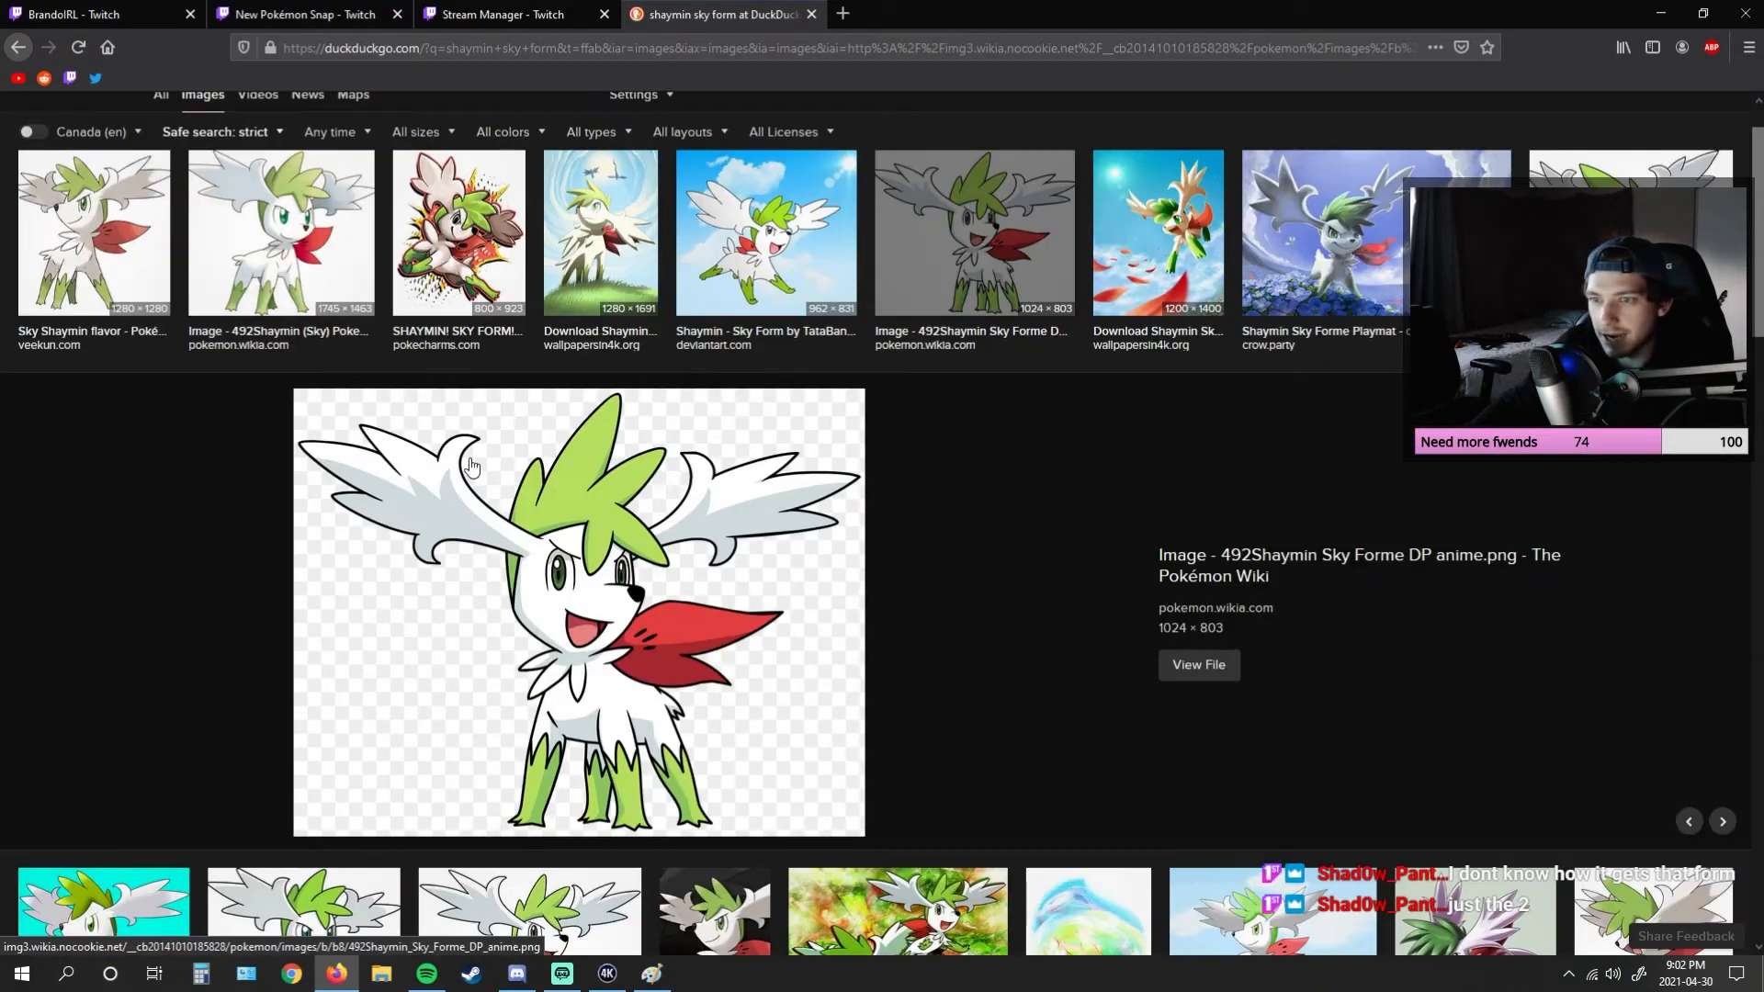
{"action": "left_click", "coordinate": [650, 974]}
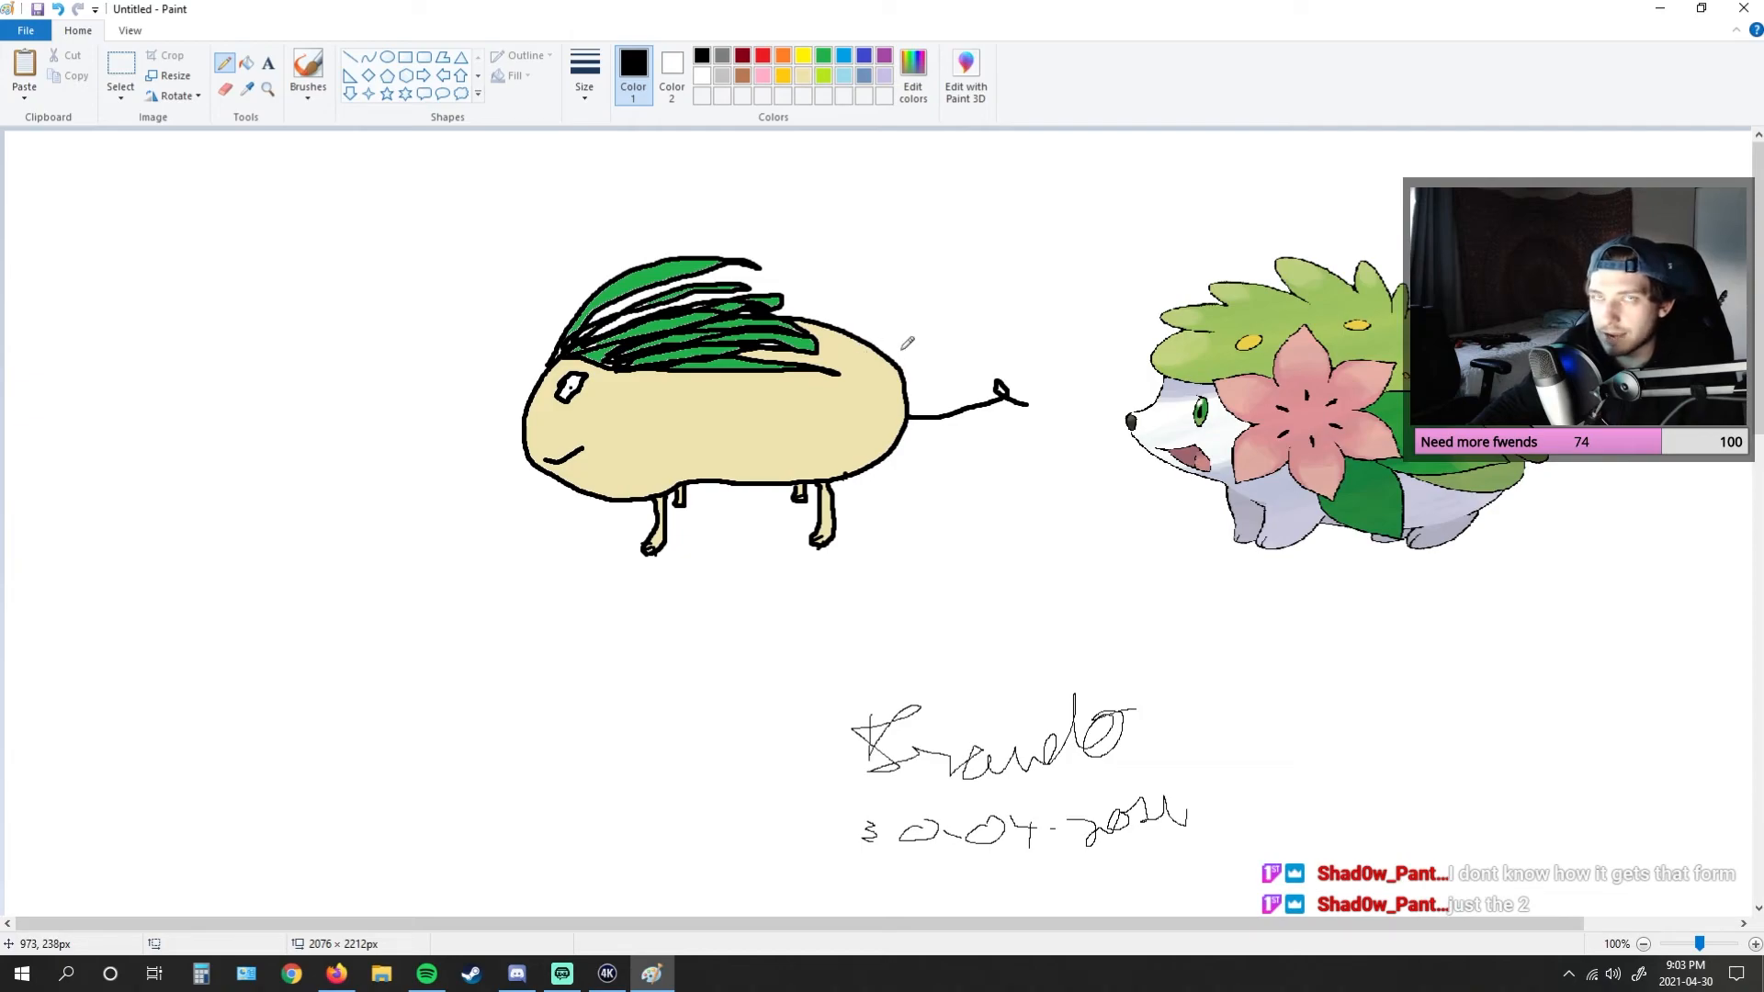
{"action": "mouse_move", "coordinate": [636, 561]}
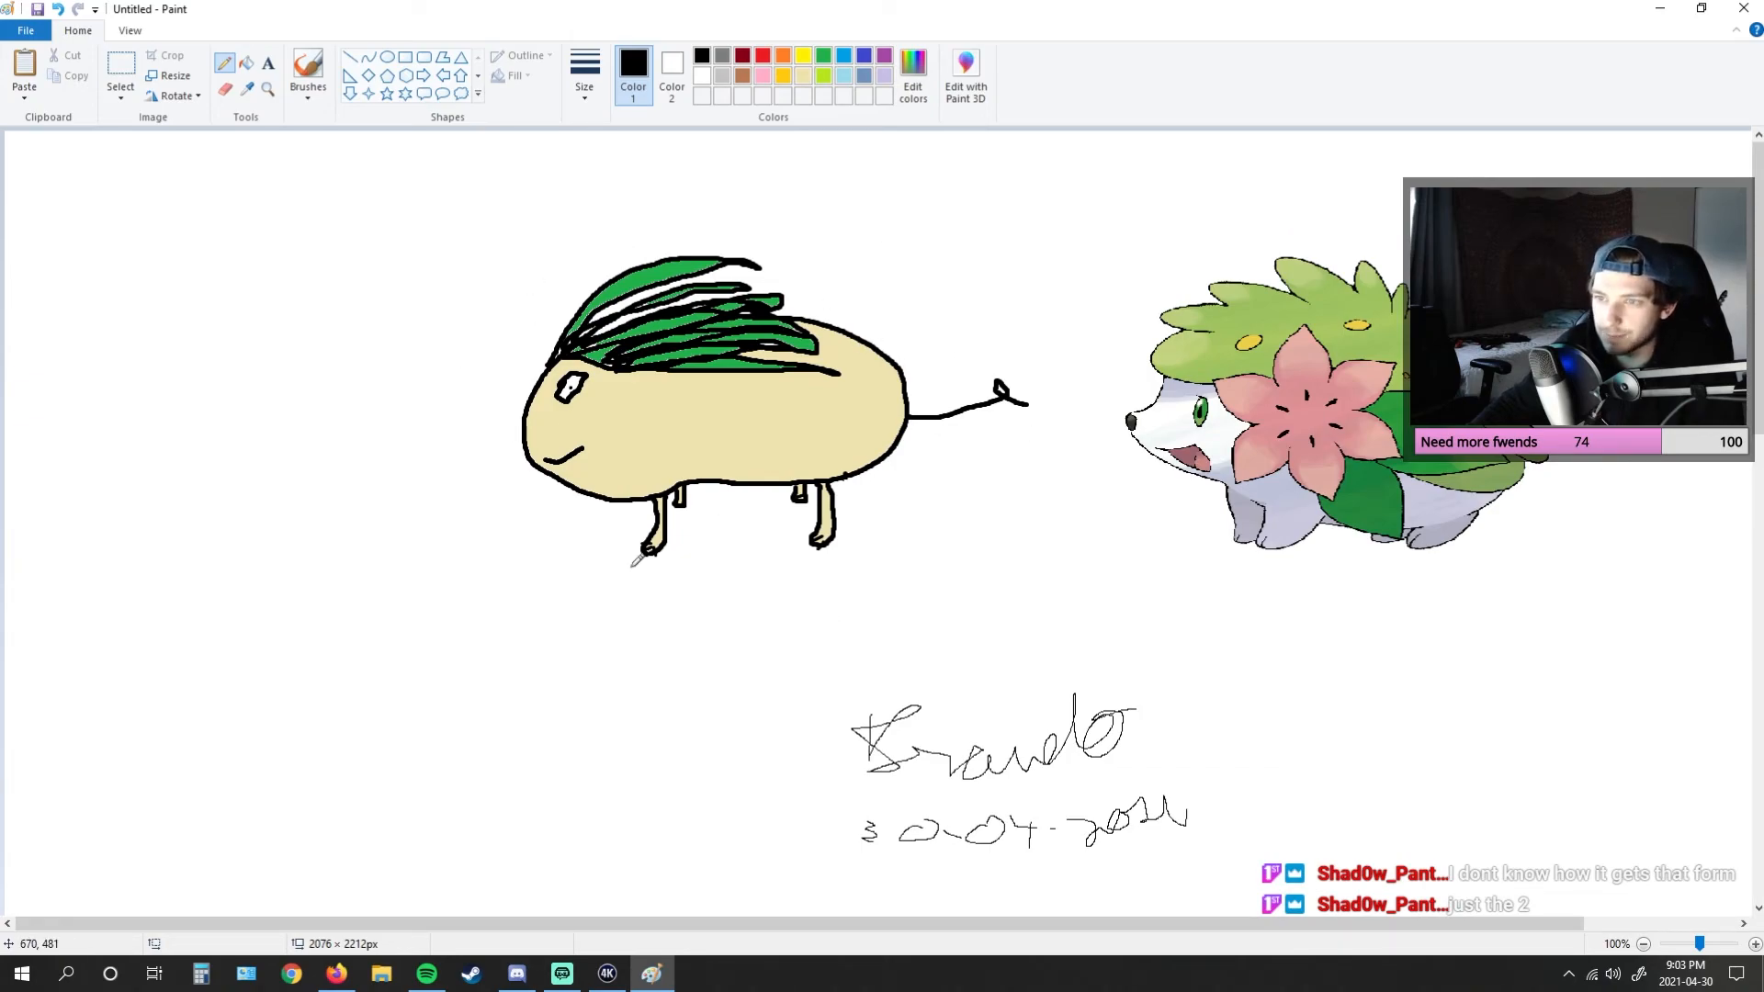
- Bring up Streamlabs OBS showing the finished signed drawing in its preview
{"action": "left_click", "coordinate": [562, 973]}
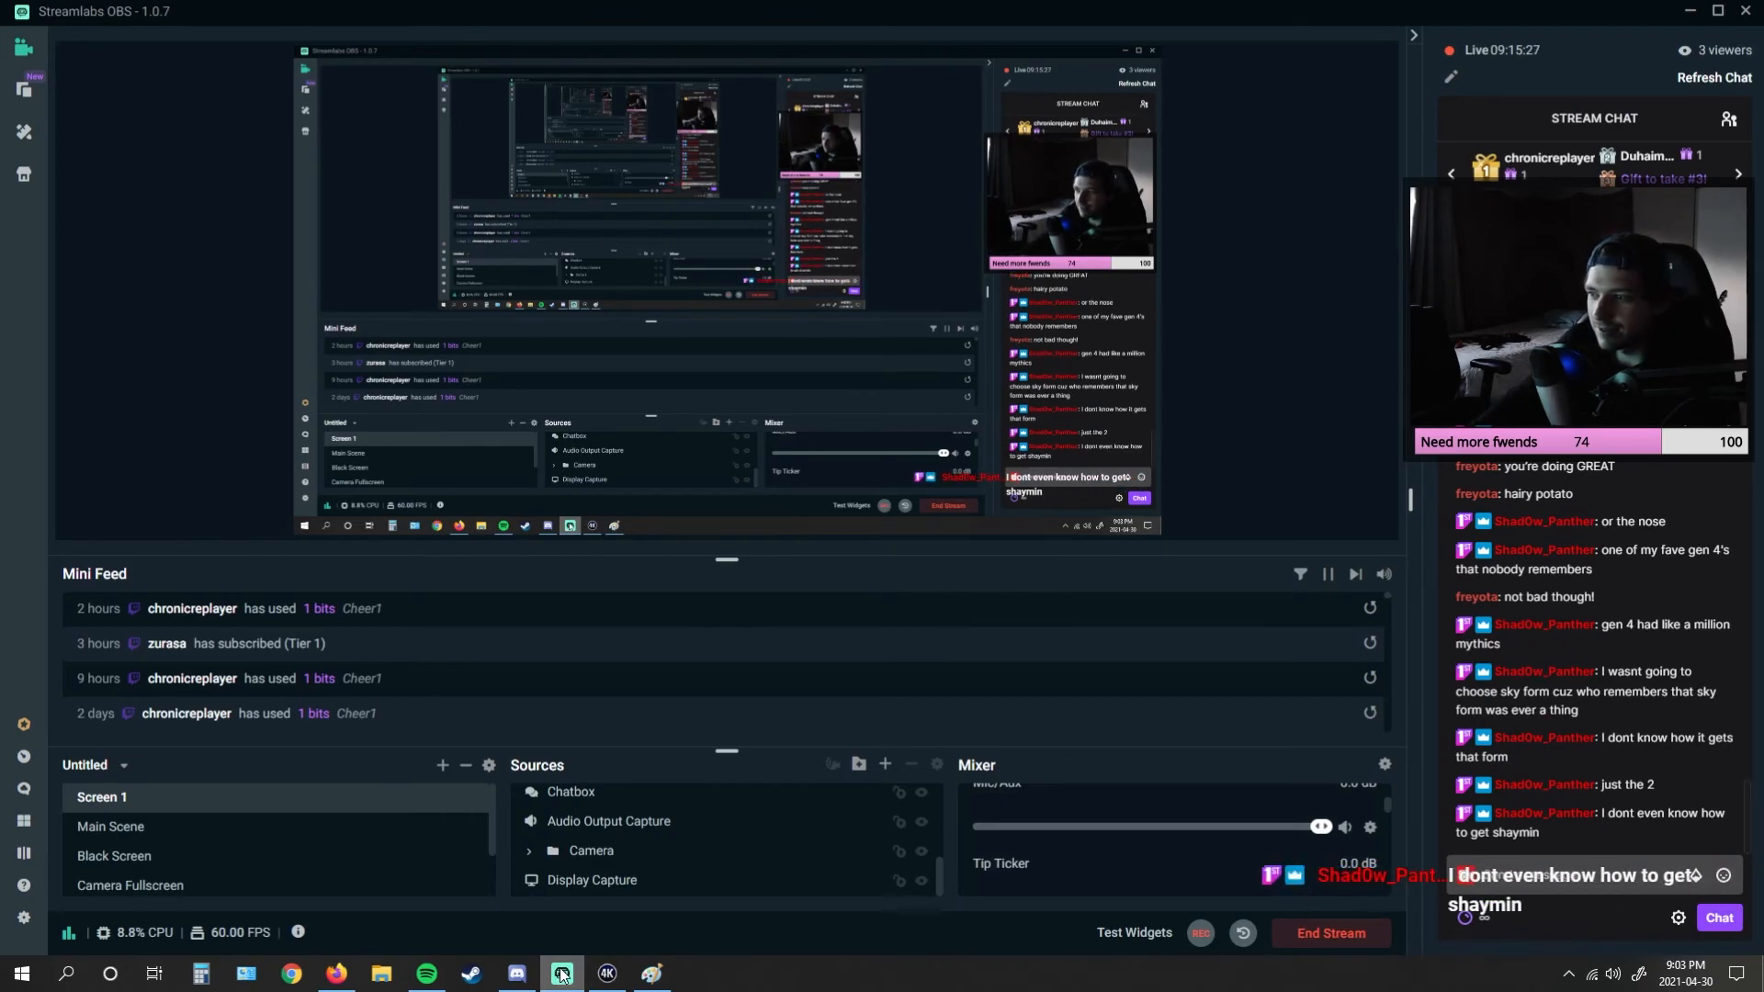
{"action": "mouse_move", "coordinate": [651, 974]}
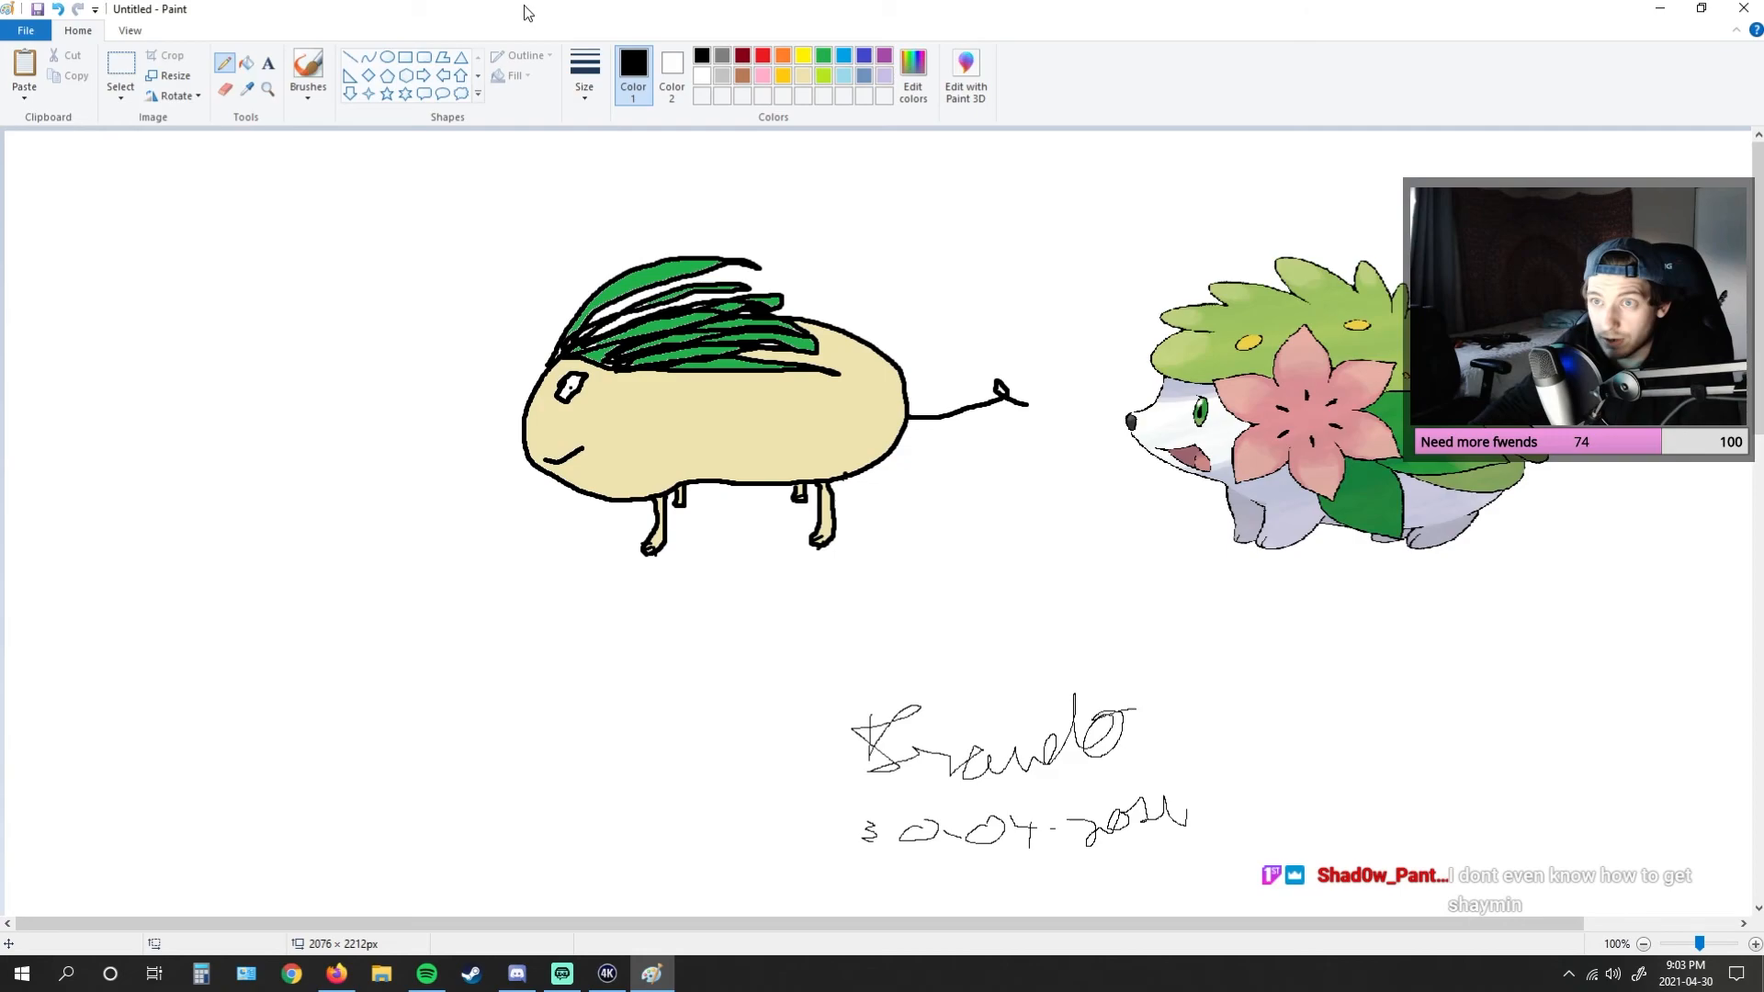
{"action": "left_click", "coordinate": [560, 974]}
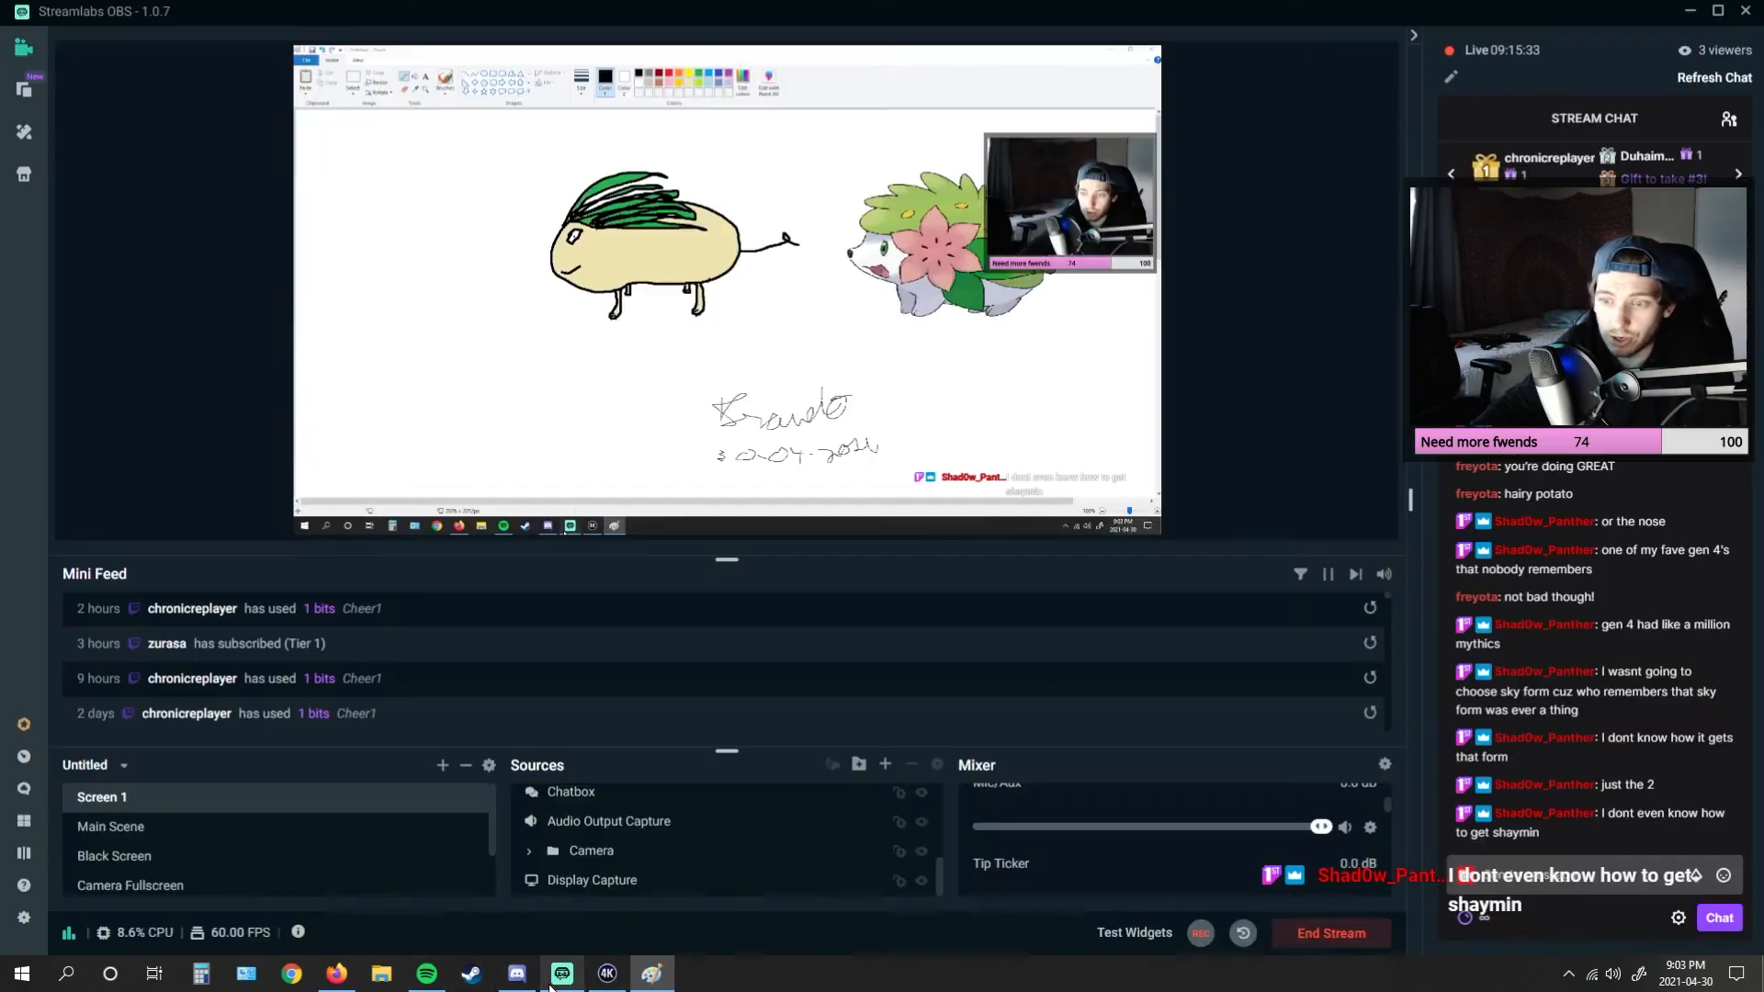